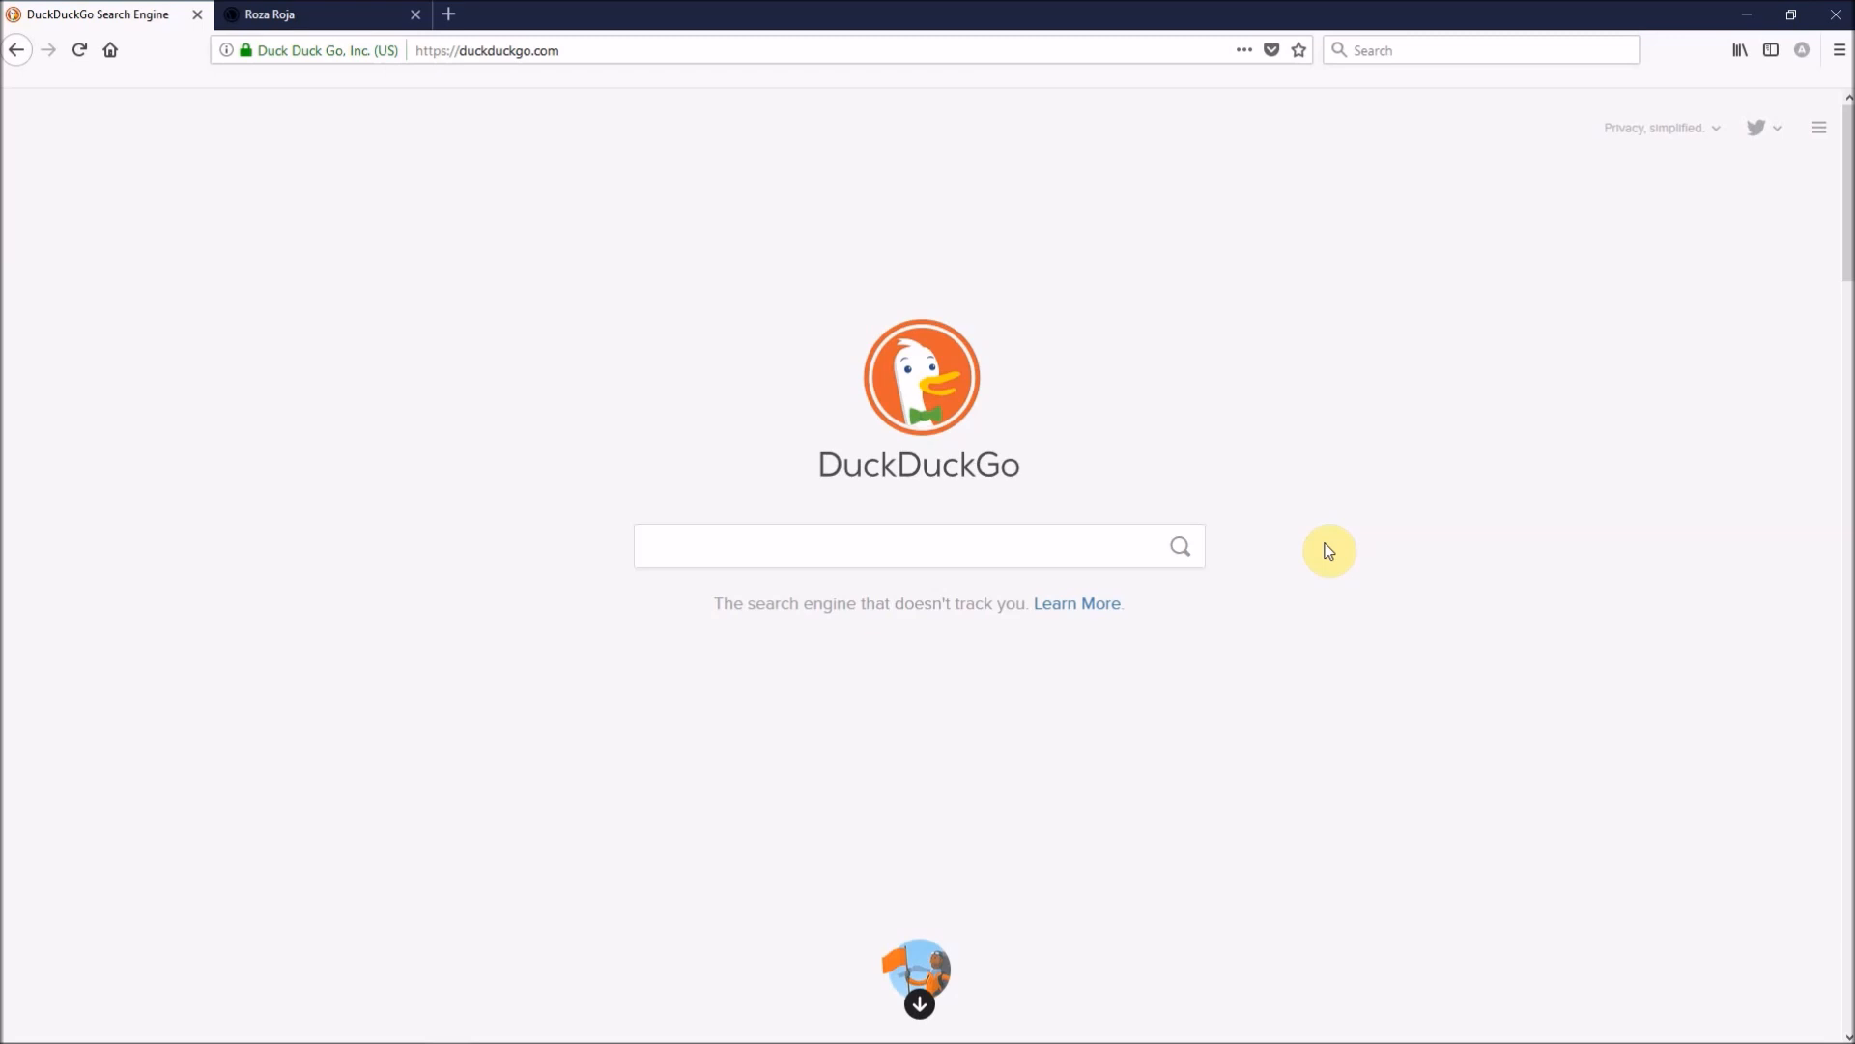
{"action": "left_click", "coordinate": [281, 14]}
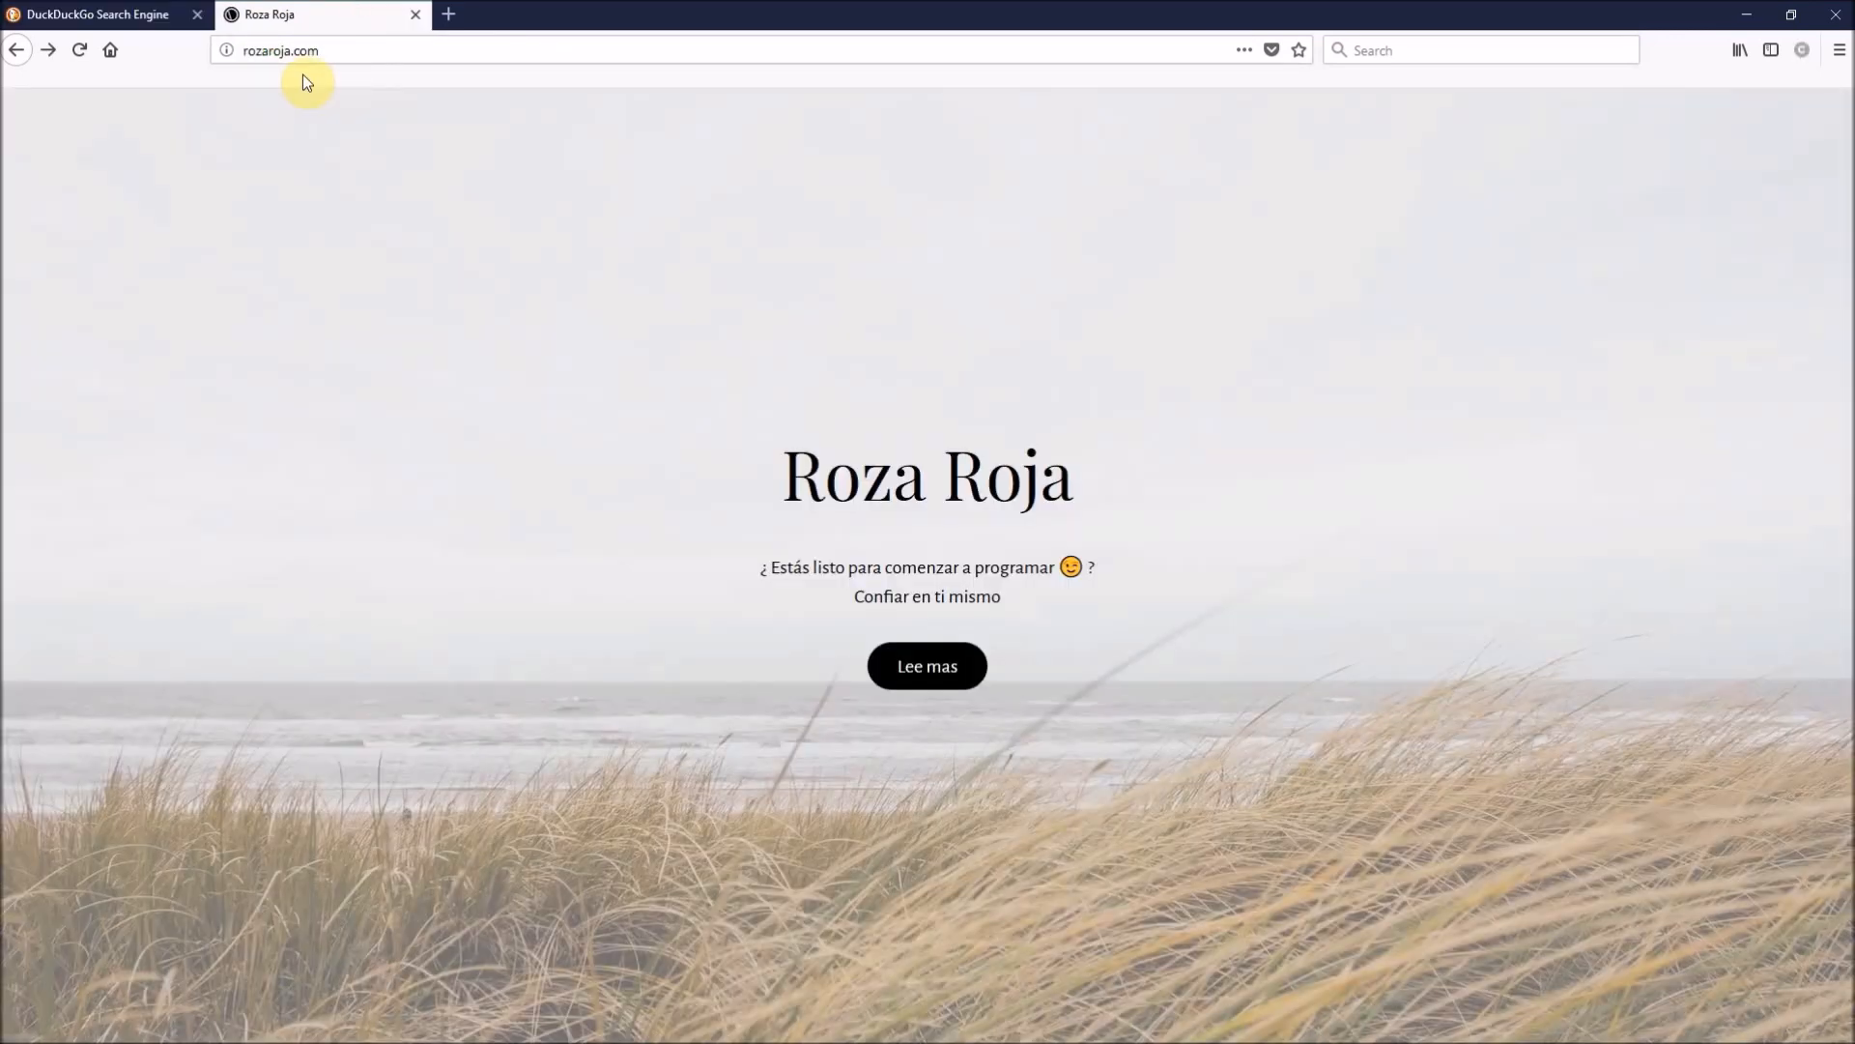
{"action": "left_click", "coordinate": [226, 50]}
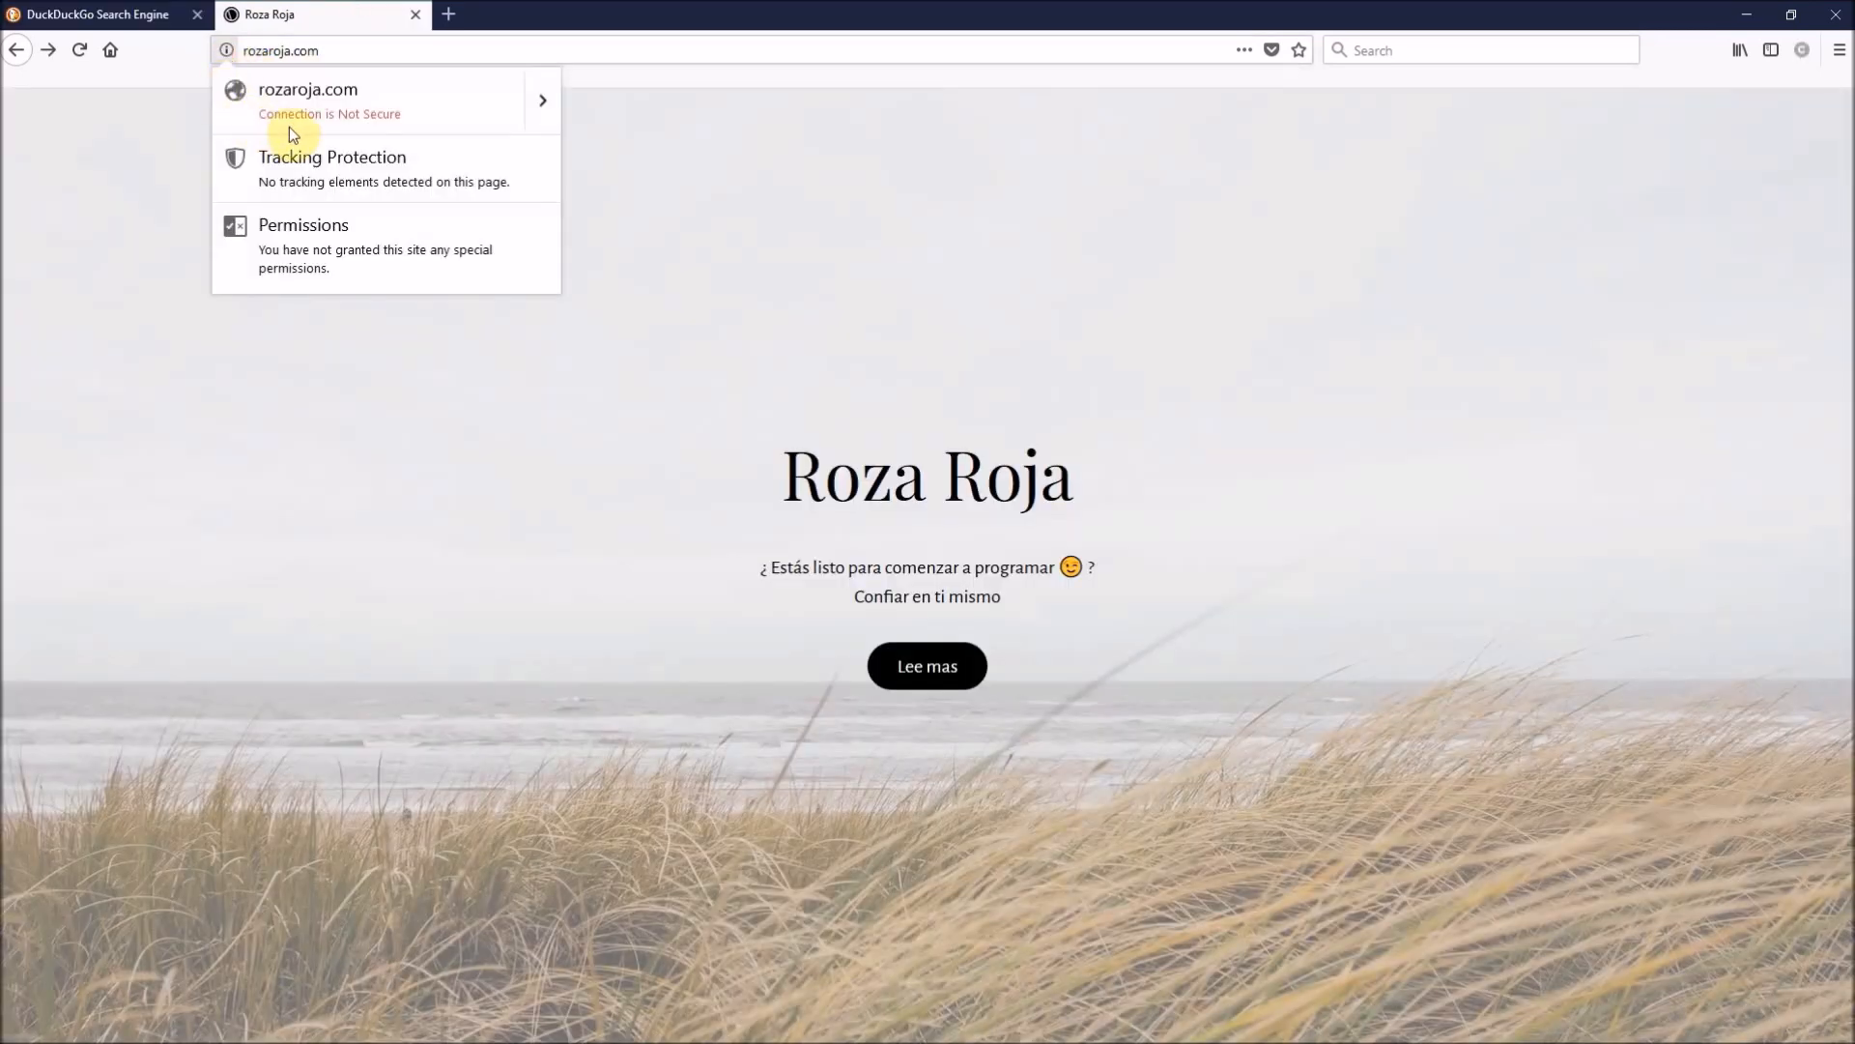
{"action": "mouse_move", "coordinate": [471, 107]}
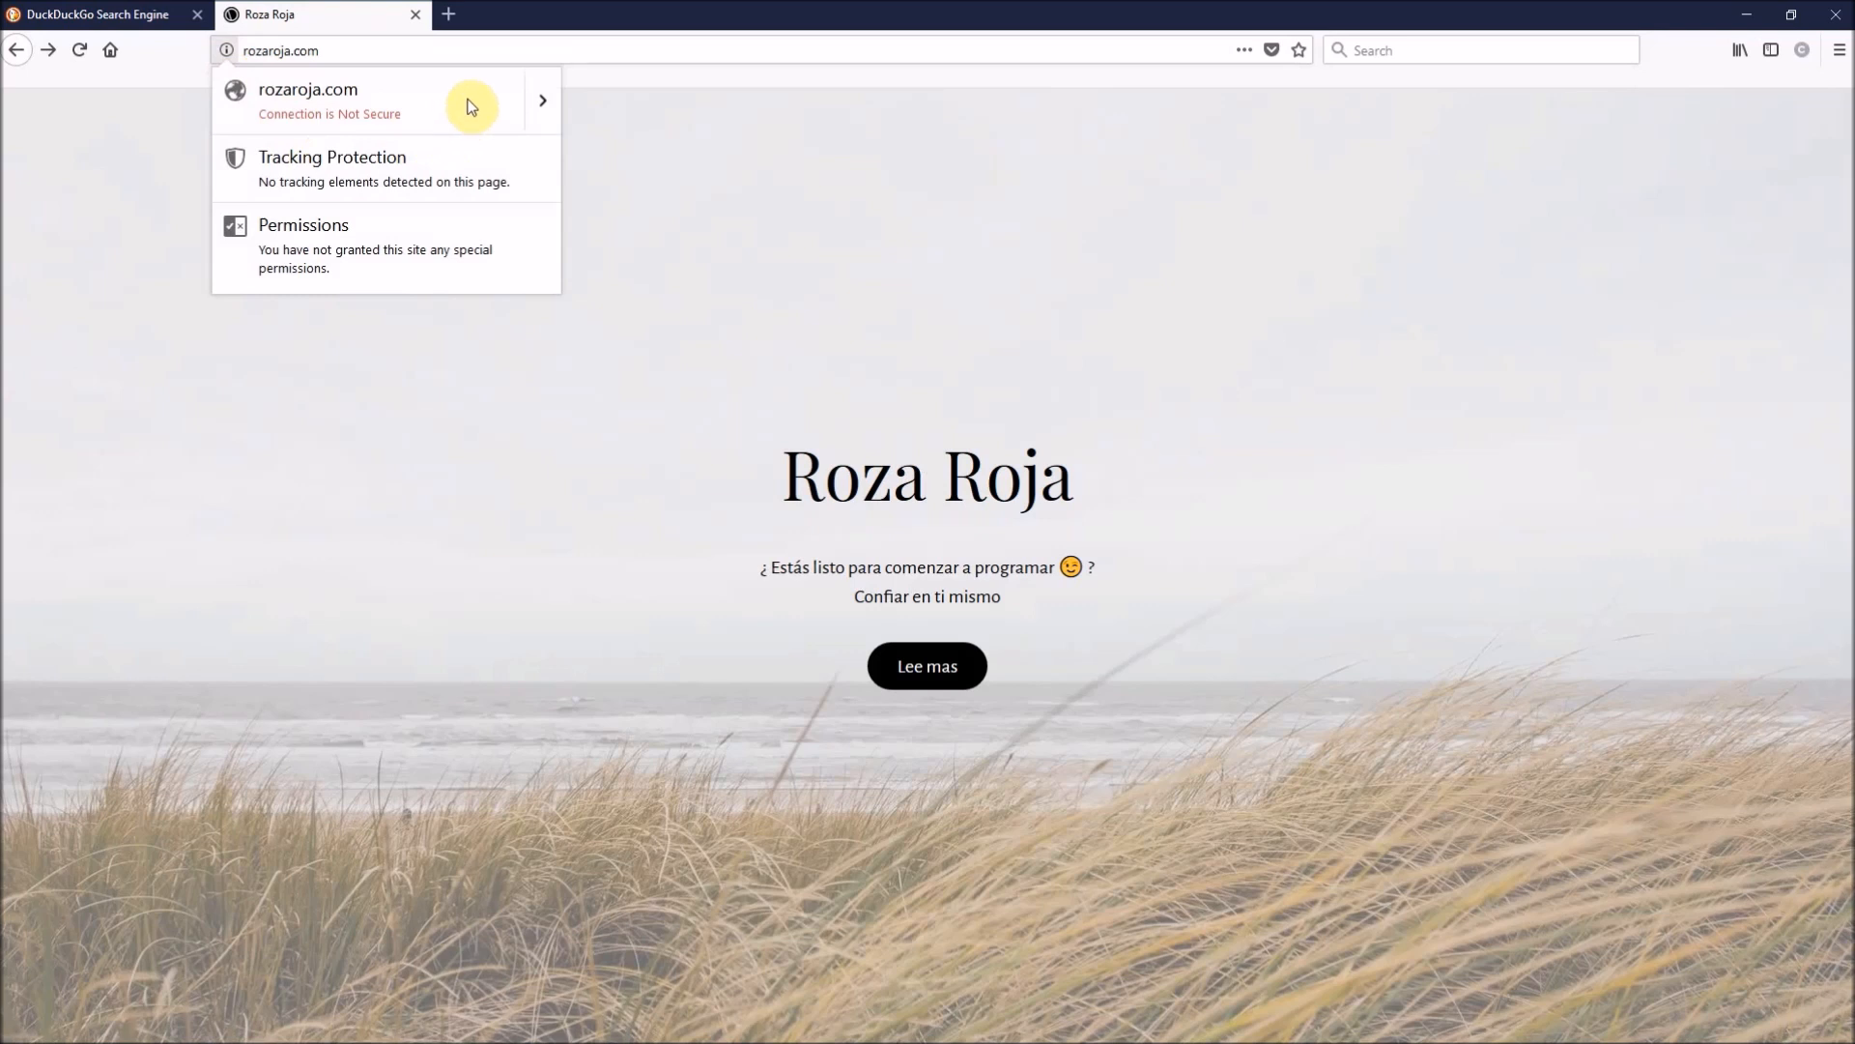
{"action": "mouse_move", "coordinate": [424, 96]}
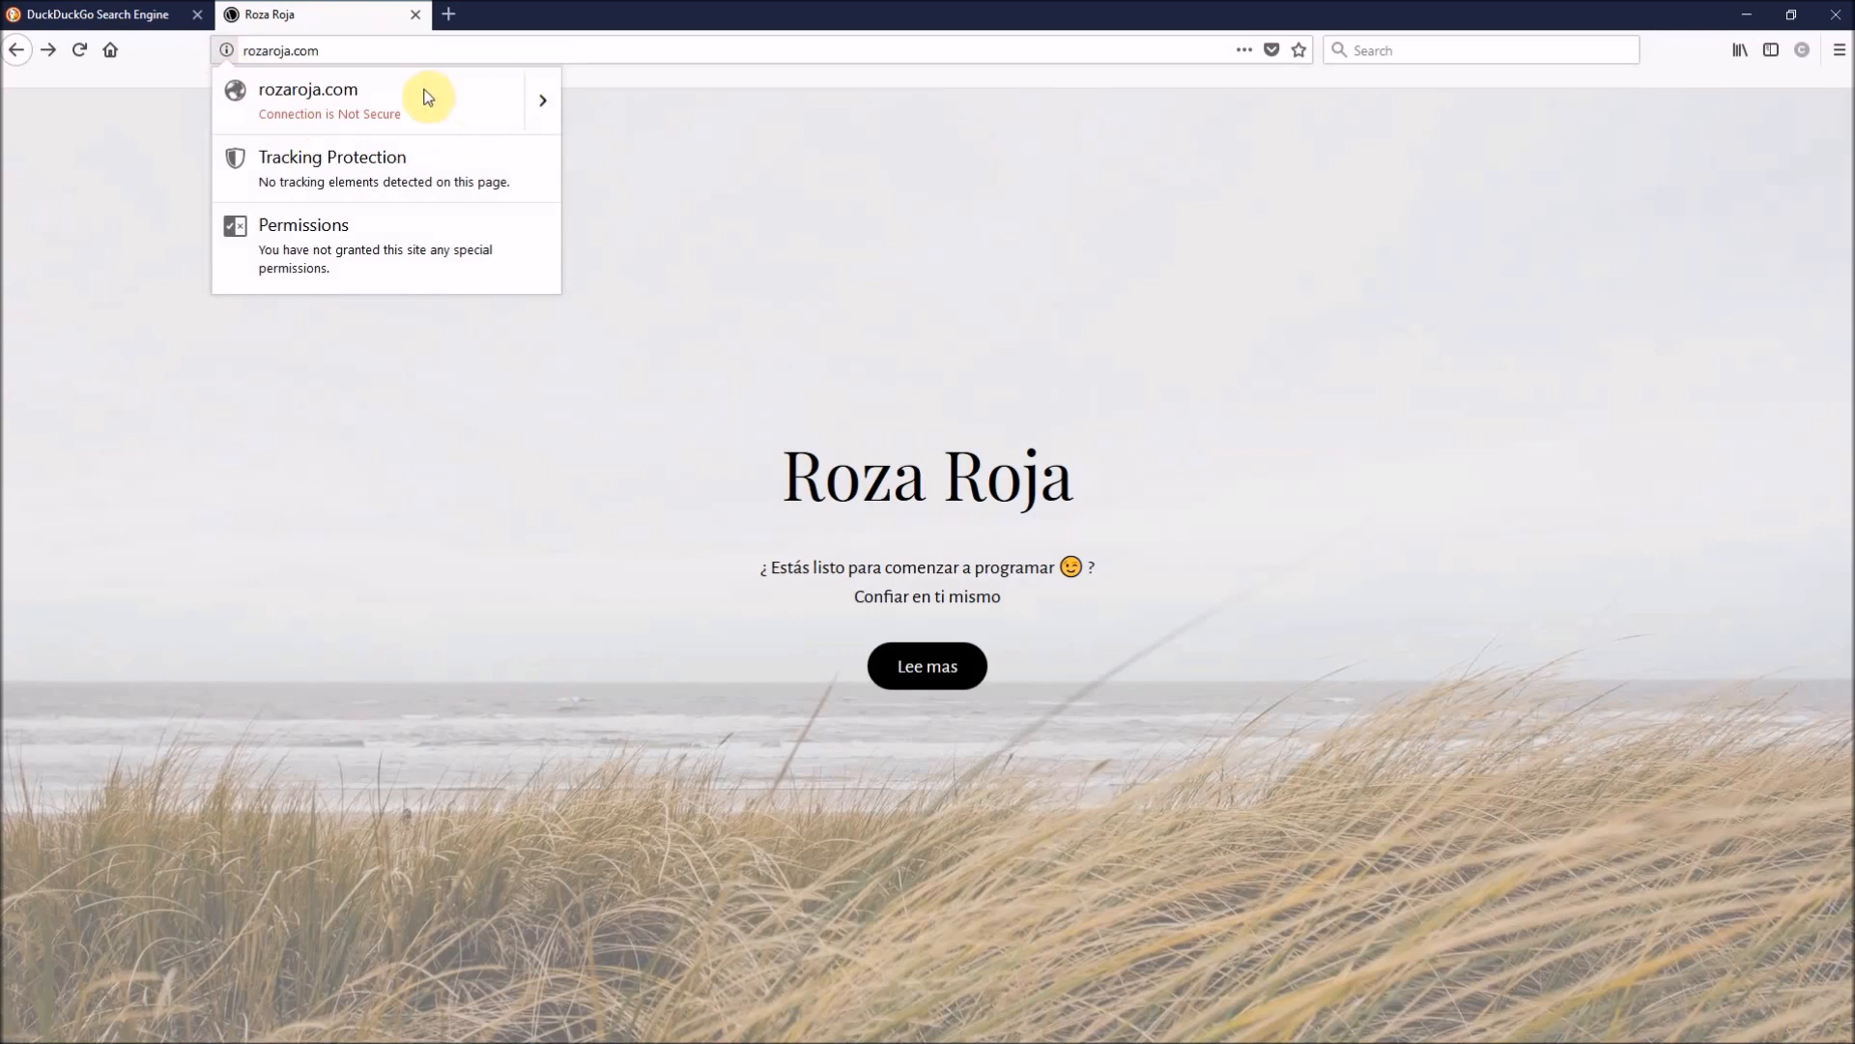
{"action": "left_click", "coordinate": [289, 50]}
{"action": "type", "text": "https://"}
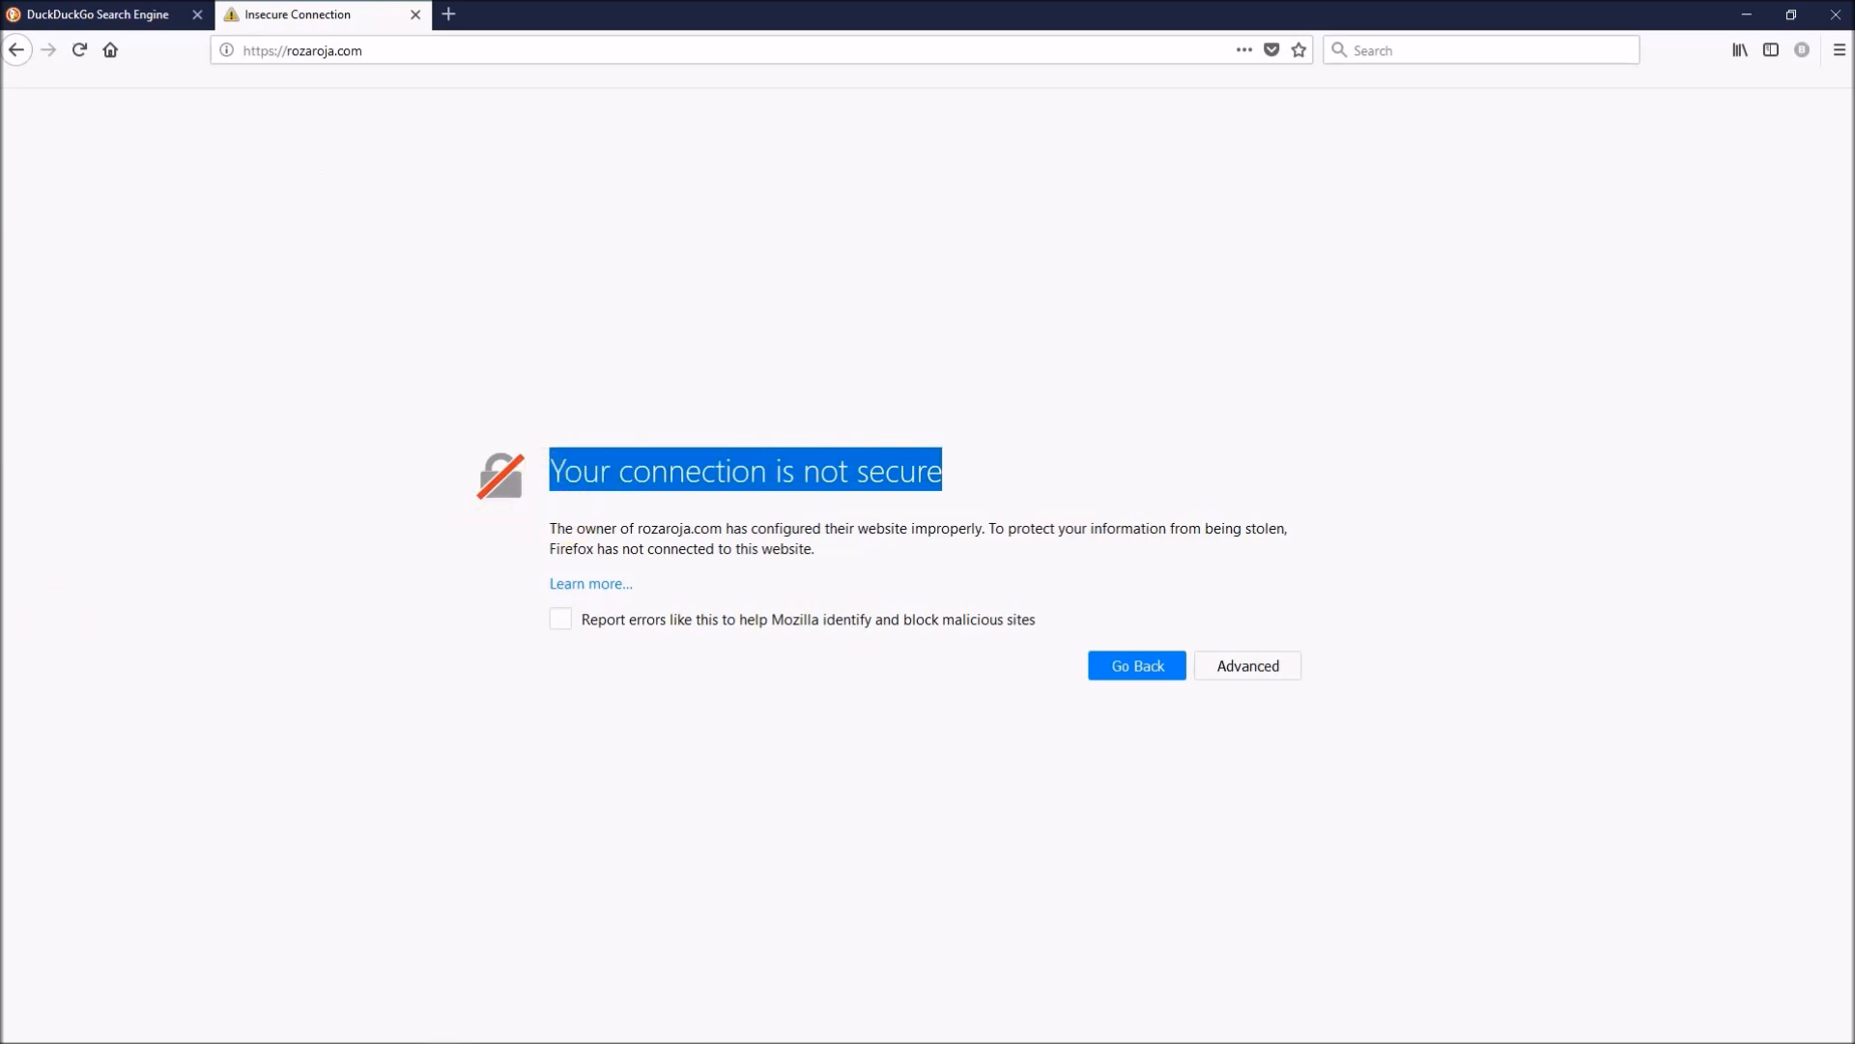
{"action": "mouse_move", "coordinate": [36, 415]}
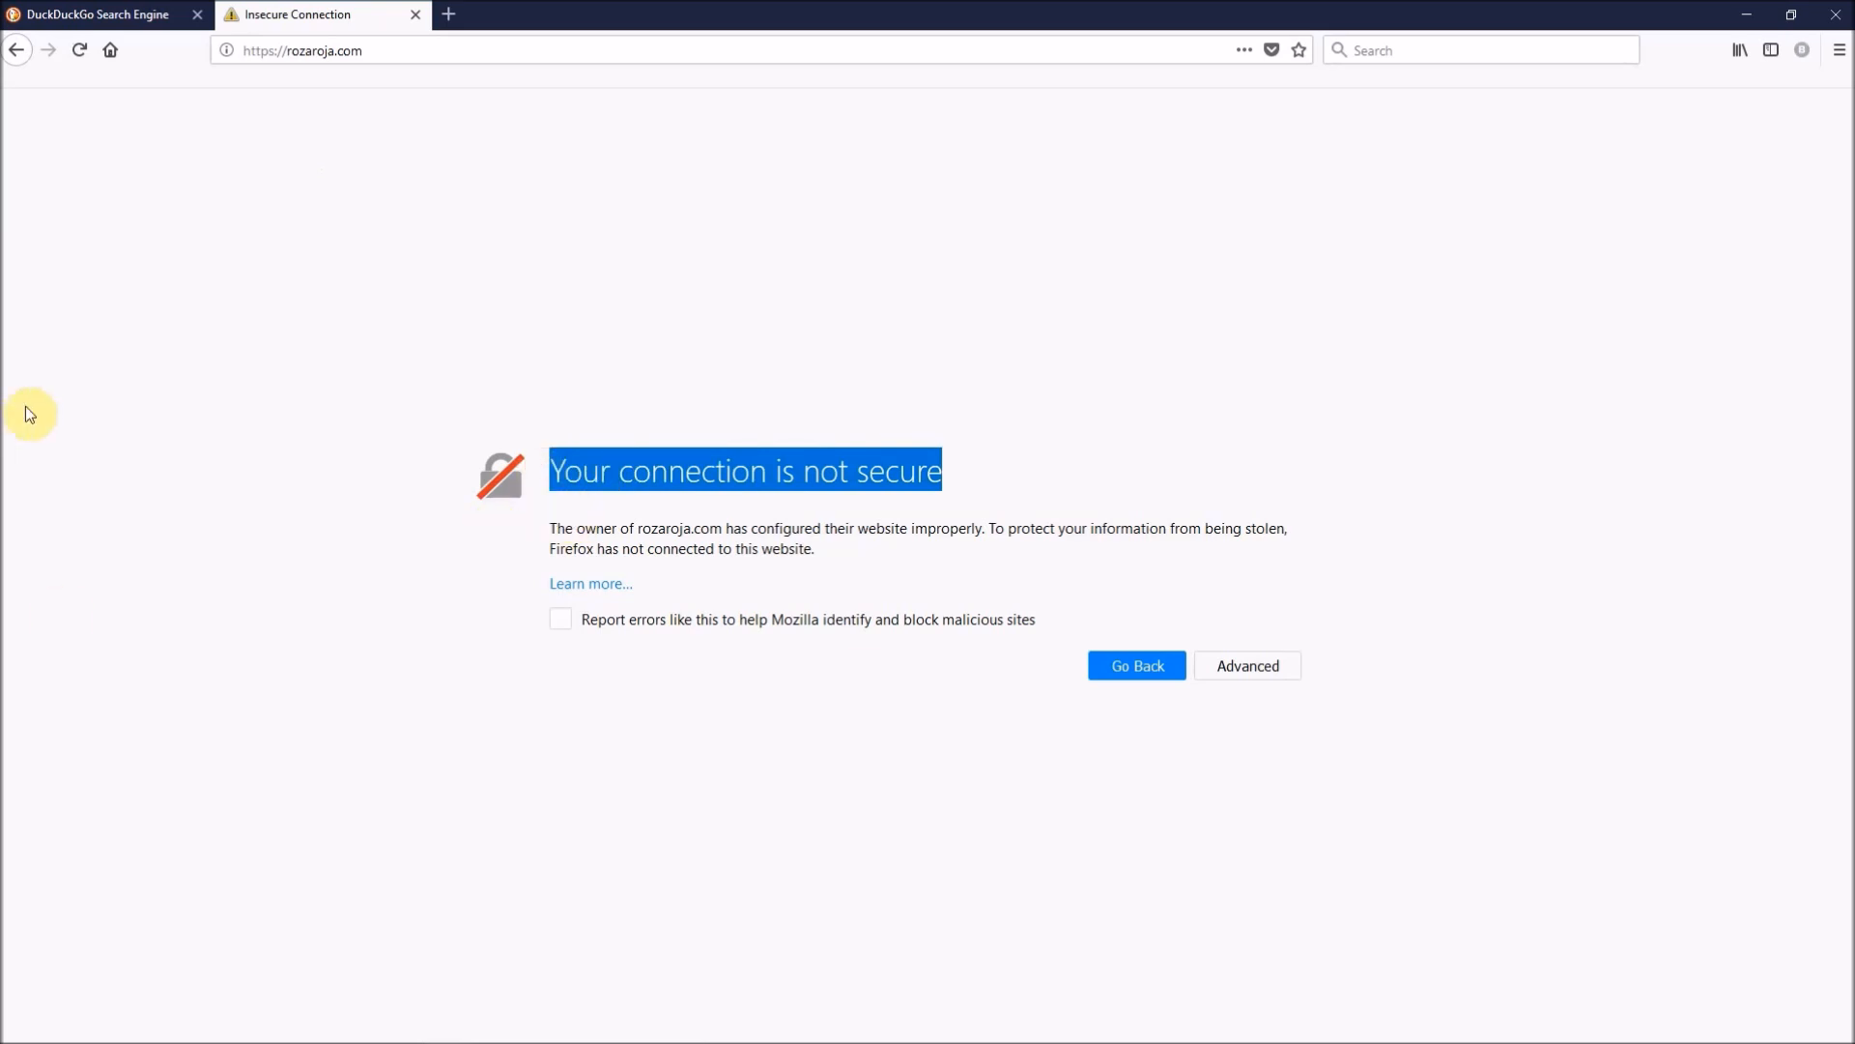
- Search DuckDuckGo for 'Cloudflare' and open cloudflare.com in a new tab
{"action": "left_click", "coordinate": [83, 14]}
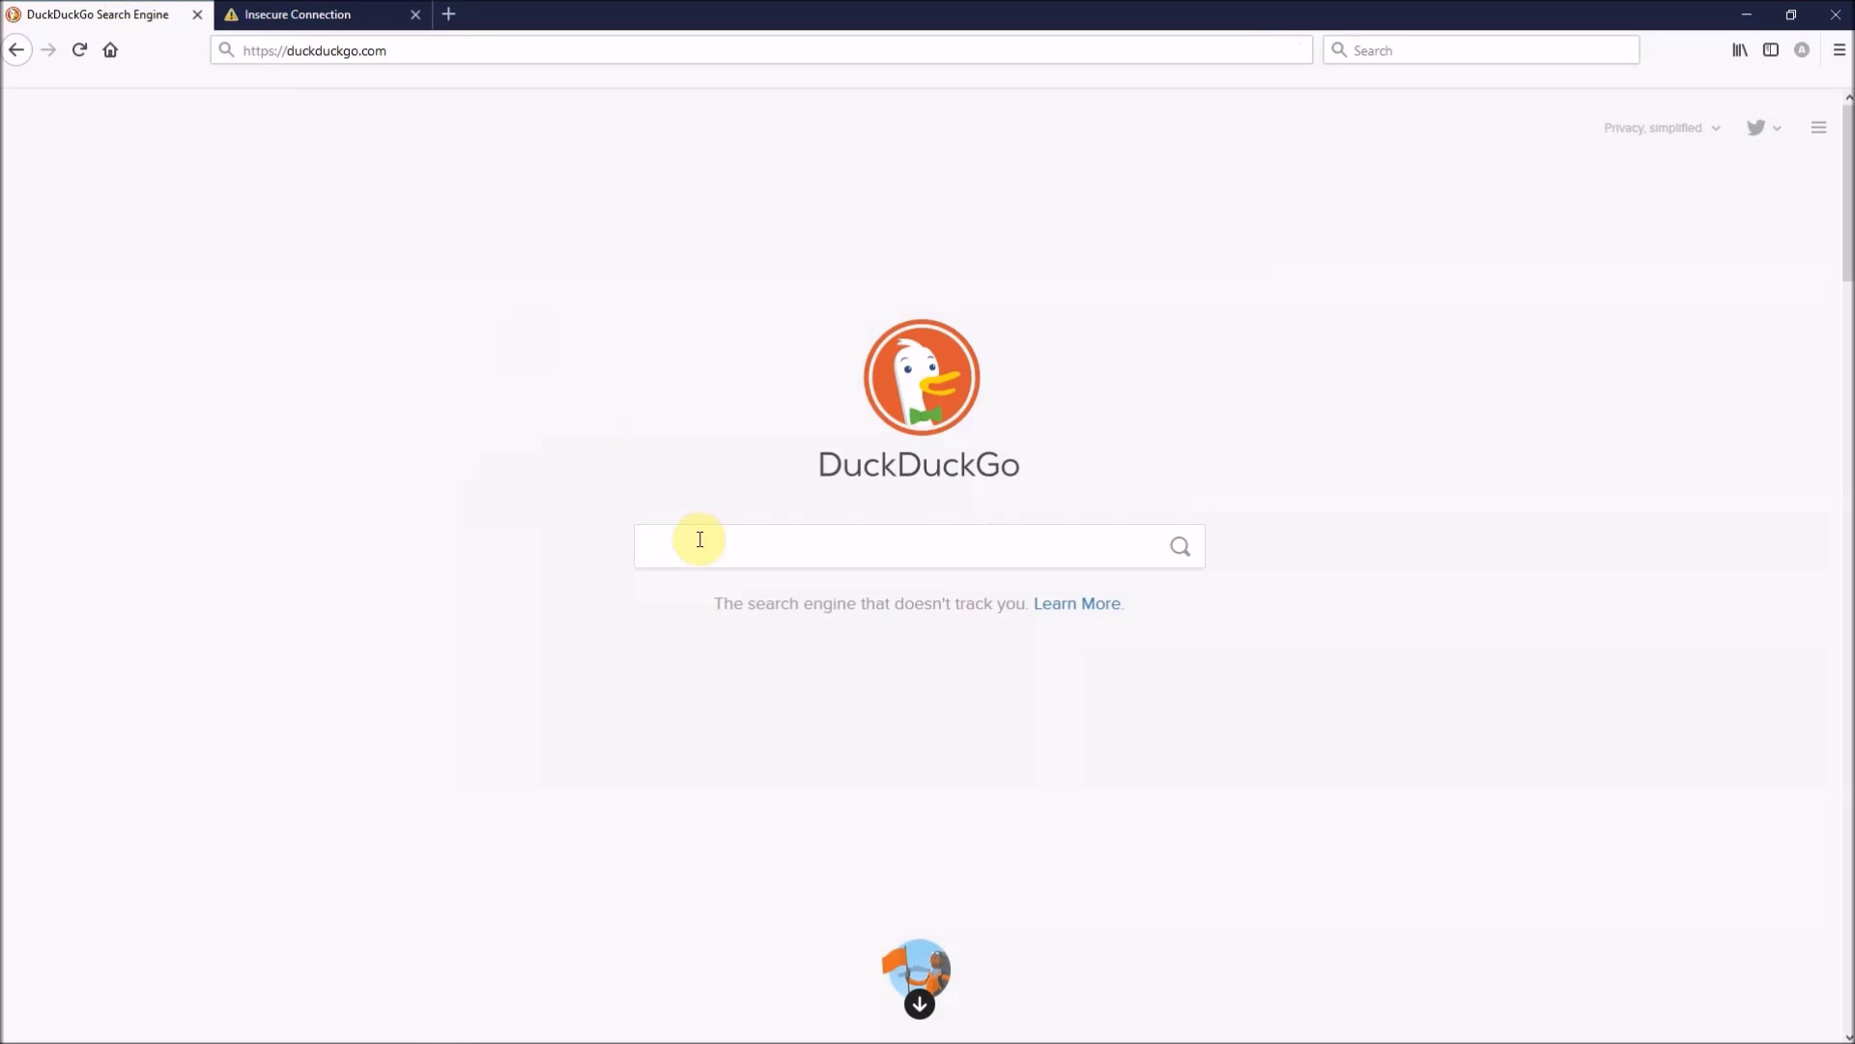
{"action": "type", "text": "Cloudflare"}
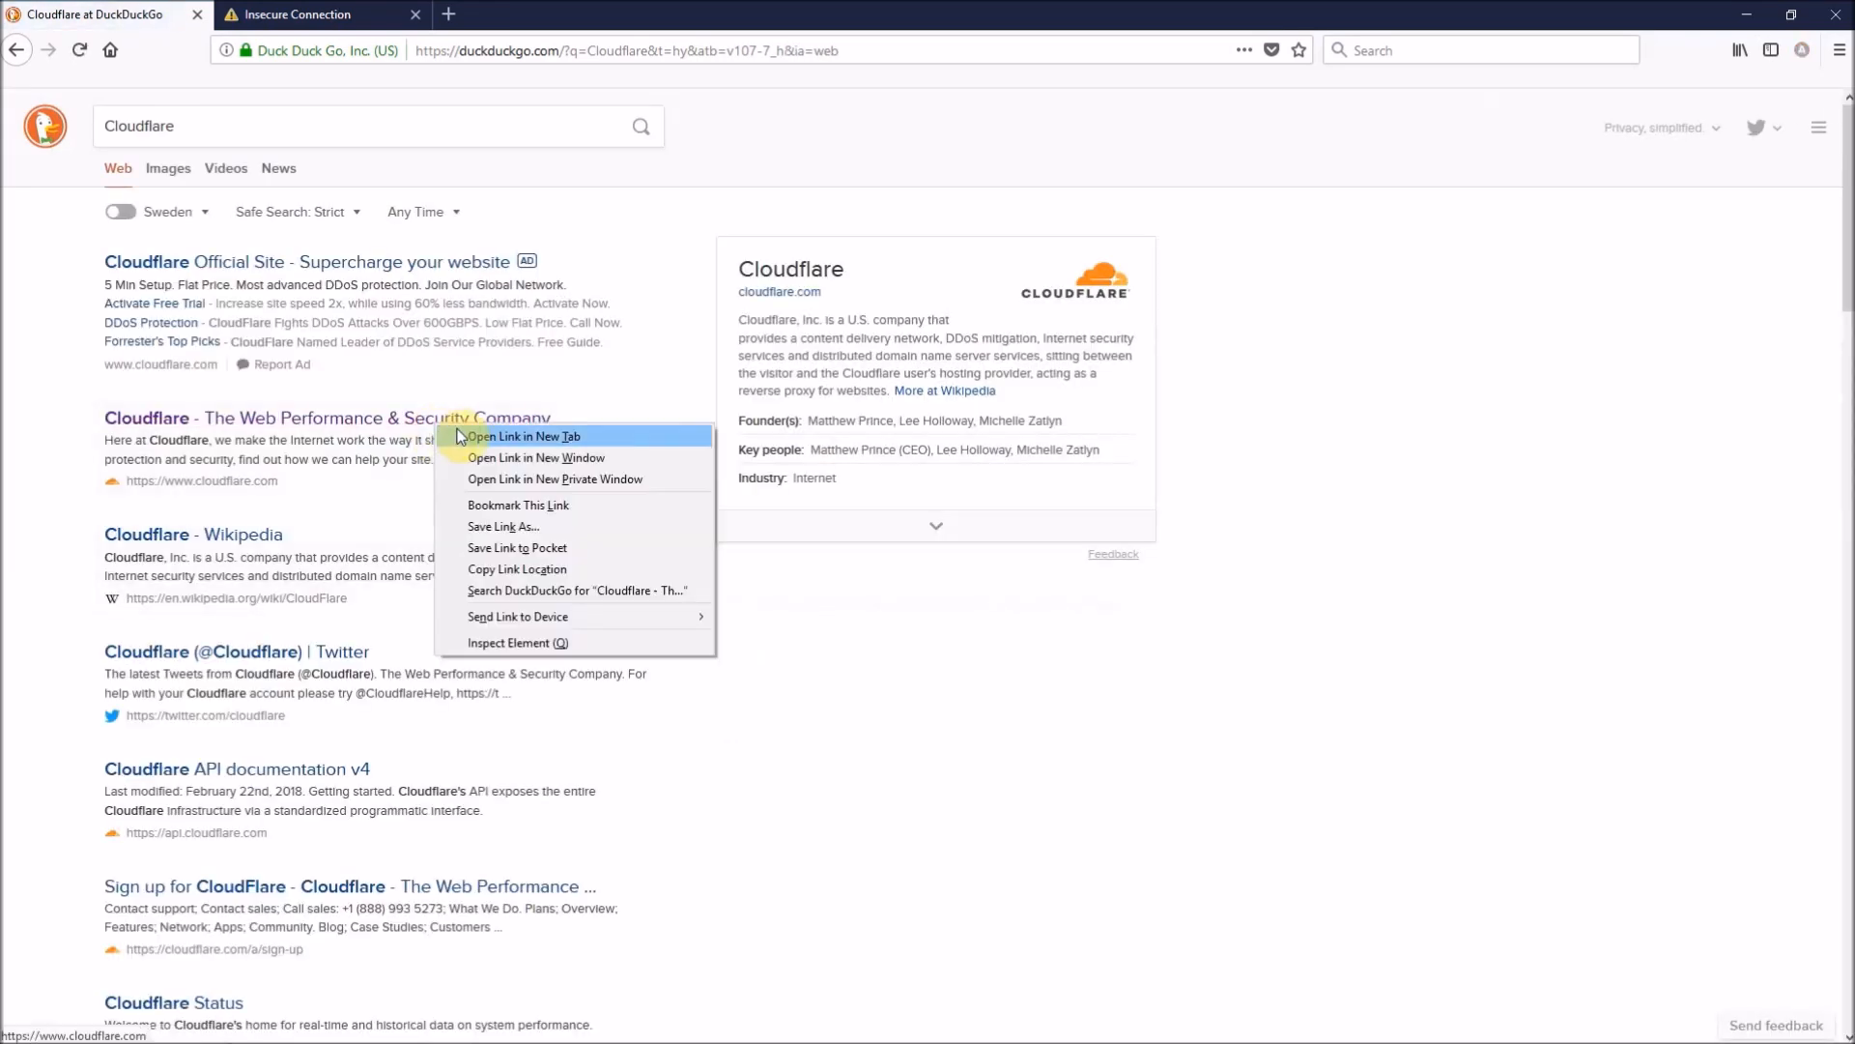
{"action": "left_click", "coordinate": [520, 435]}
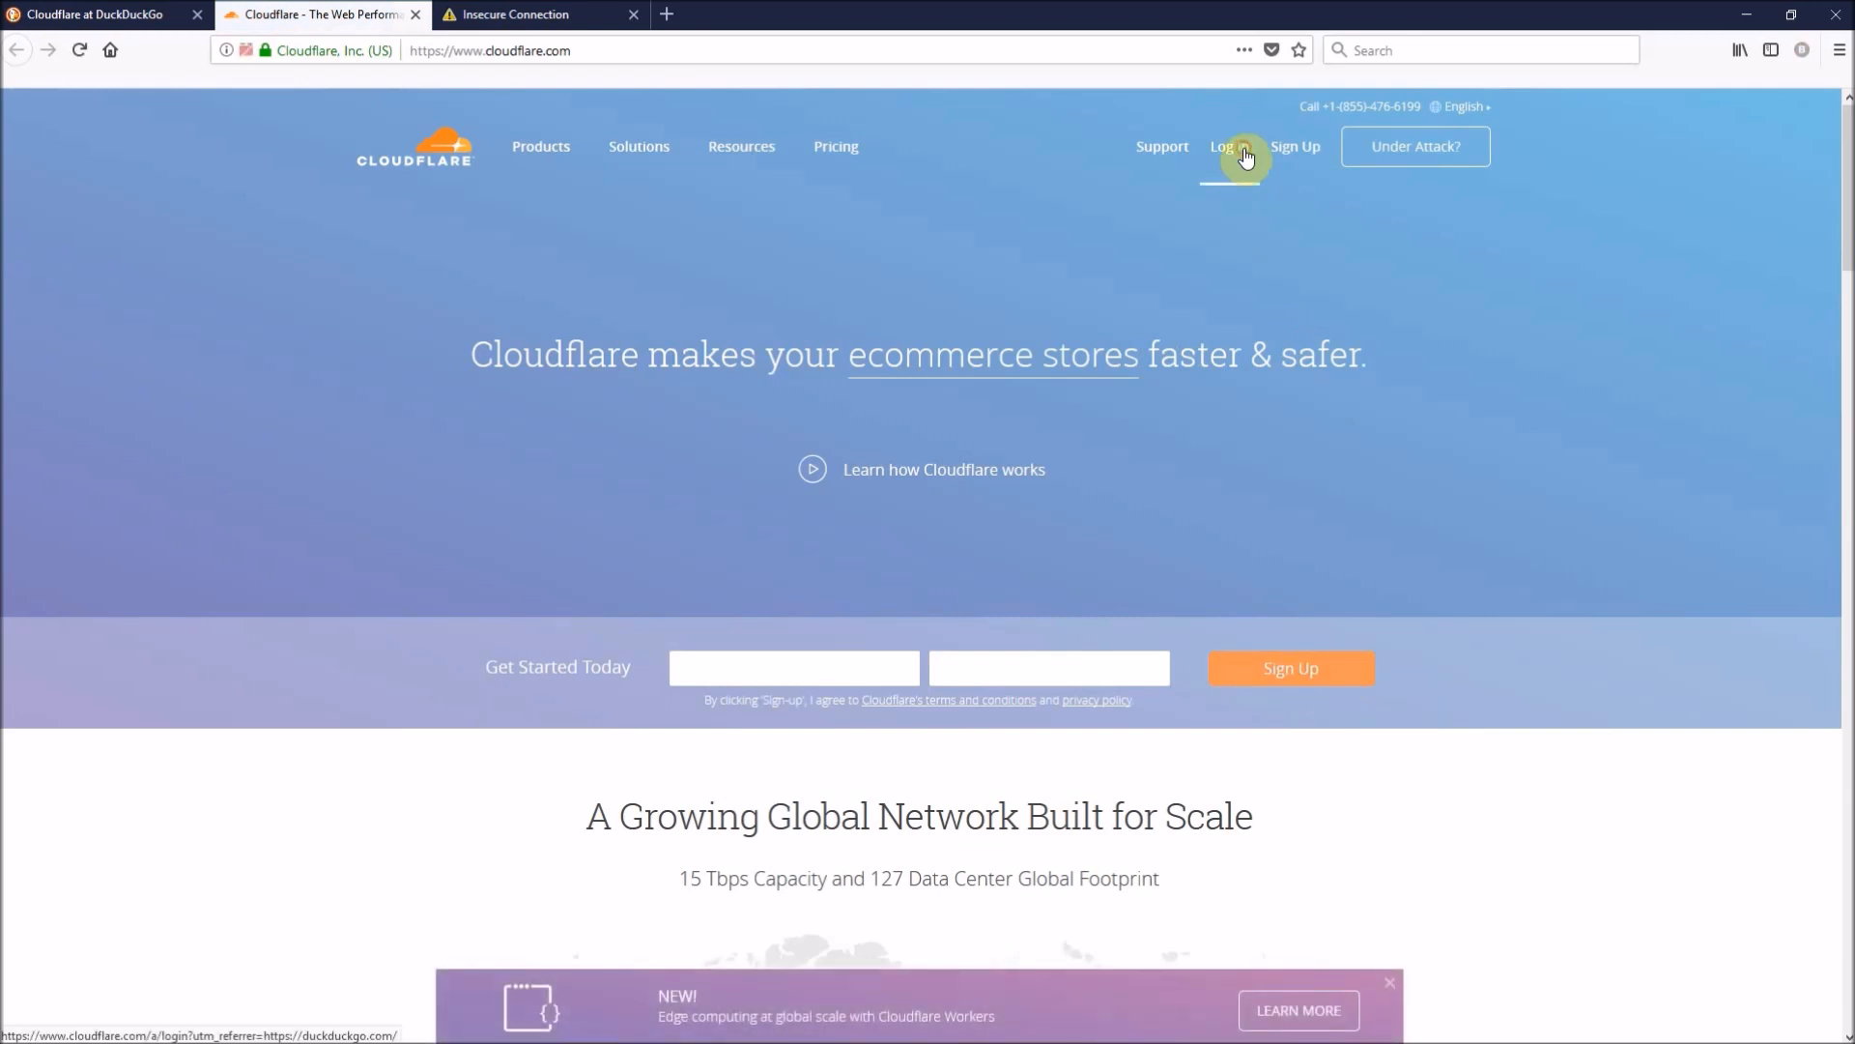
- Log in to Cloudflare and add rozaroja.com as a new site
{"action": "left_click", "coordinate": [1230, 147]}
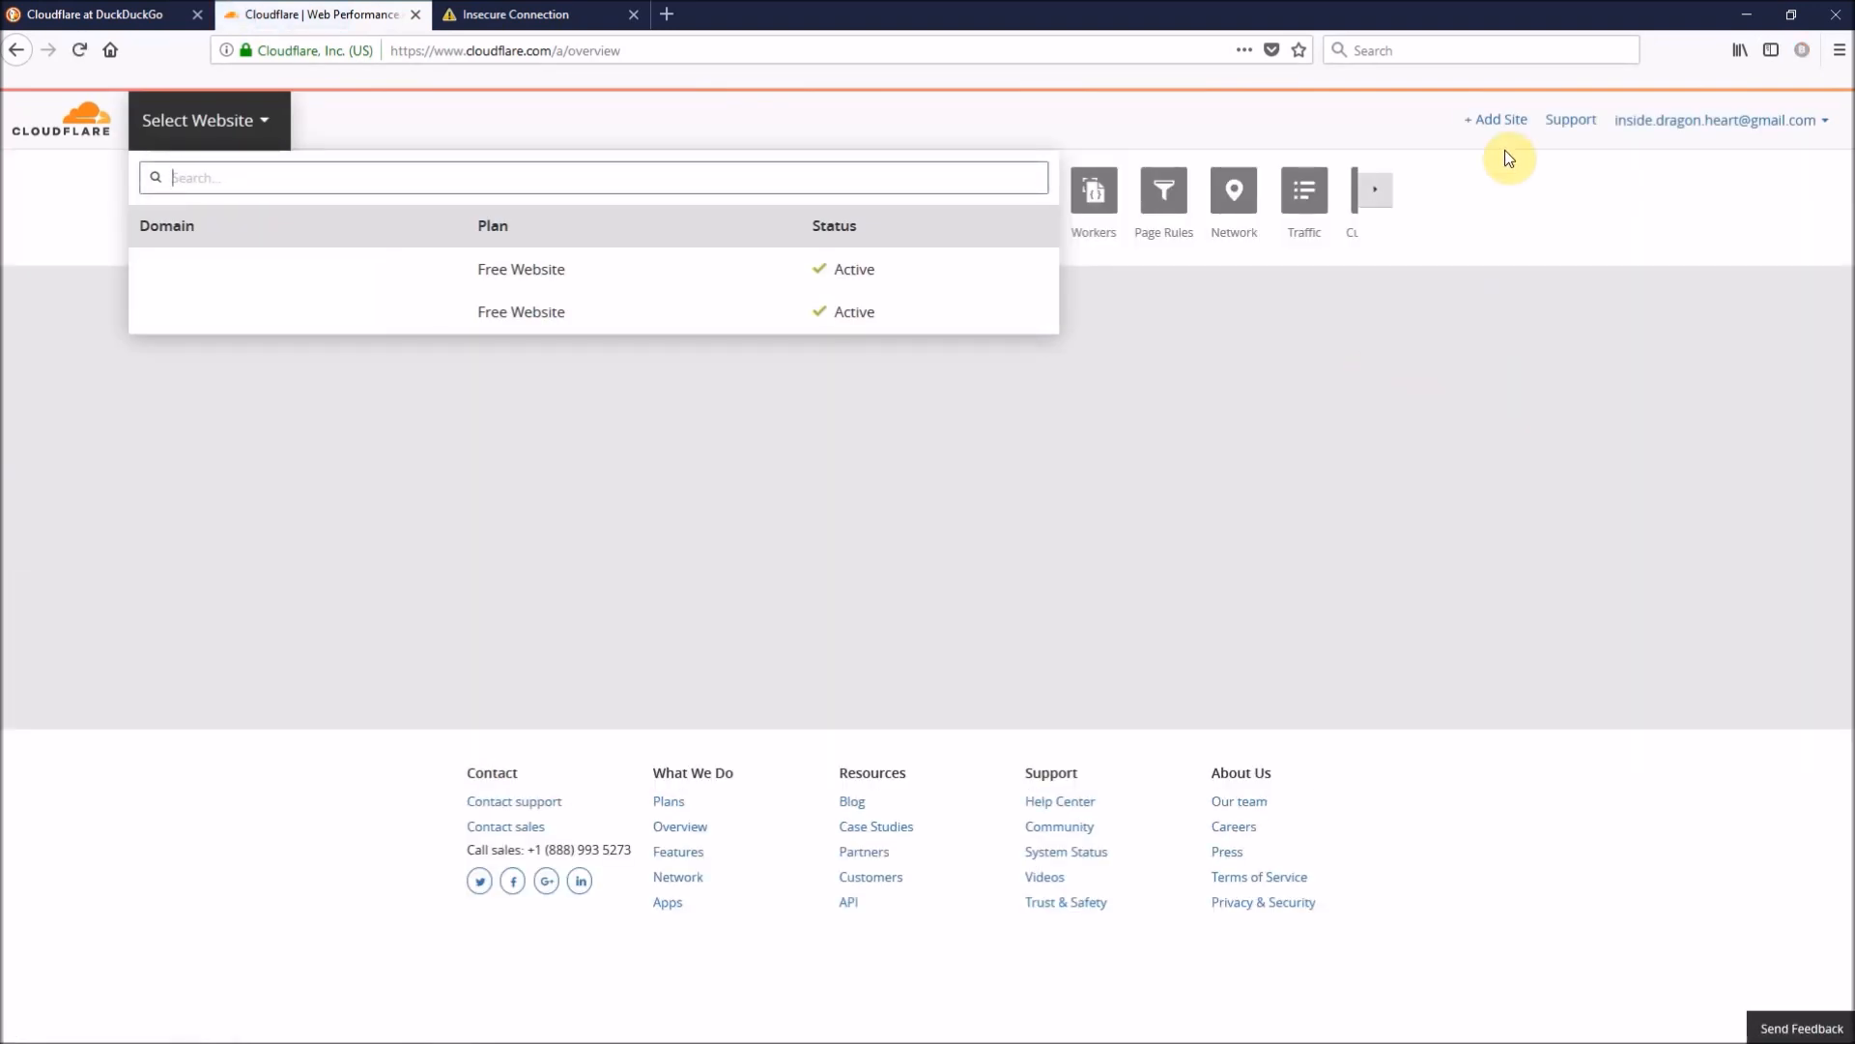
{"action": "left_click", "coordinate": [1495, 118]}
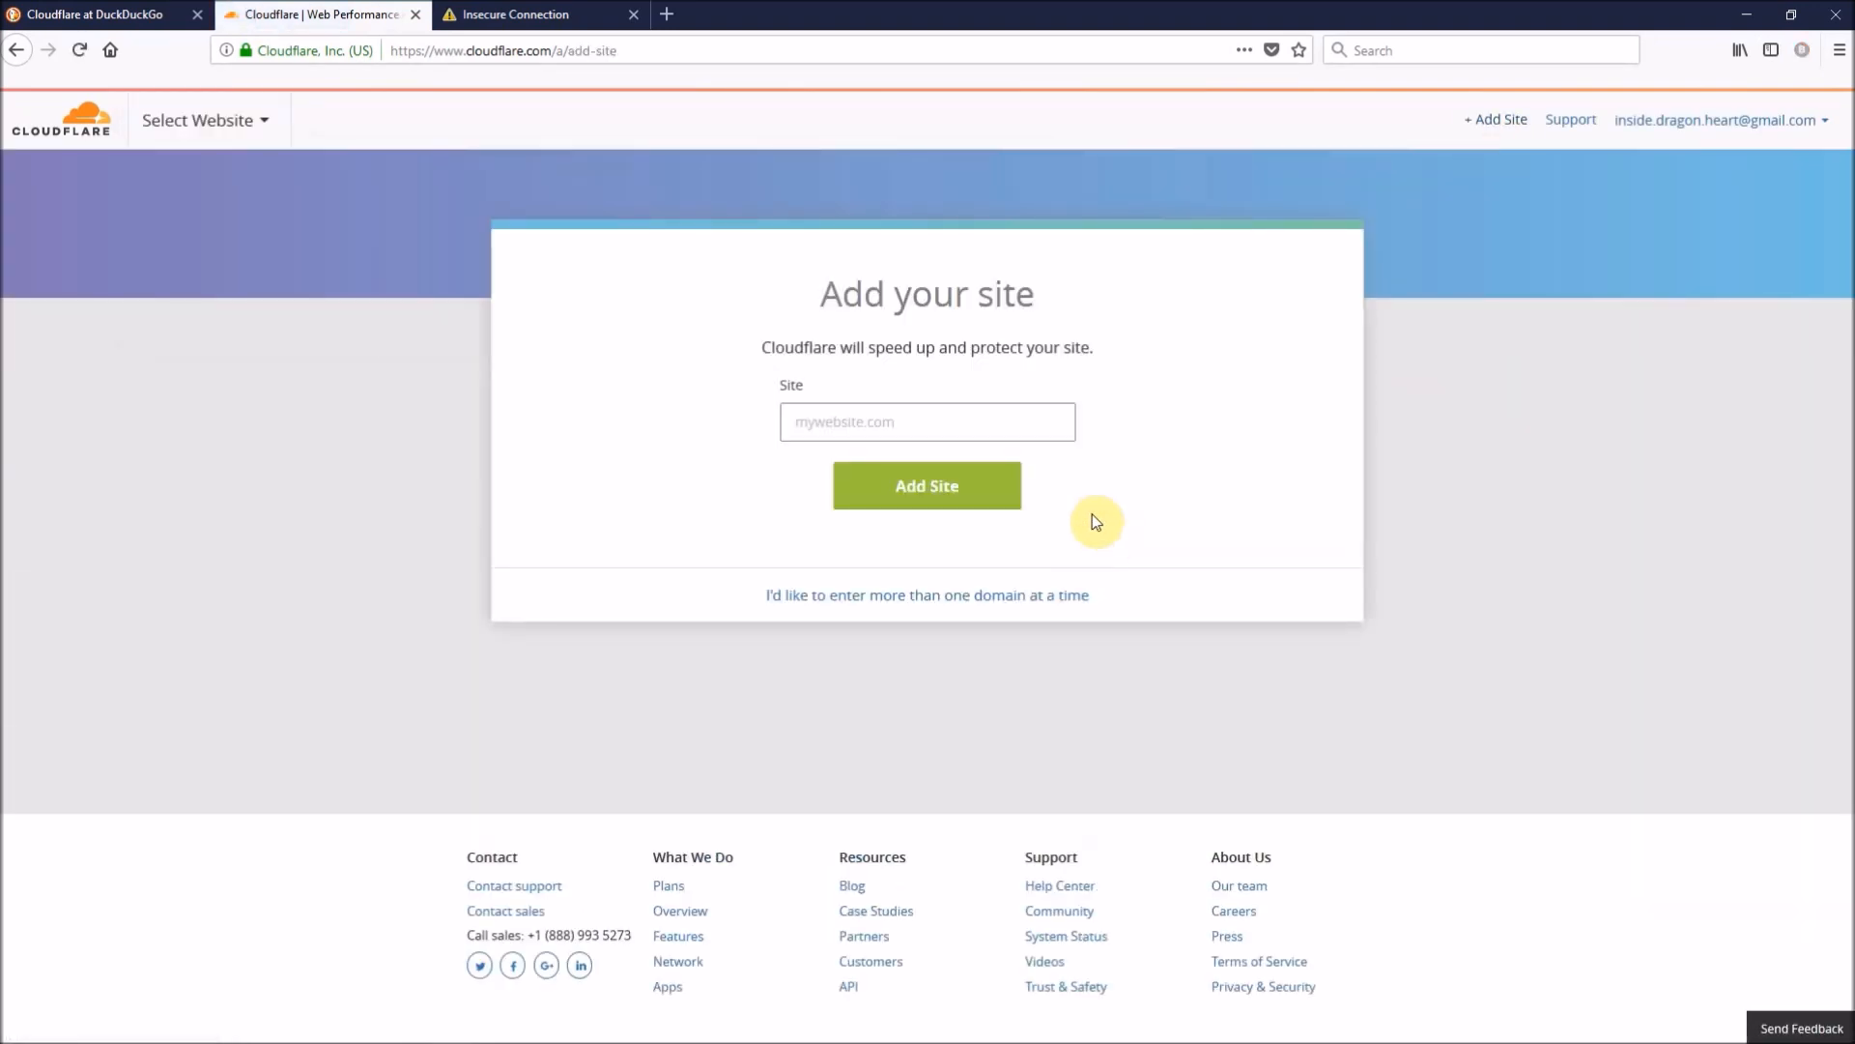
{"action": "type", "text": "r"}
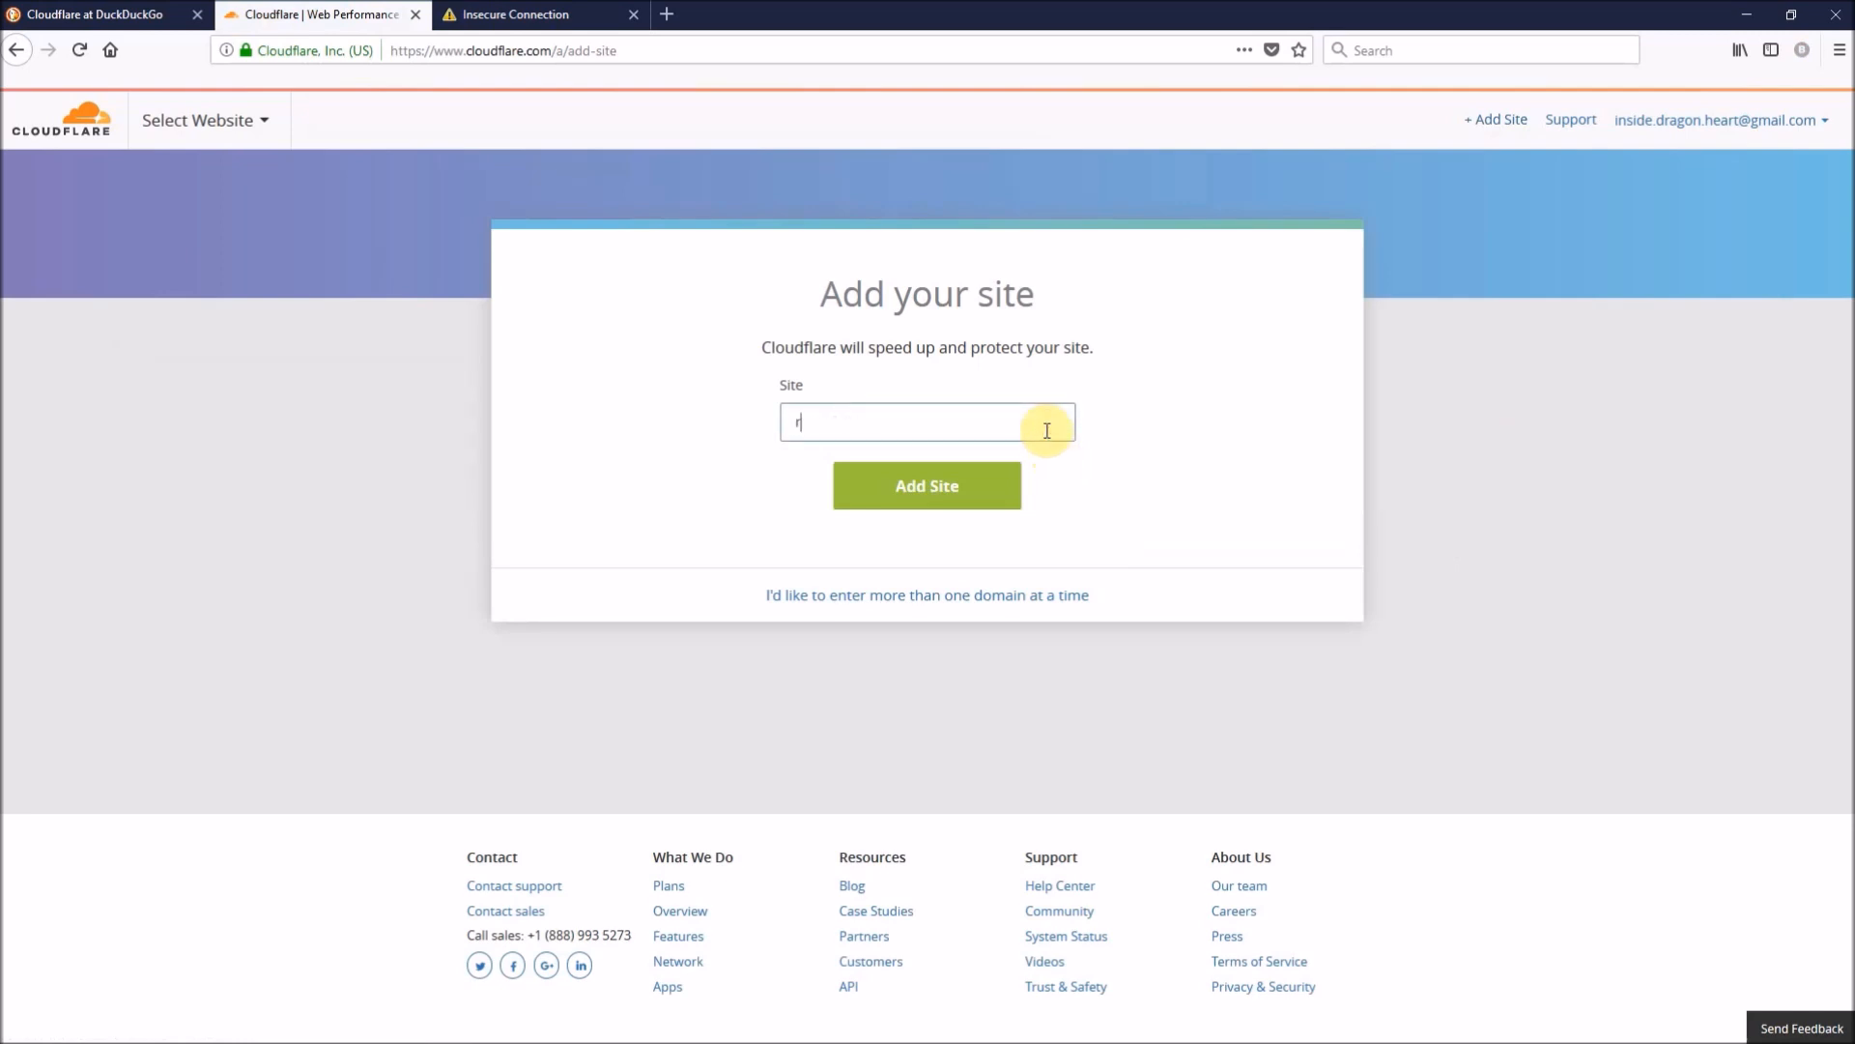
{"action": "type", "text": "ozaroja.com"}
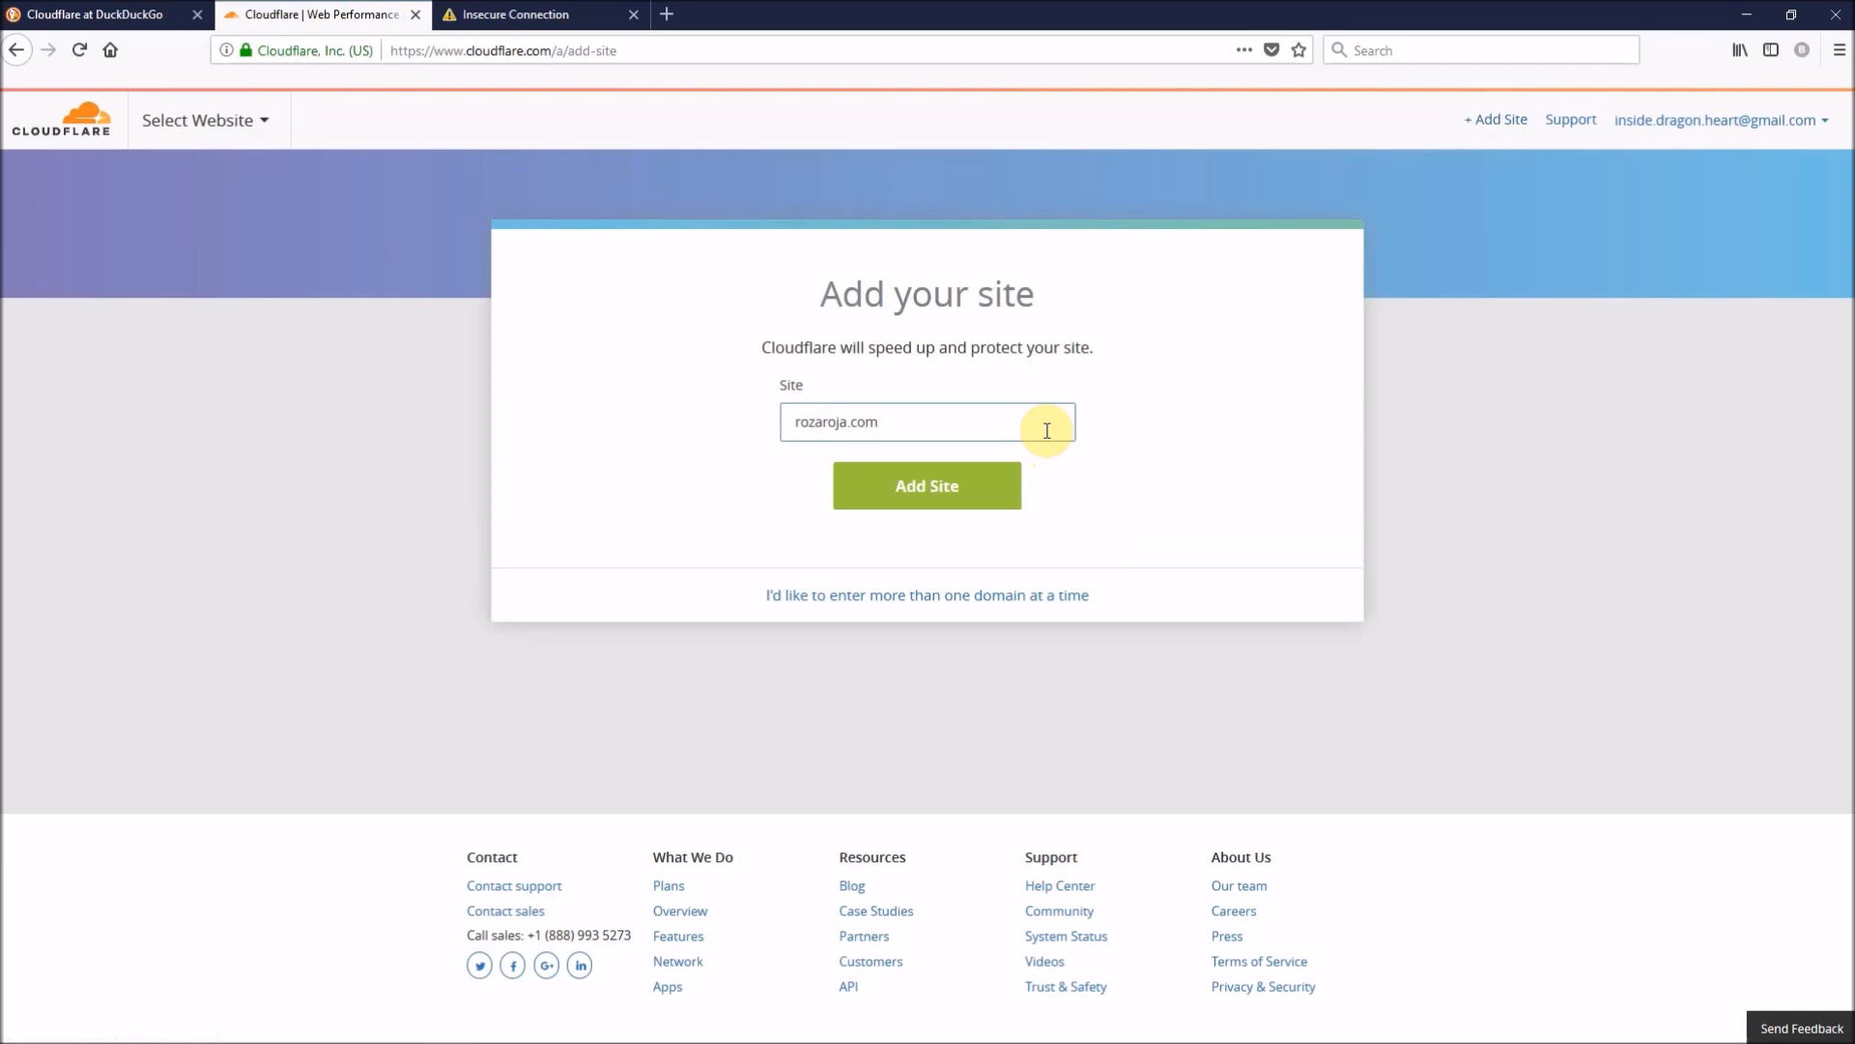
{"action": "left_click", "coordinate": [926, 485]}
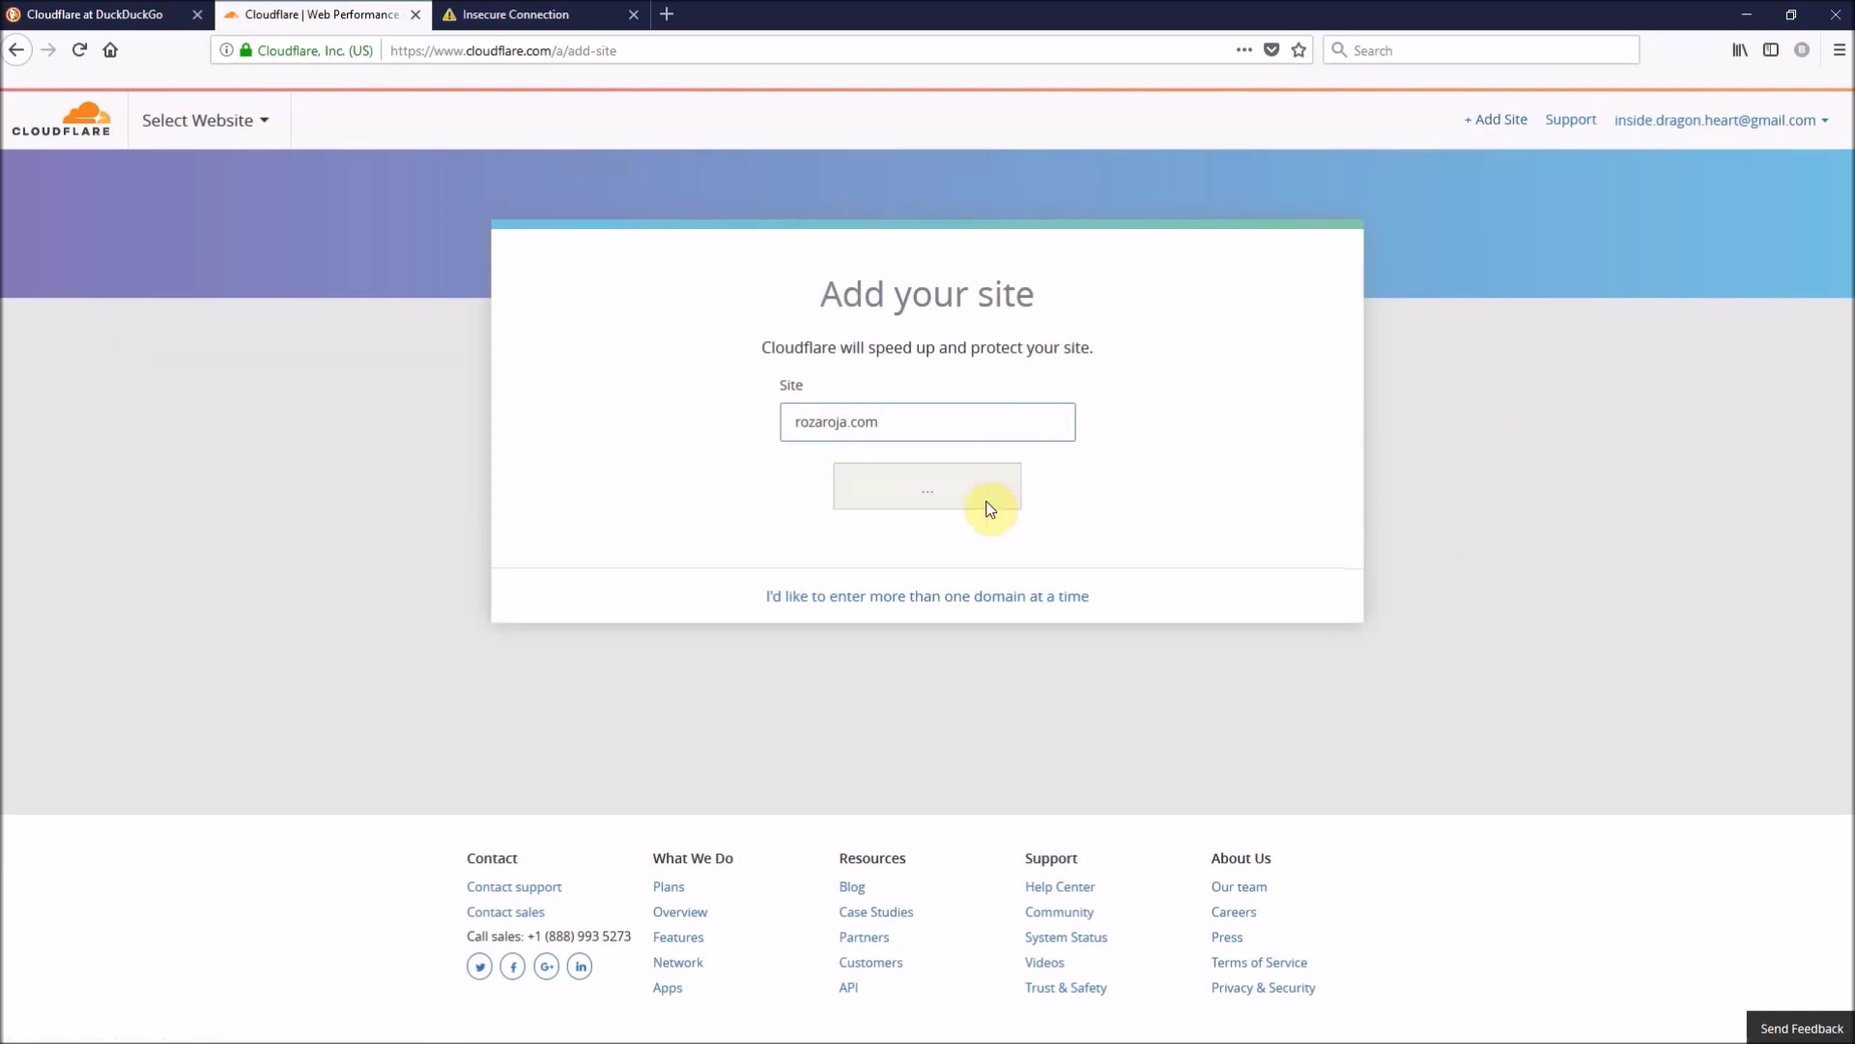
- Pick the FREE plan card for rozaroja.com
{"action": "left_click", "coordinate": [927, 487]}
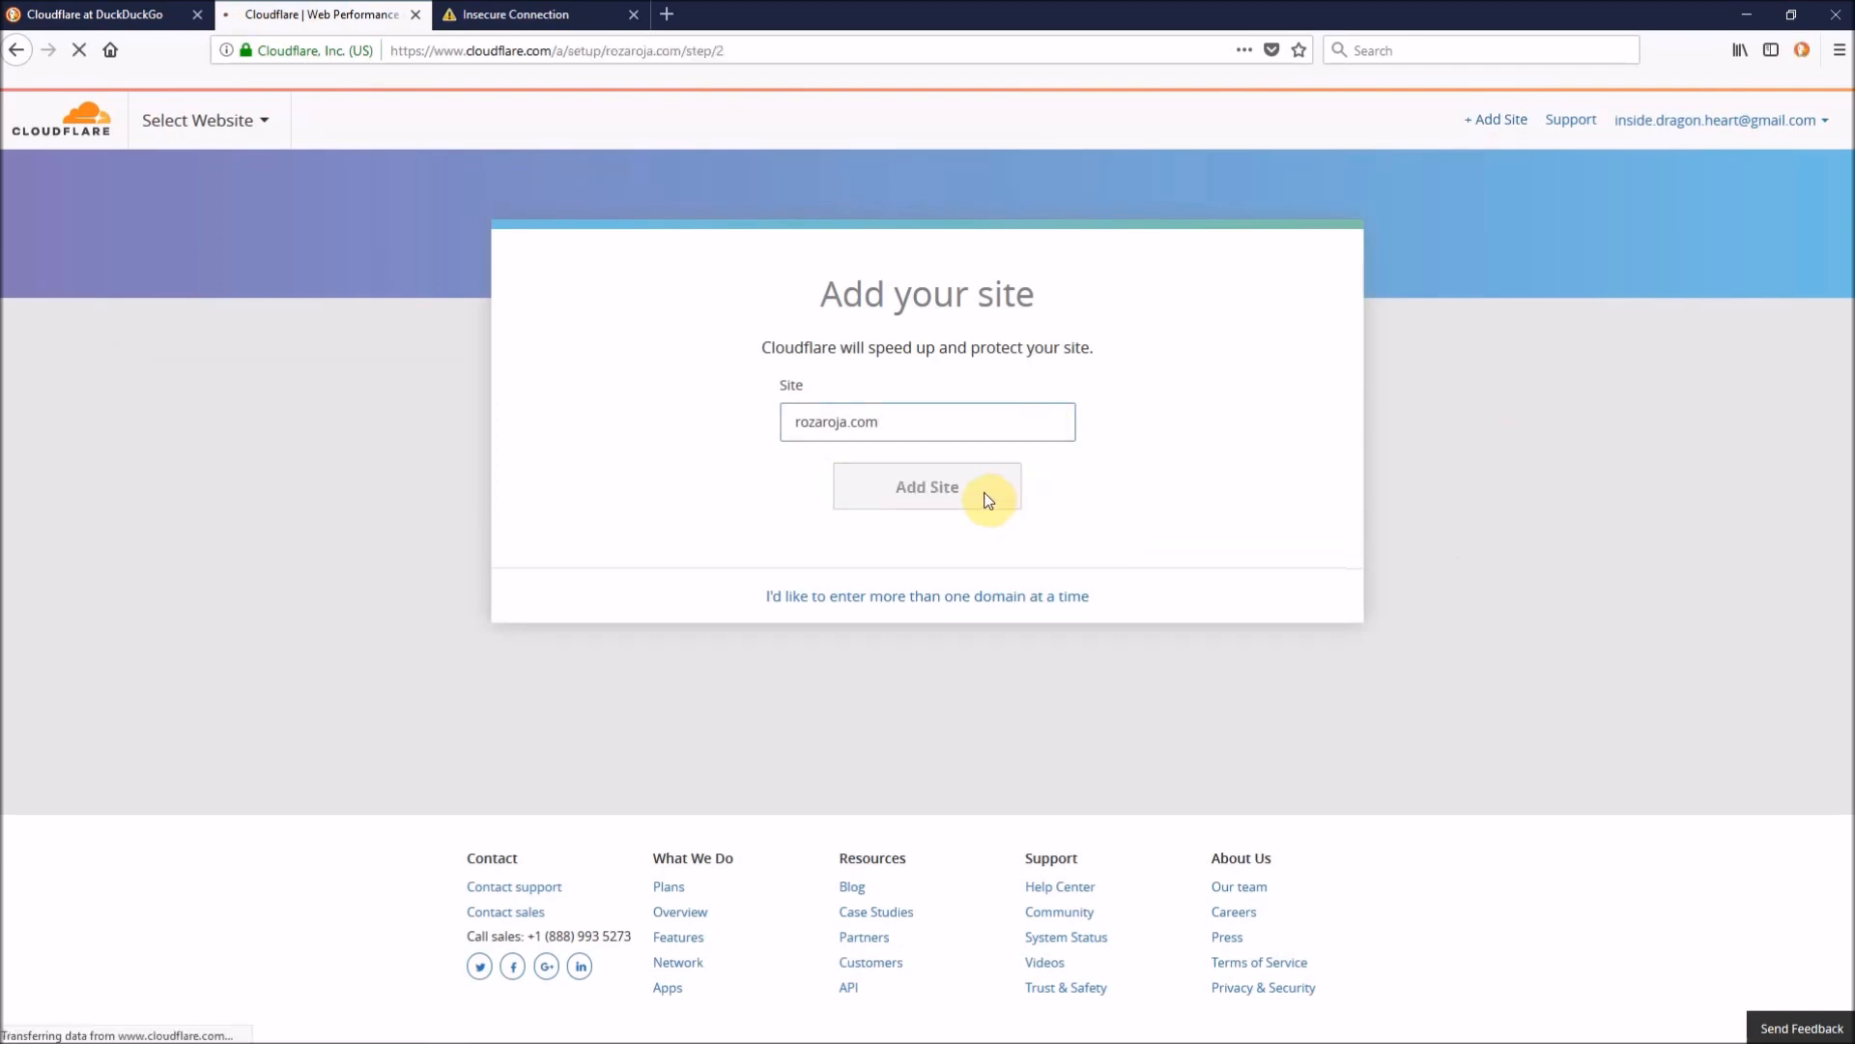
{"action": "left_click", "coordinate": [927, 487]}
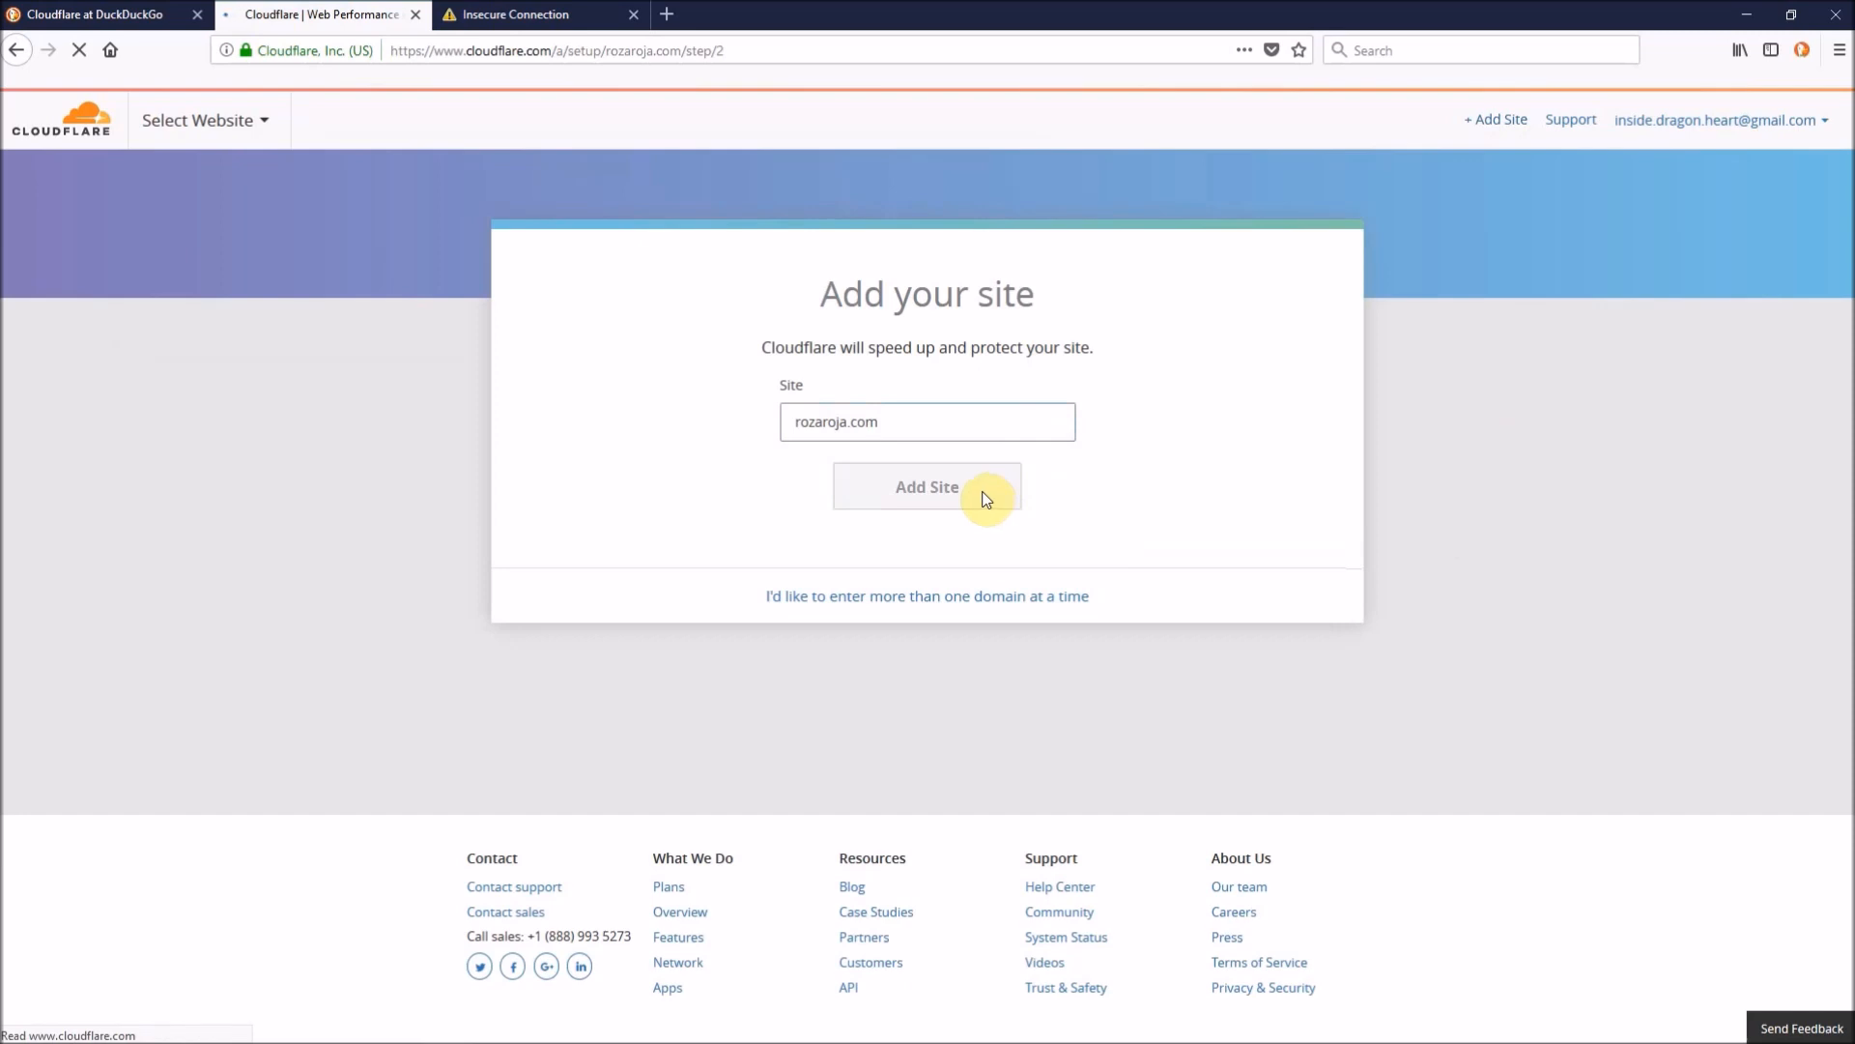
{"action": "left_click", "coordinate": [927, 486]}
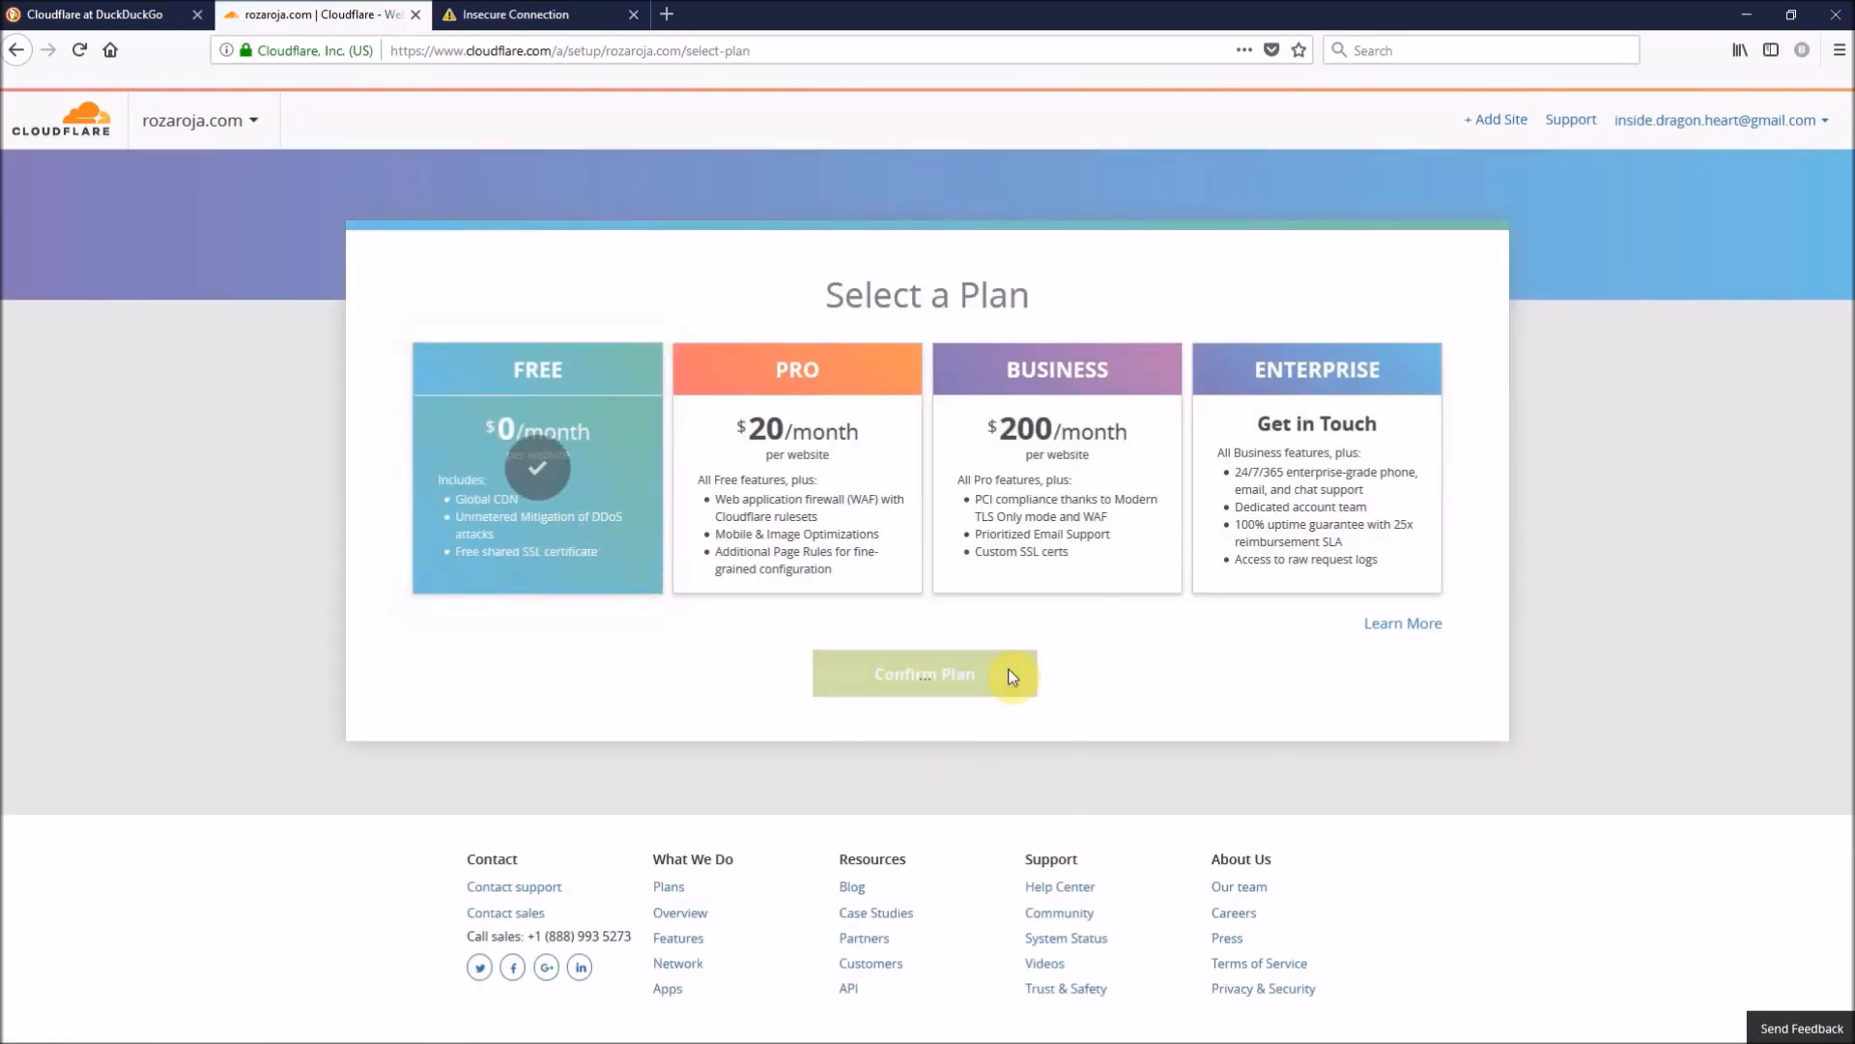
- Confirm the Free plan and continue past rozaroja.com's scanned DNS records
{"action": "left_click", "coordinate": [927, 675]}
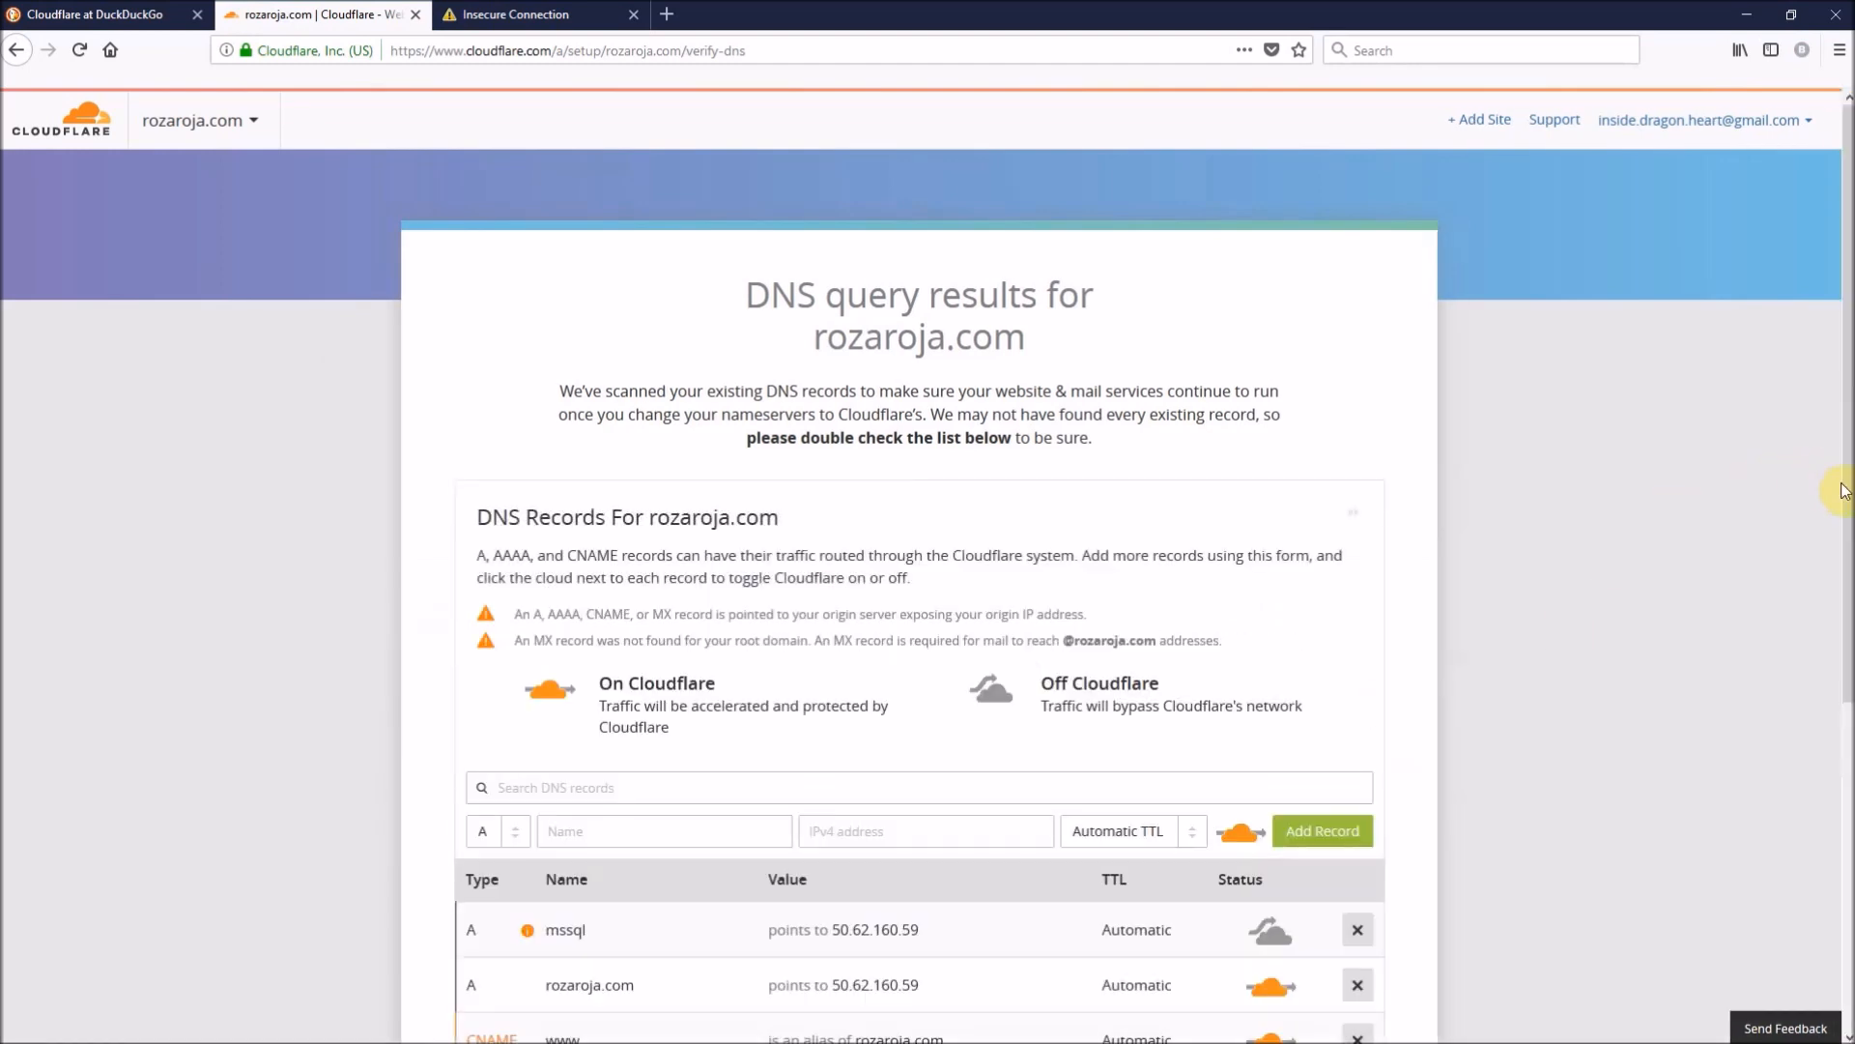
{"action": "scroll", "scroll_direction": "down", "scroll_amount": 3}
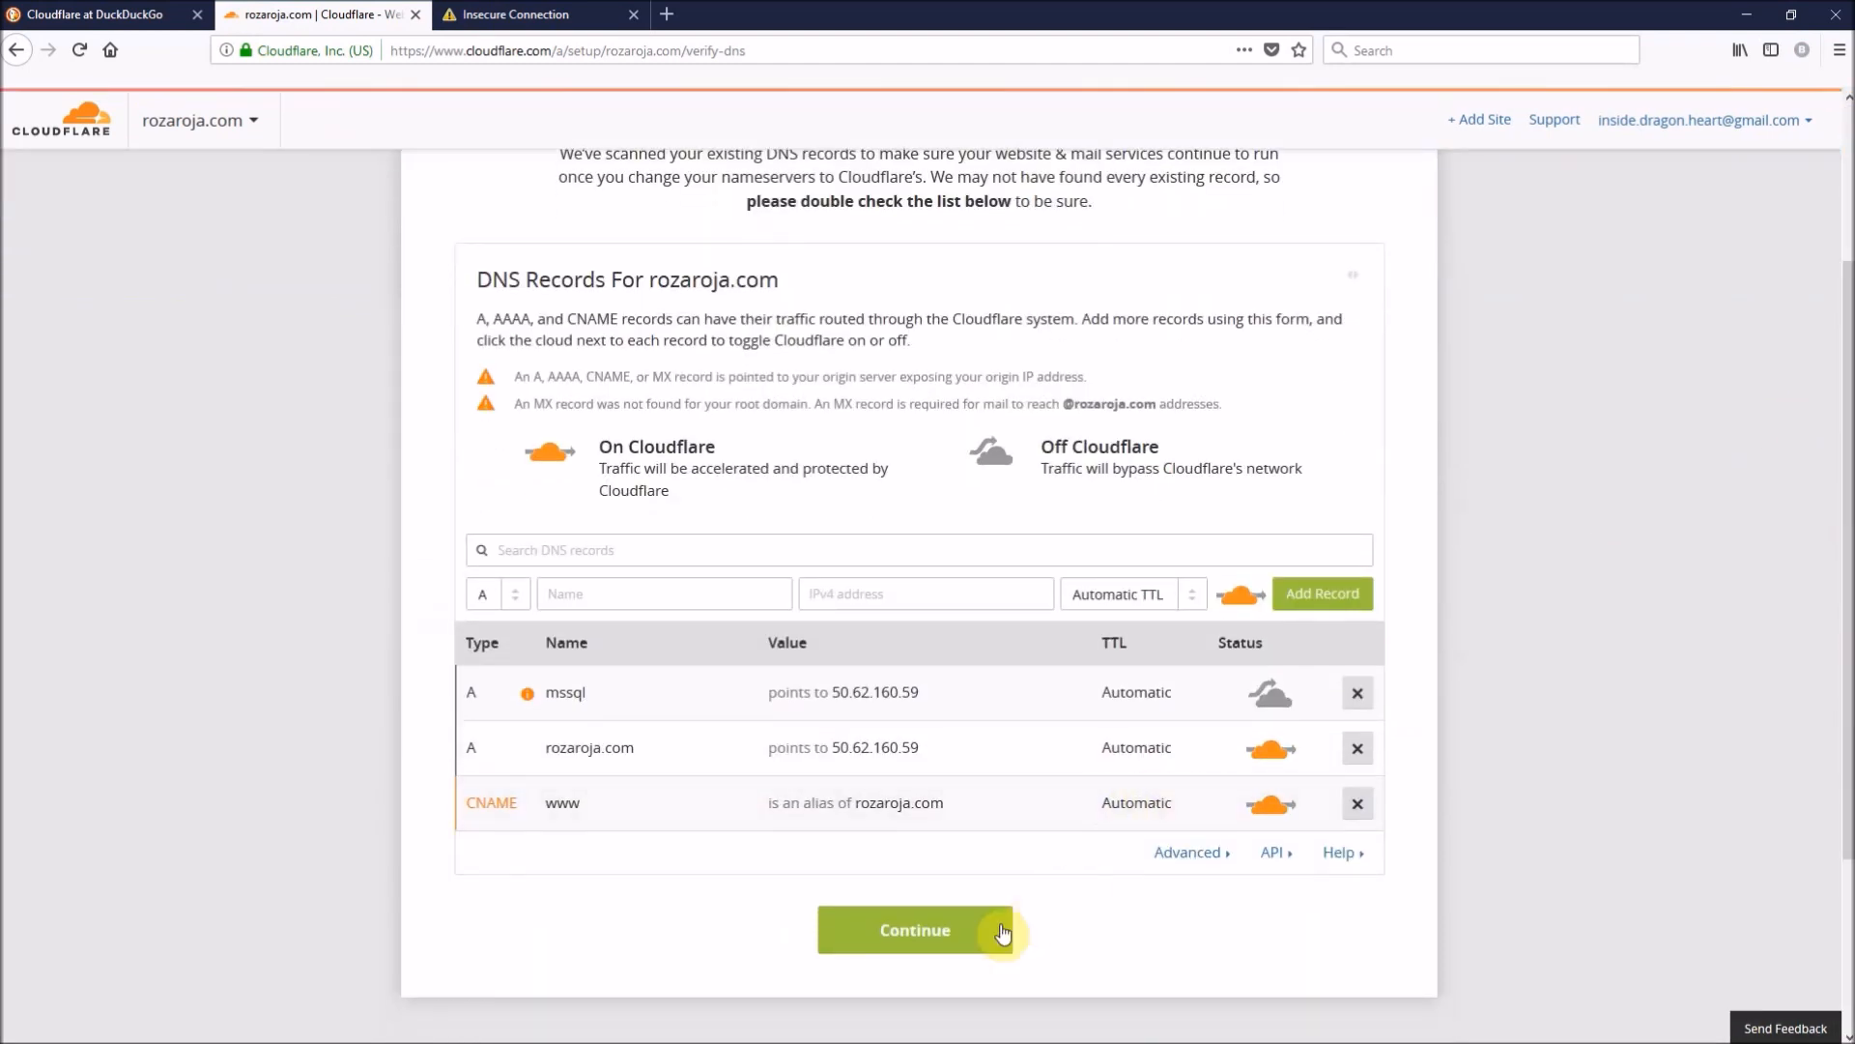
{"action": "left_click", "coordinate": [915, 929]}
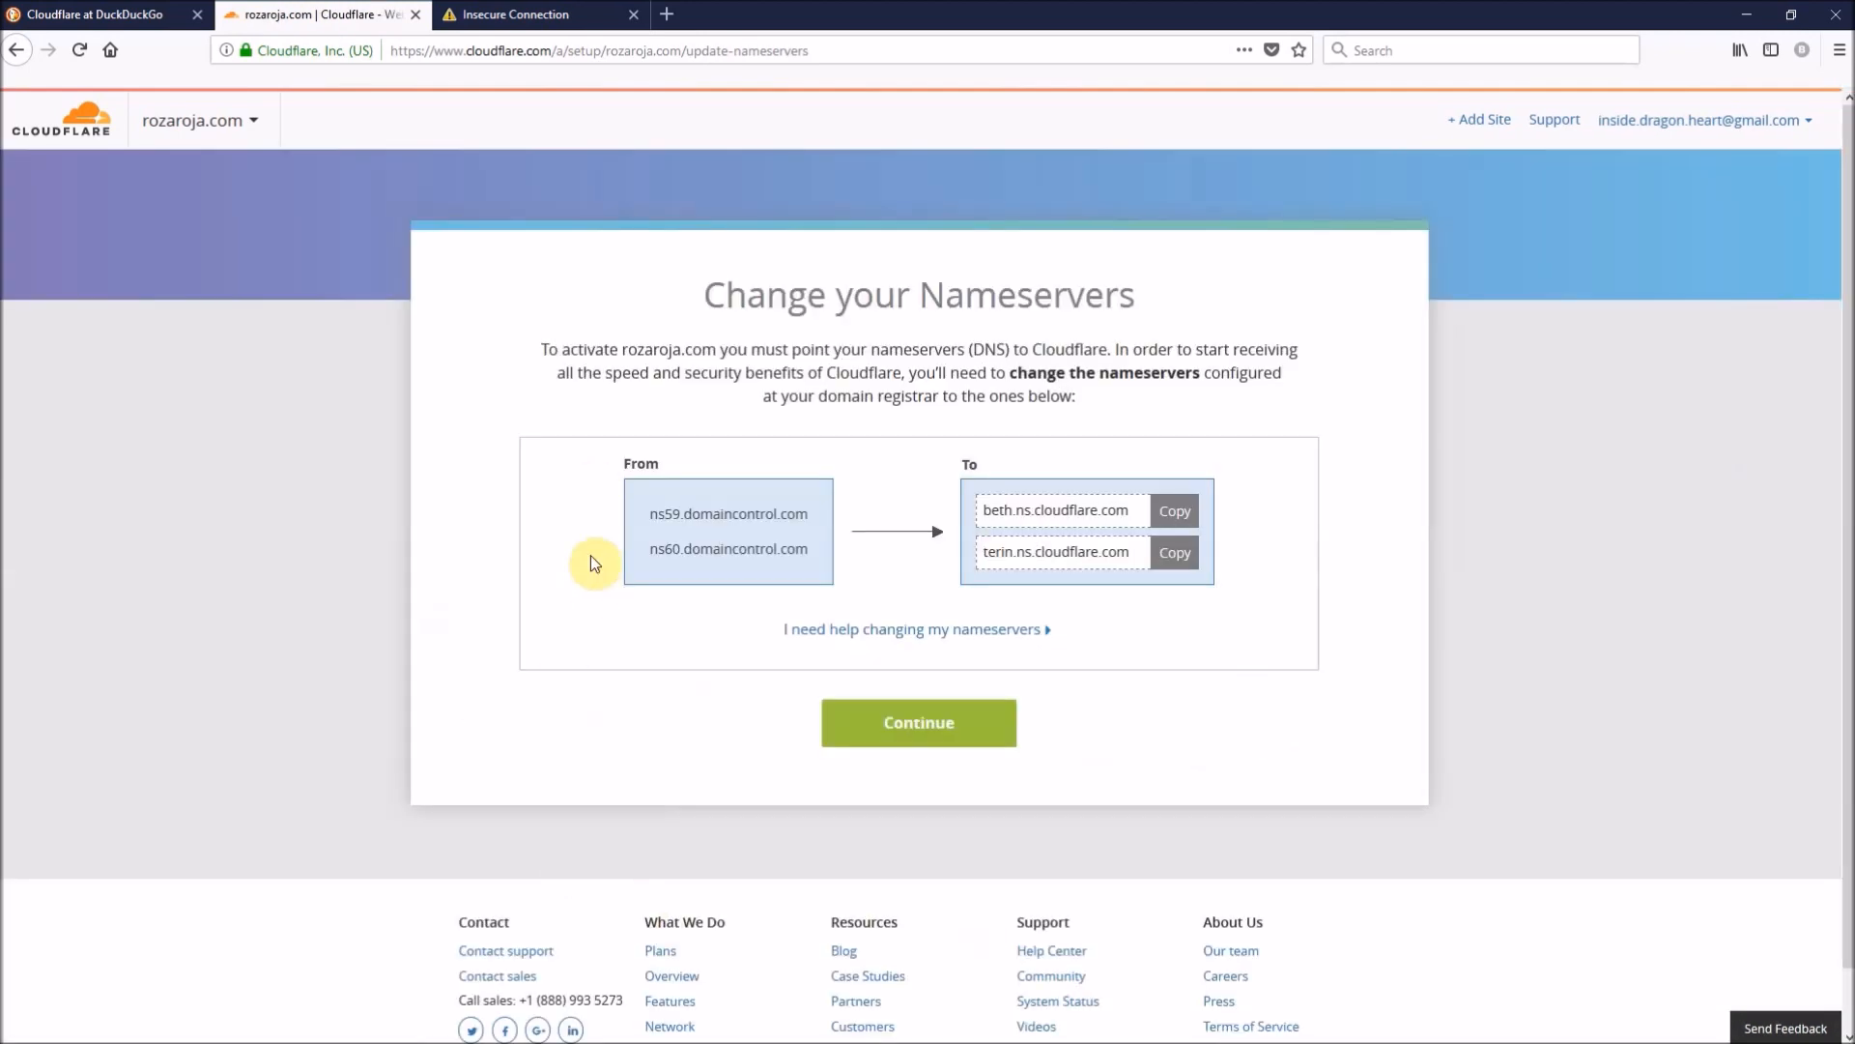
{"action": "mouse_move", "coordinate": [617, 530]}
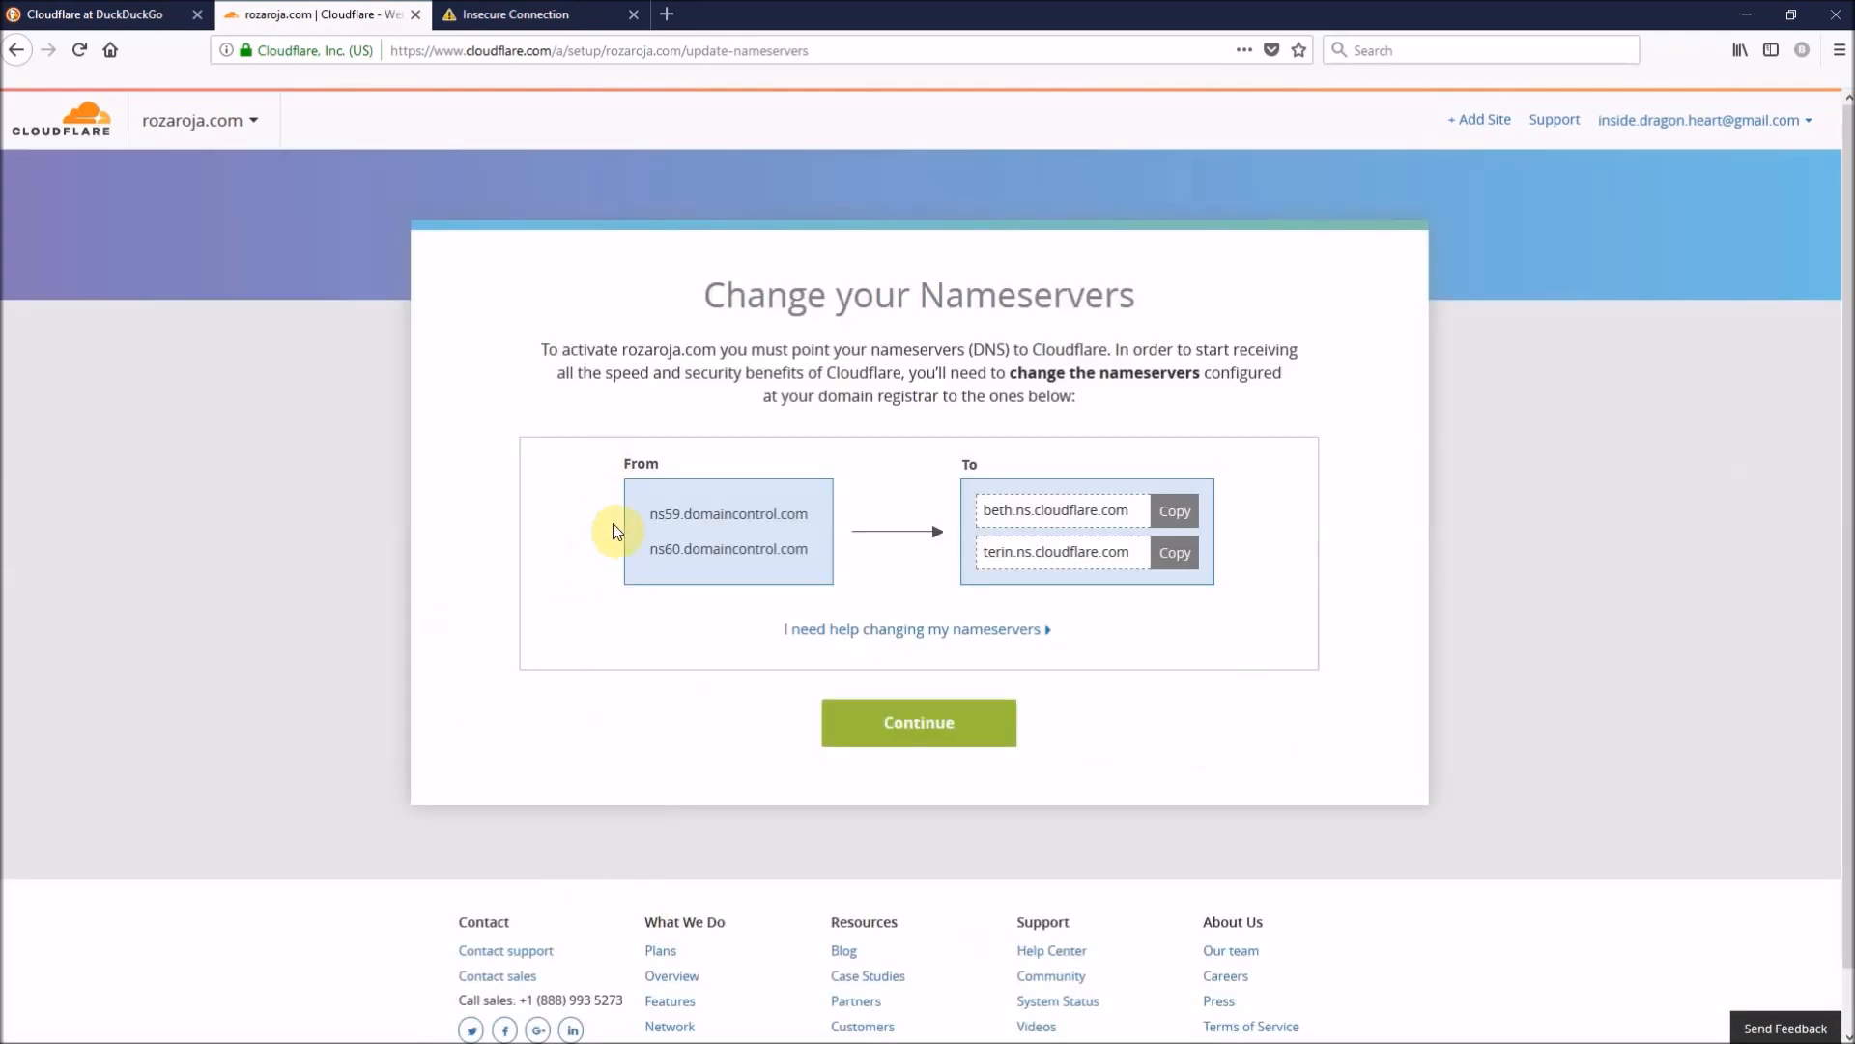
{"action": "mouse_move", "coordinate": [1246, 440]}
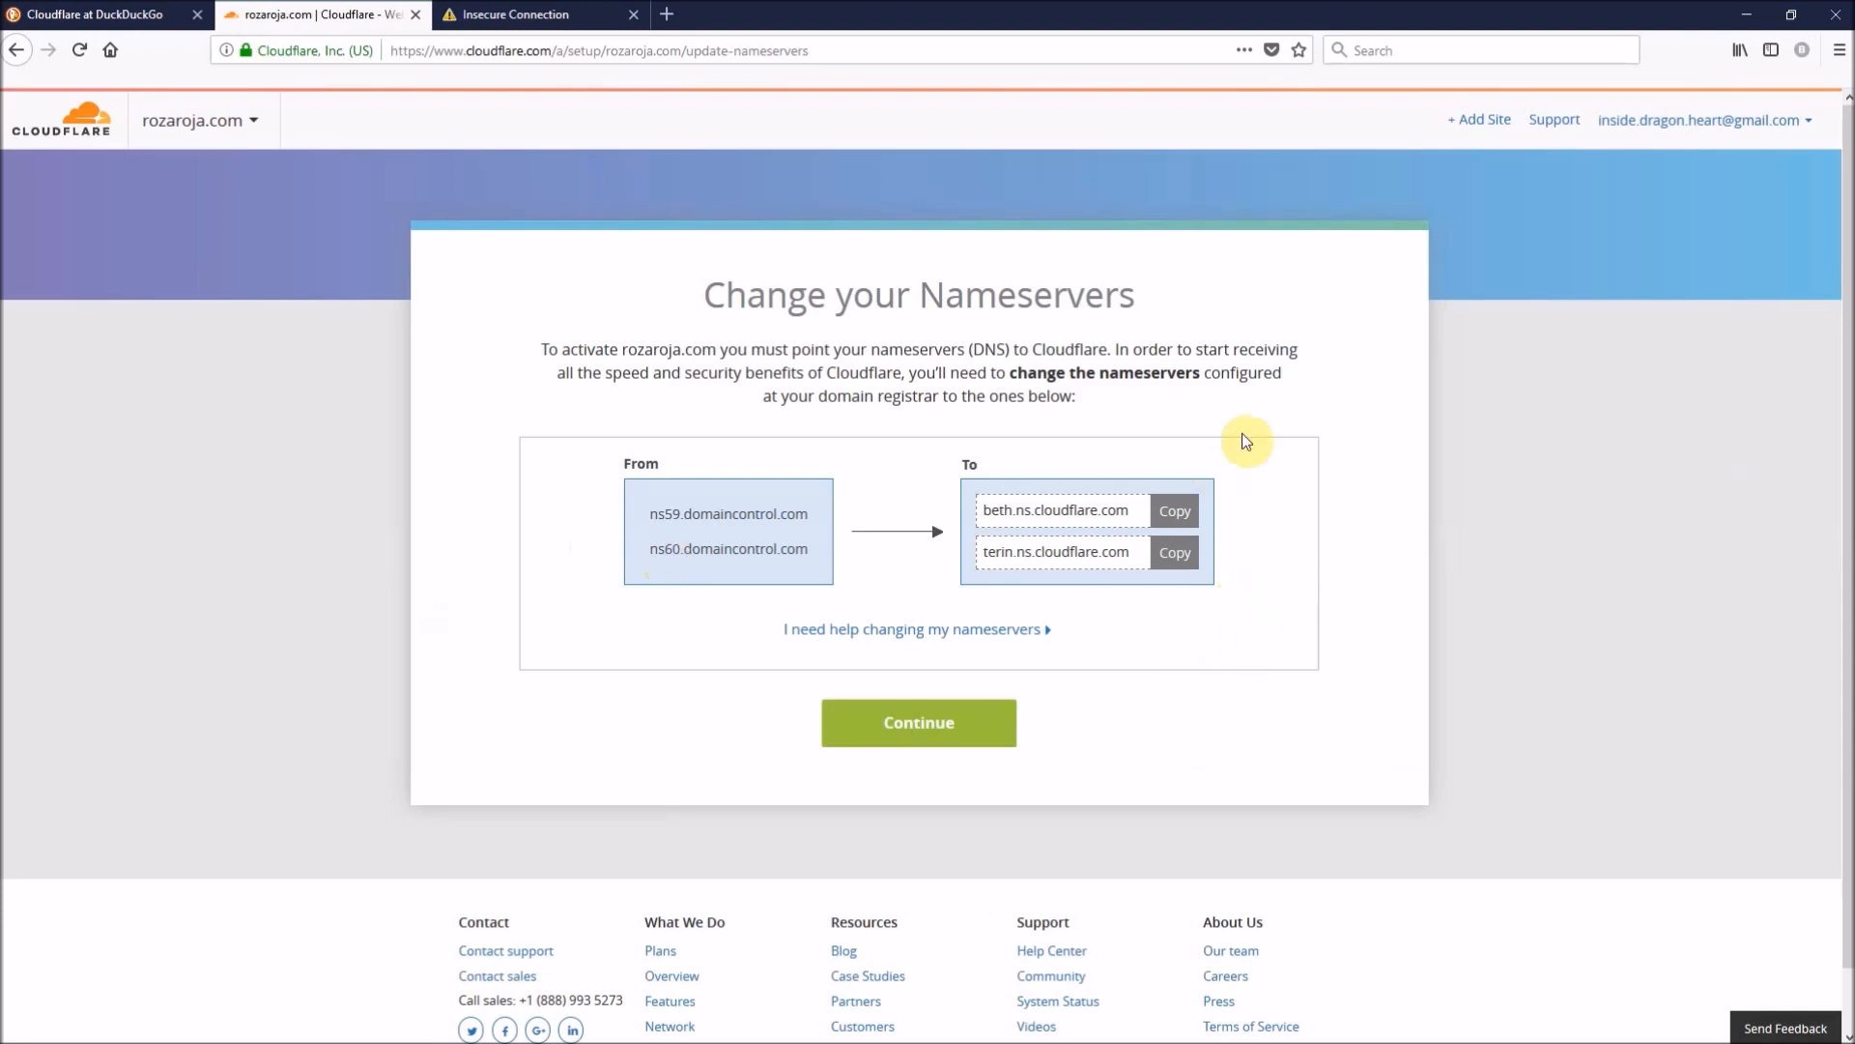
{"action": "mouse_move", "coordinate": [601, 559]}
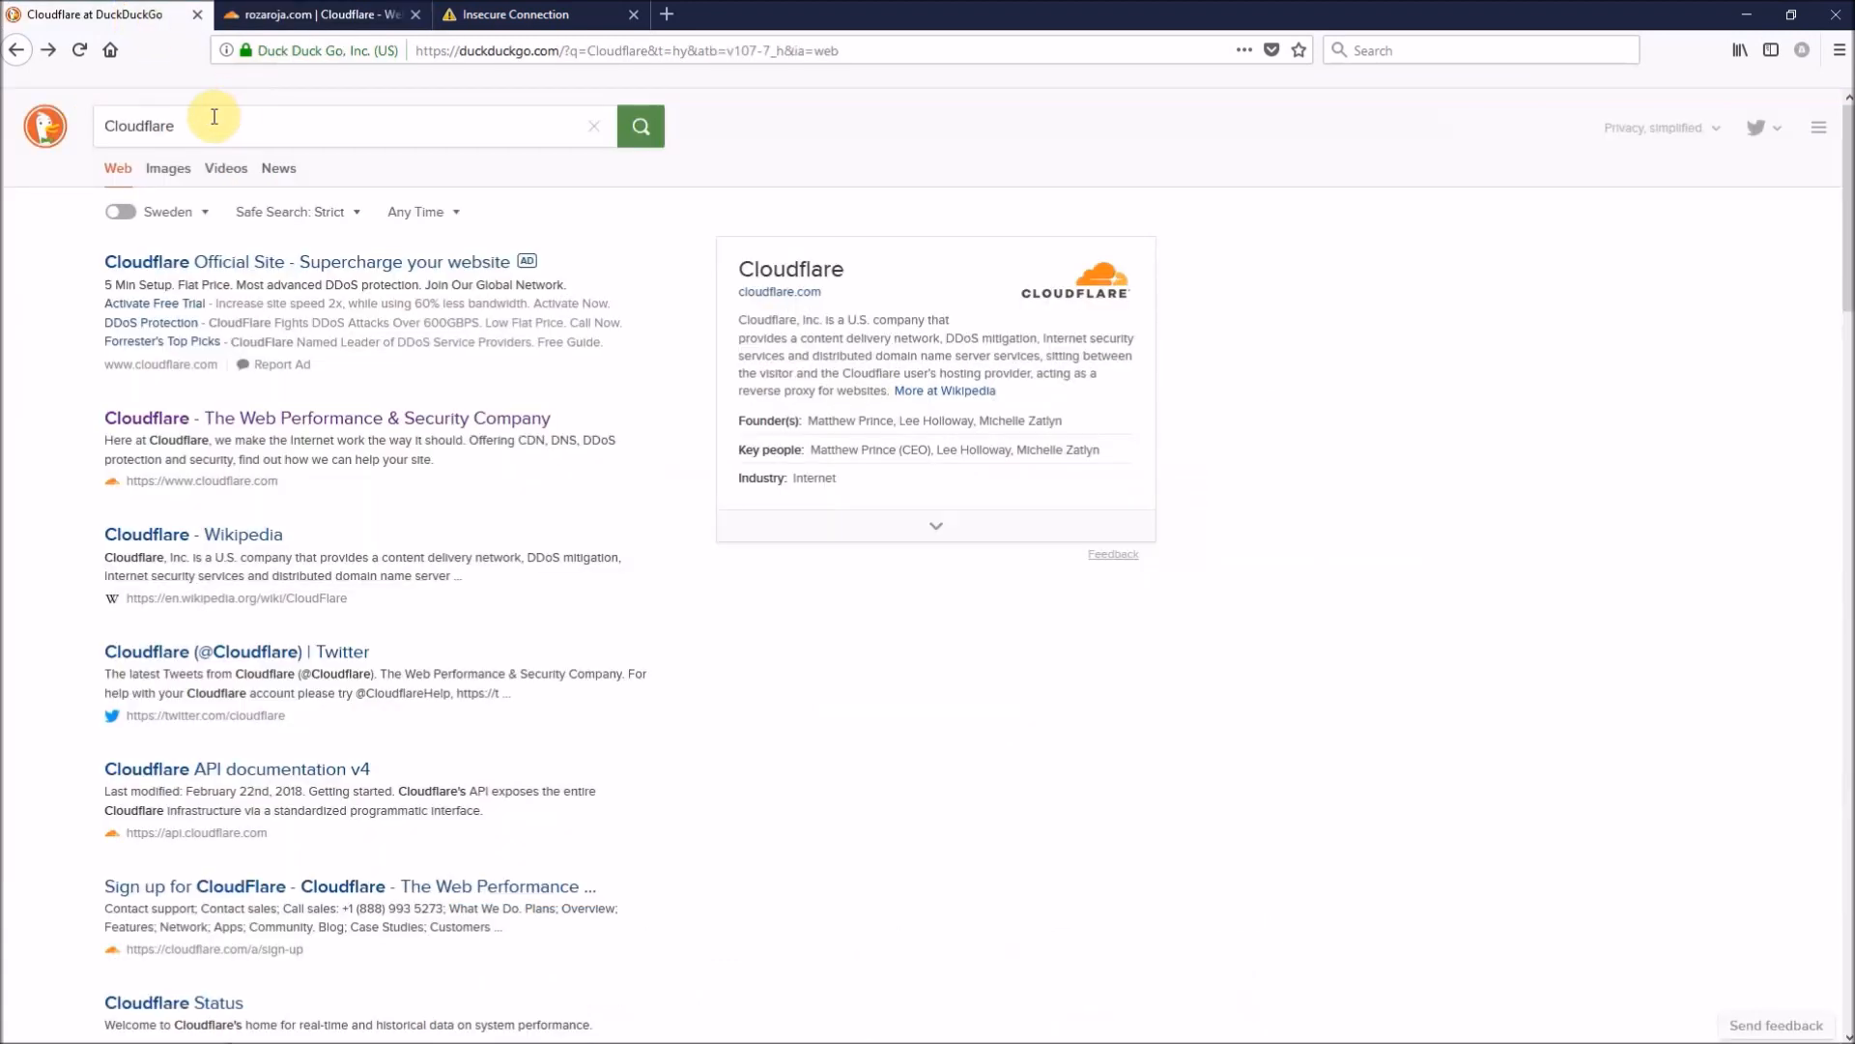
- Search DuckDuckGo for 'Godaddy' and open godaddy.com in a new tab
{"action": "type", "text": "G"}
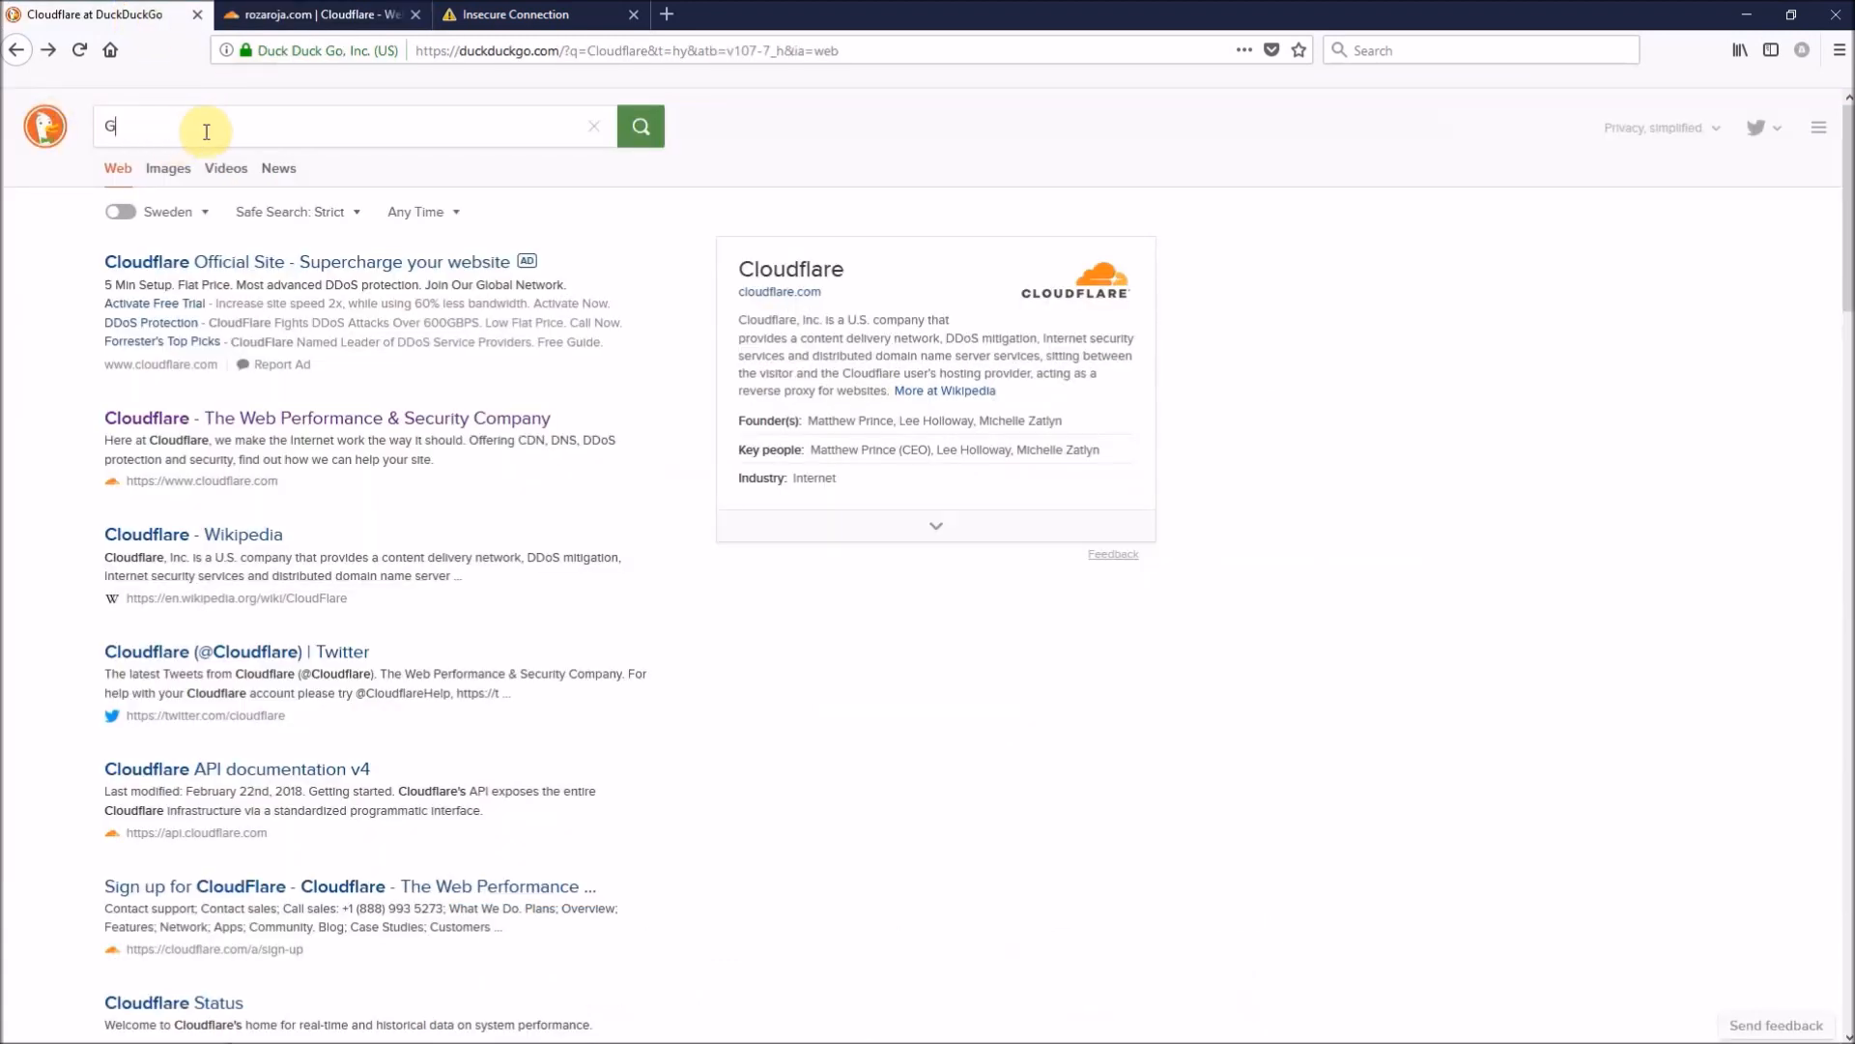
{"action": "type", "text": "odaddy"}
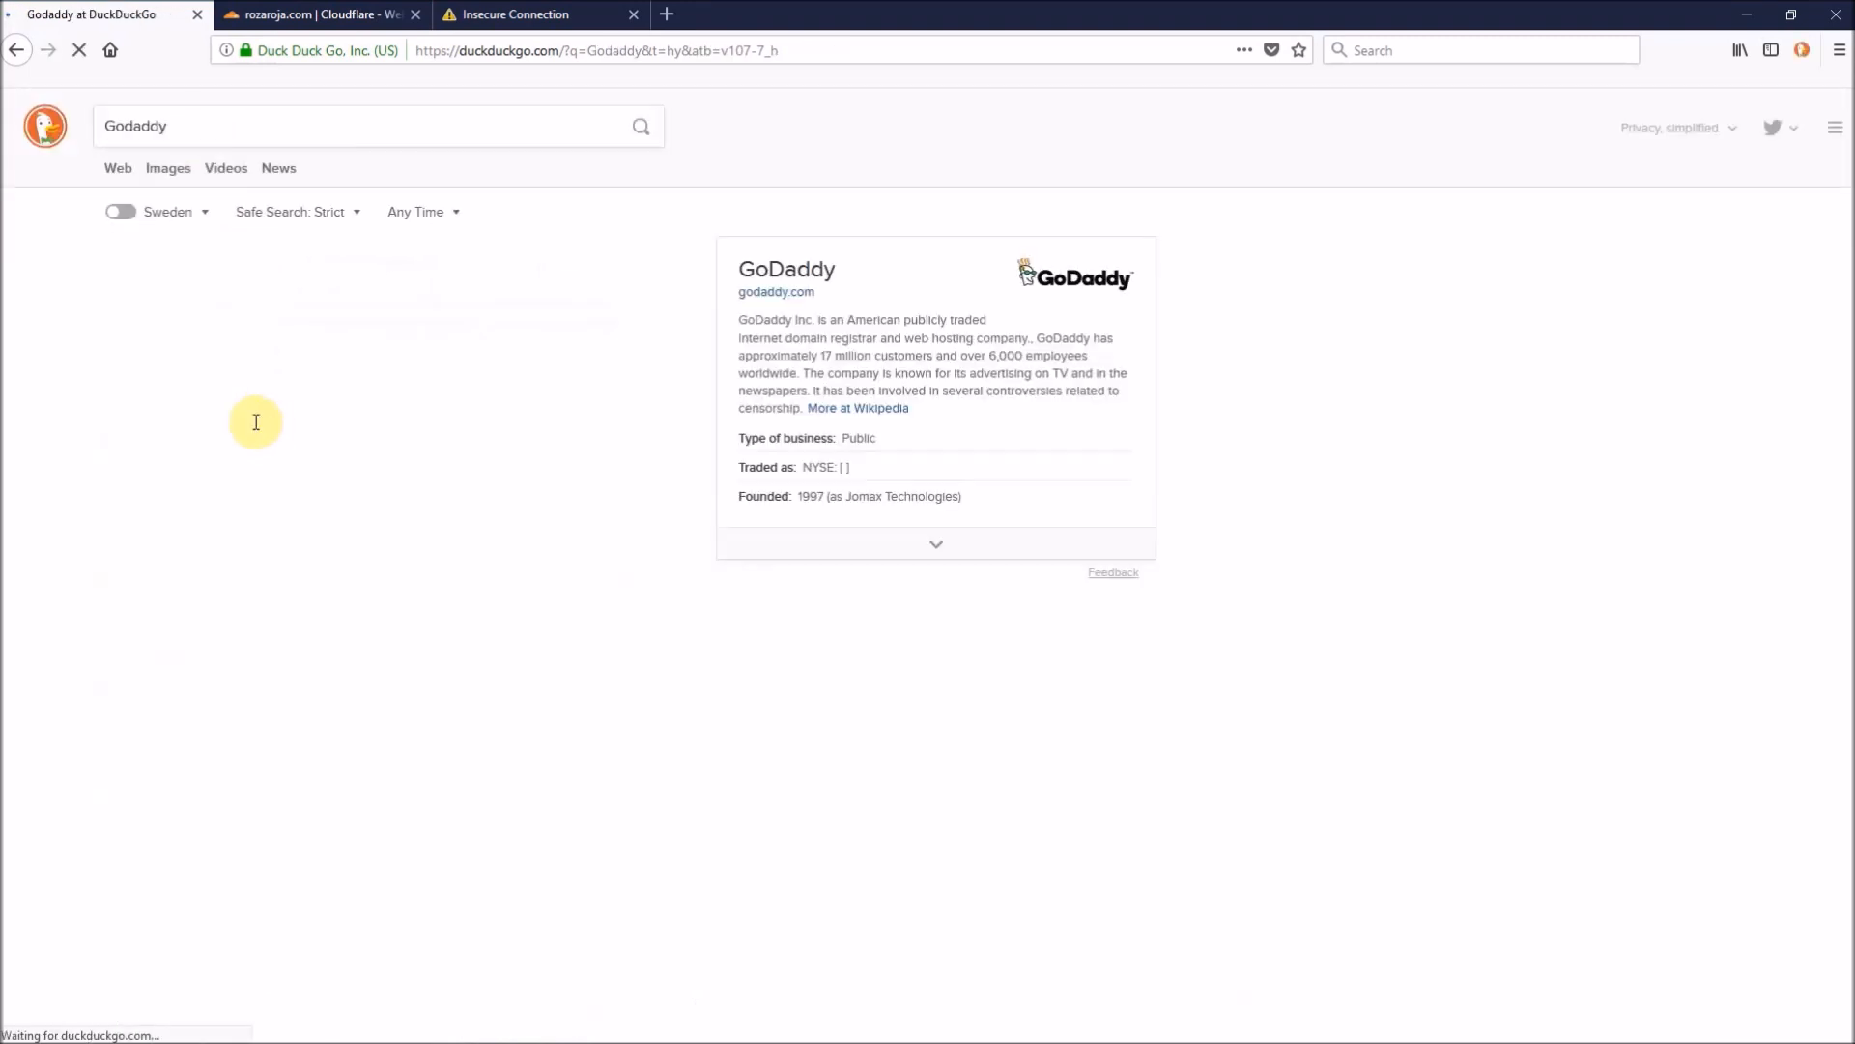
{"action": "left_click", "coordinate": [776, 292]}
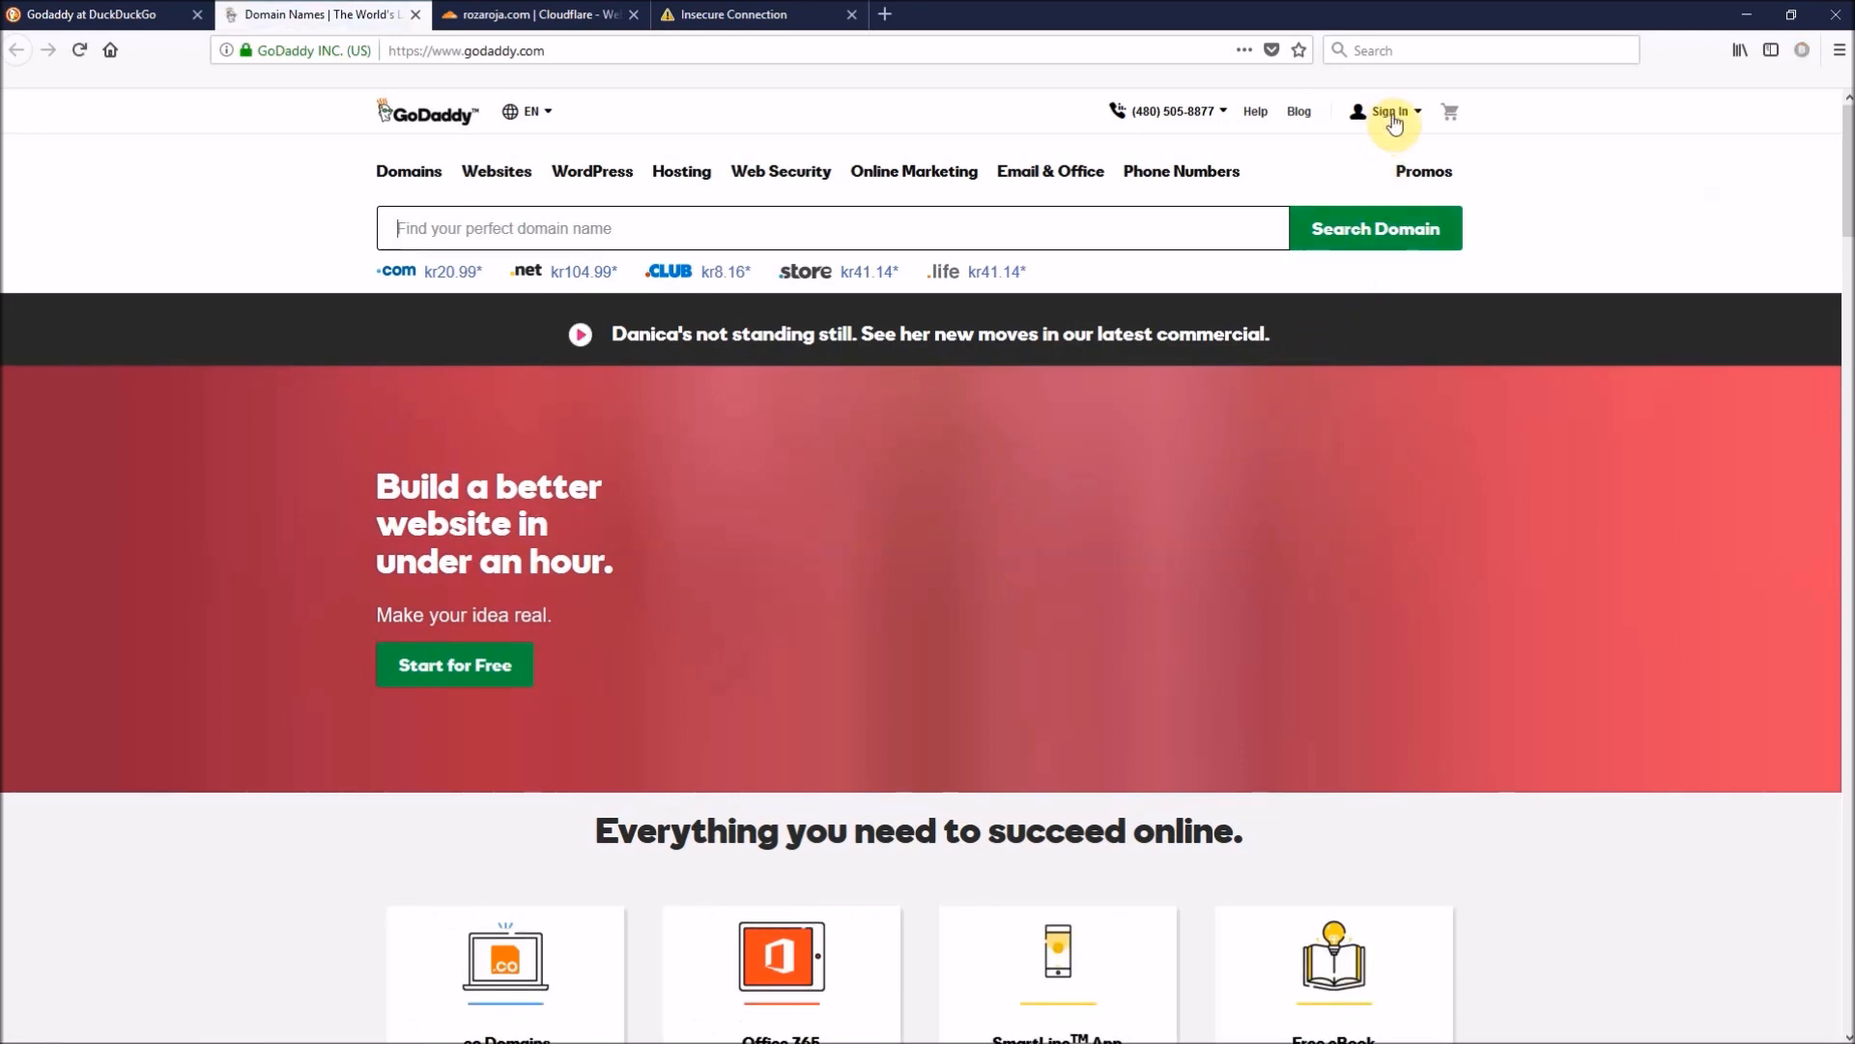
- Go to My Products from the GoDaddy account menu
{"action": "left_click", "coordinate": [1389, 111]}
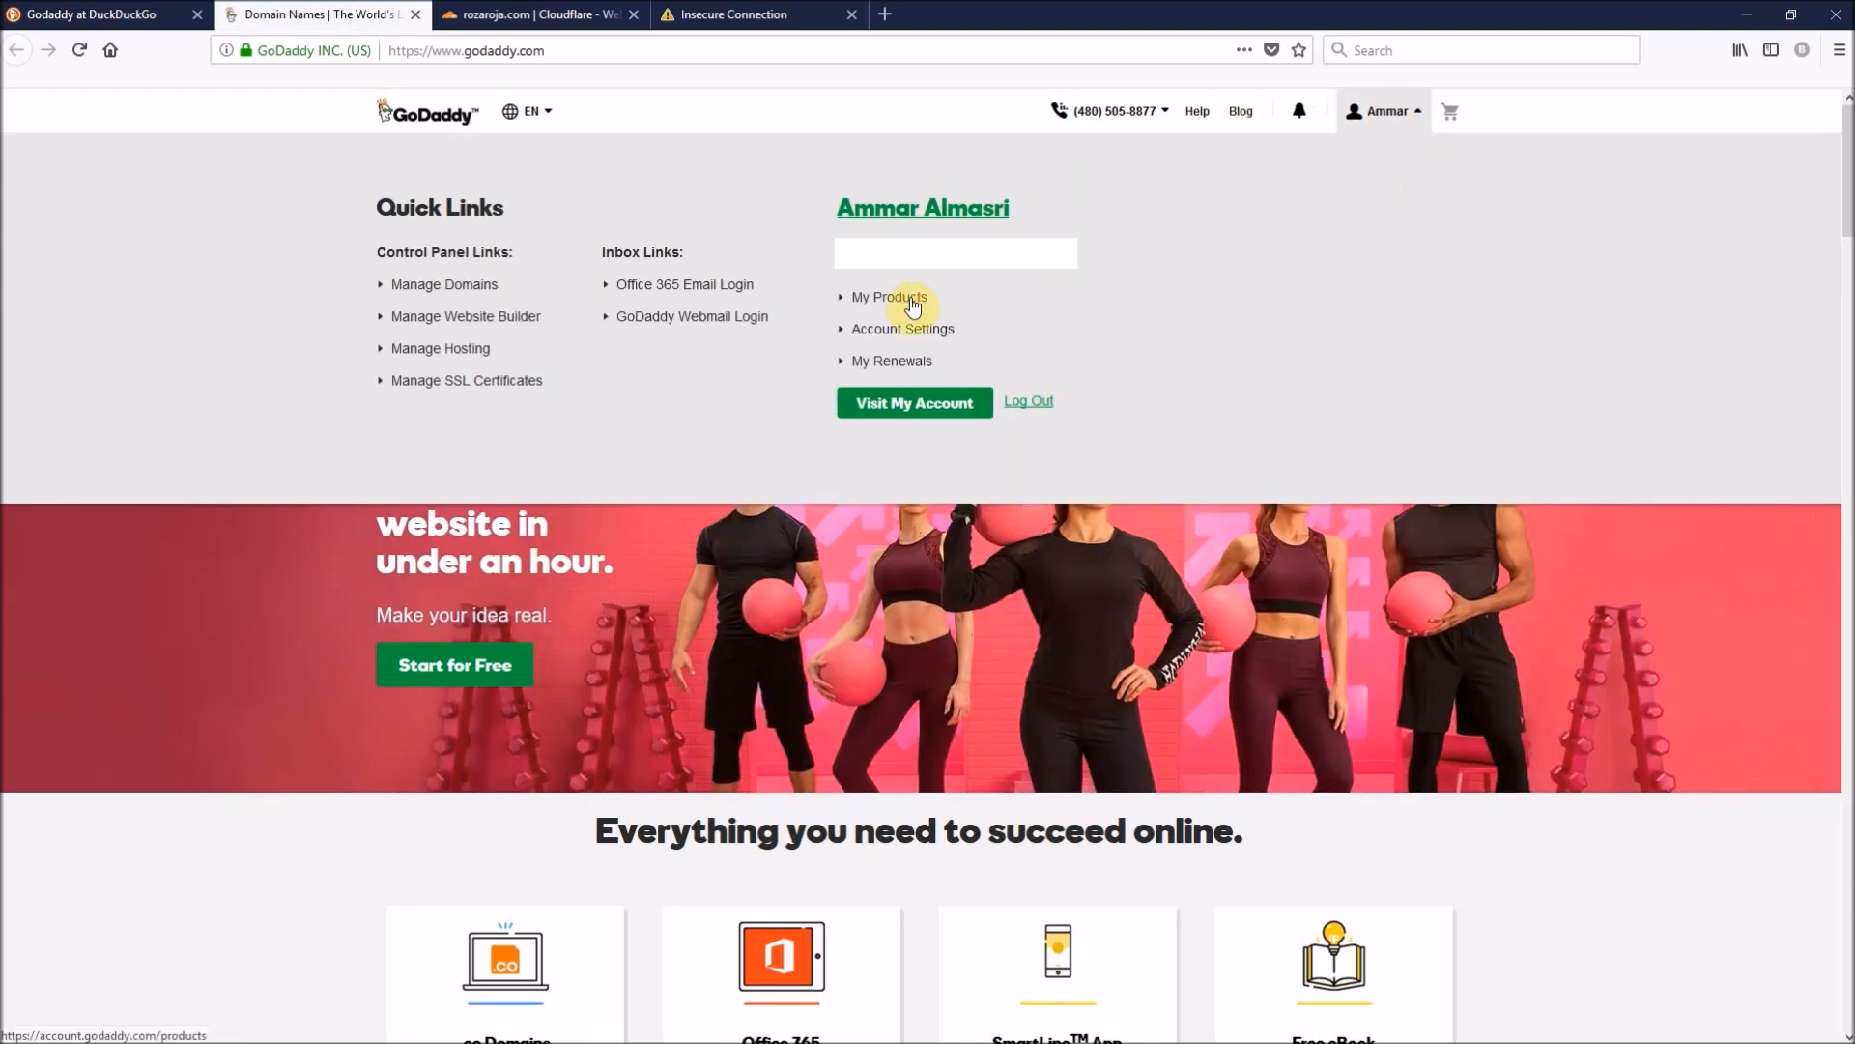
{"action": "left_click", "coordinate": [889, 298]}
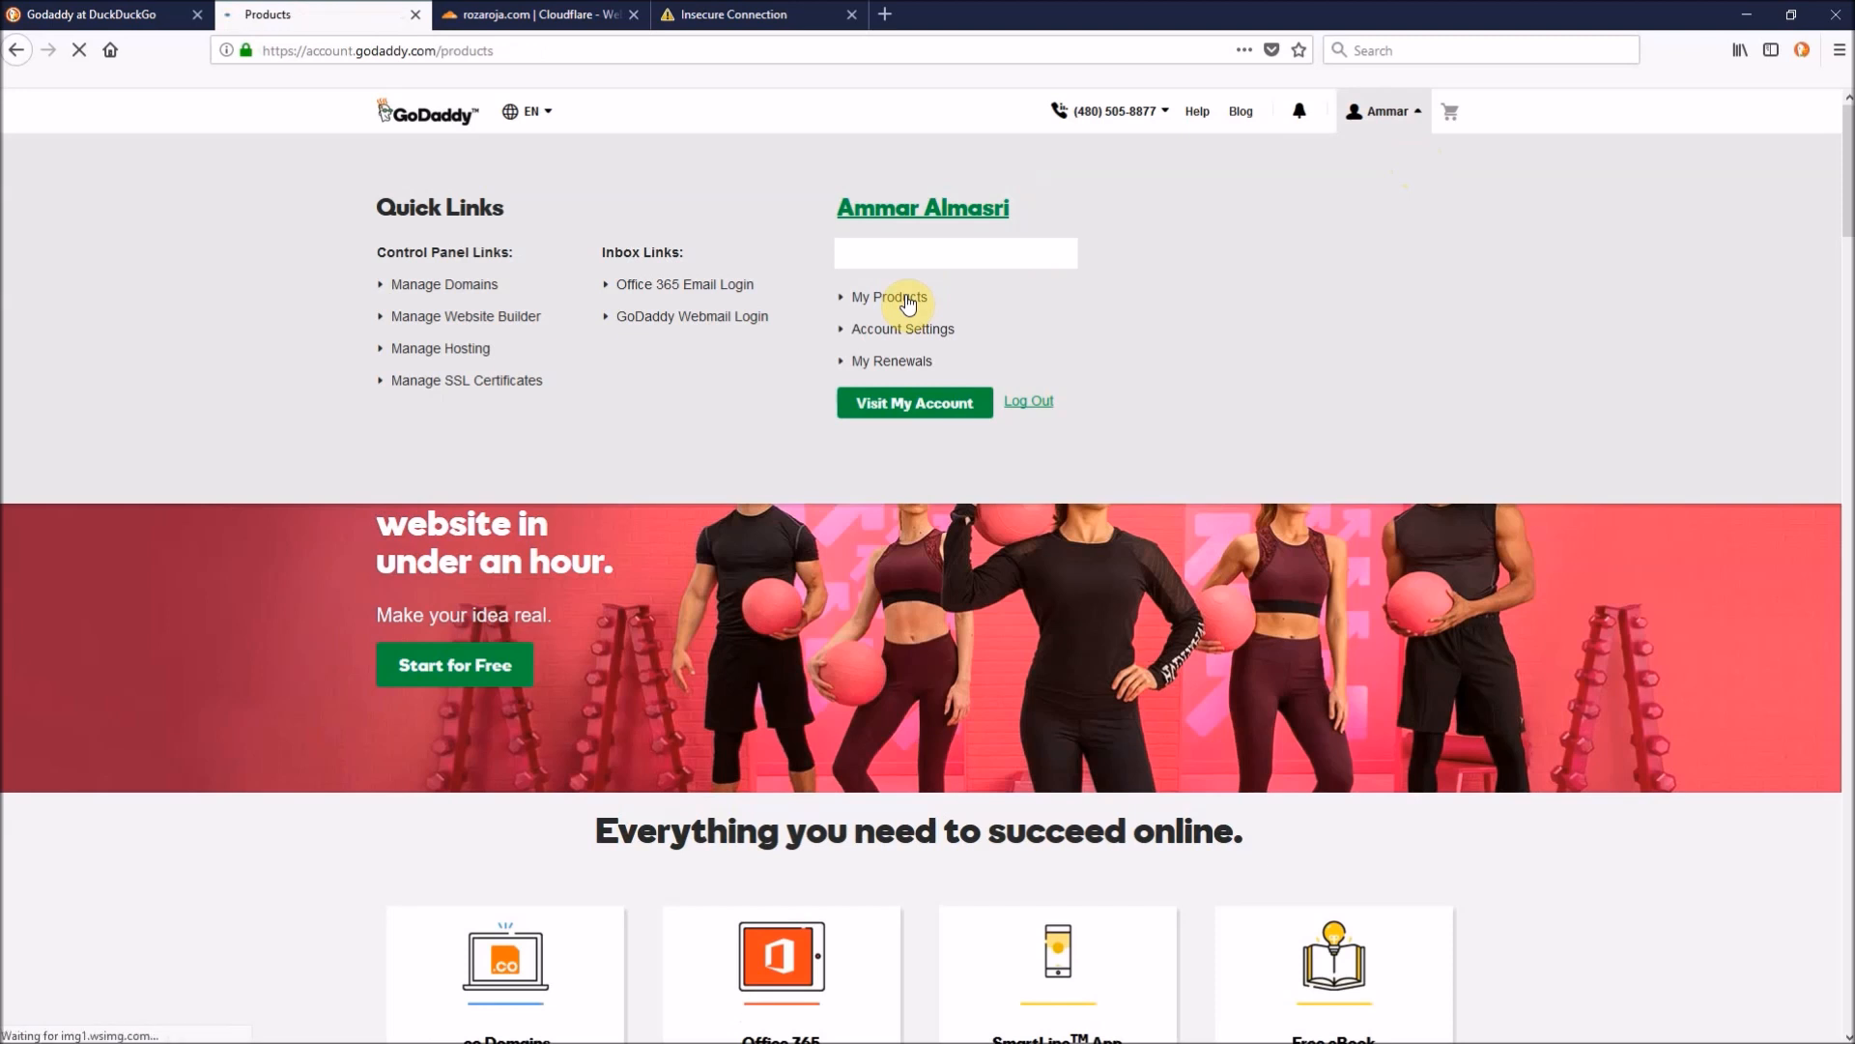
{"action": "left_click", "coordinate": [889, 298]}
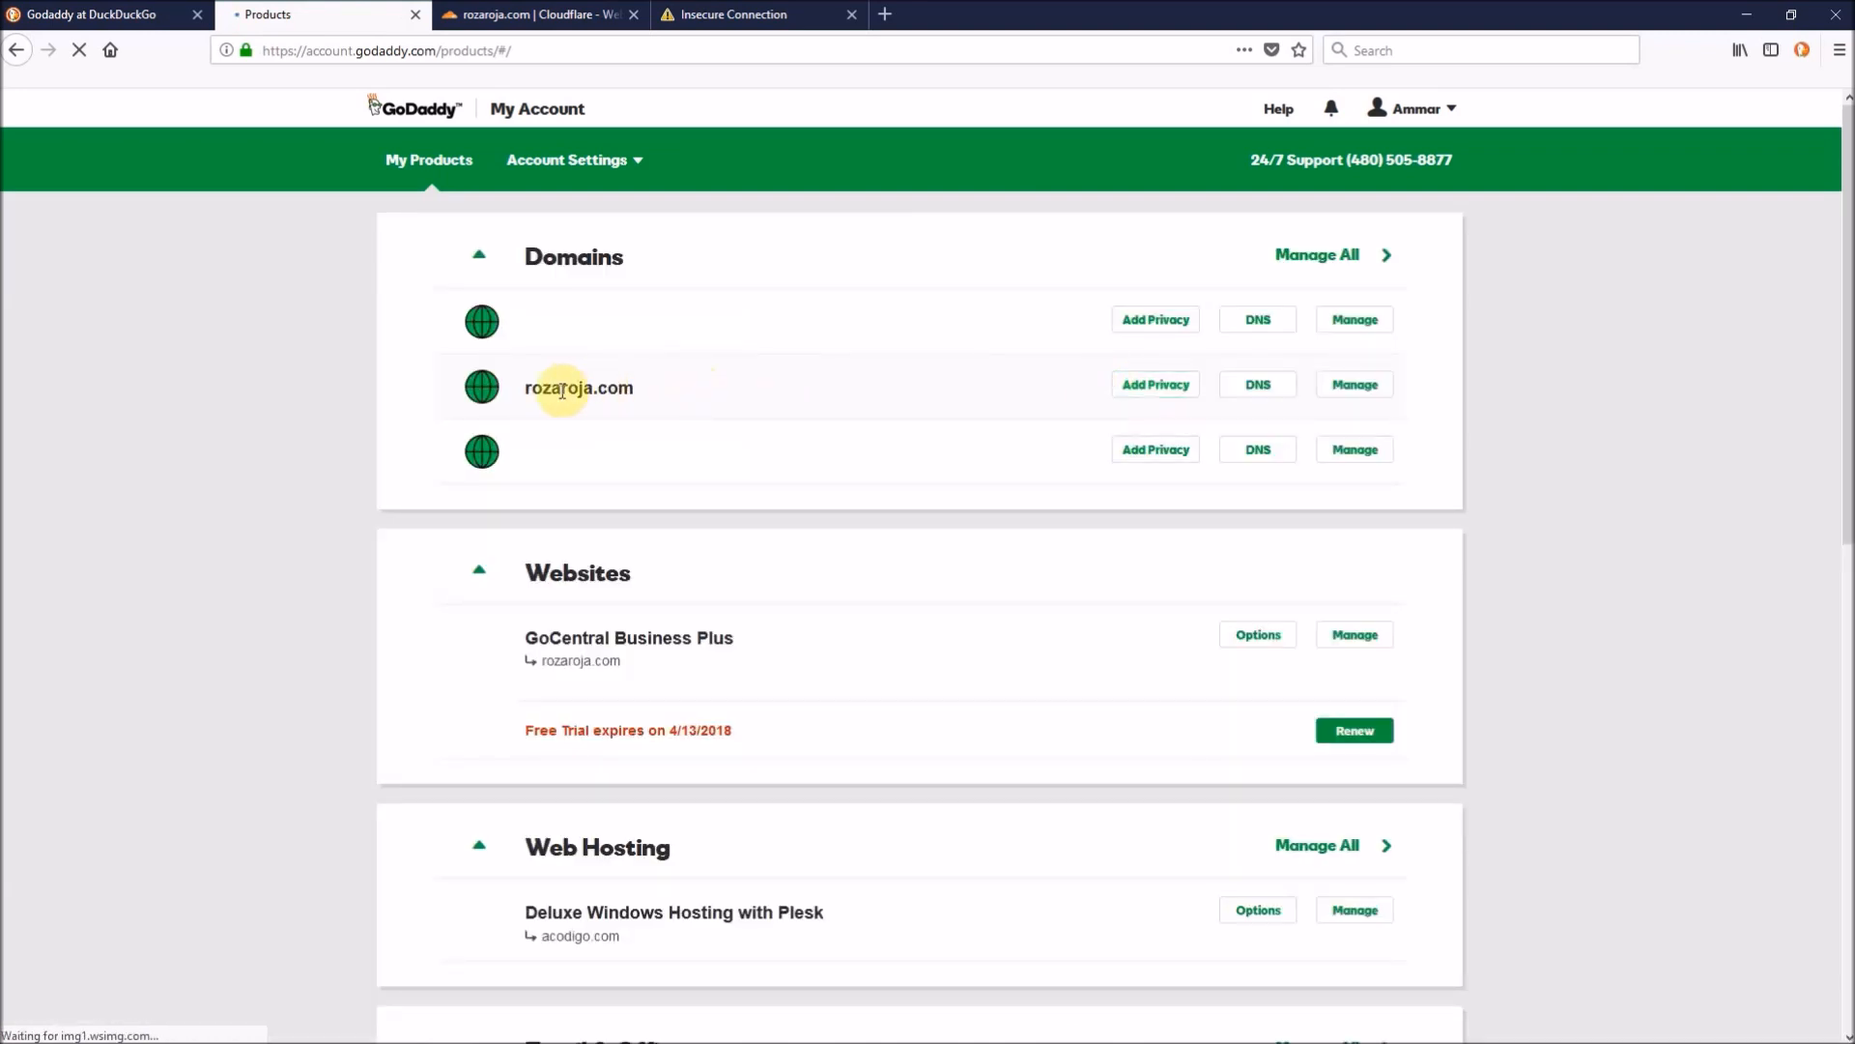
- Select rozaroja.com under Domains and open its DNS settings
{"action": "double_click", "coordinate": [579, 387]}
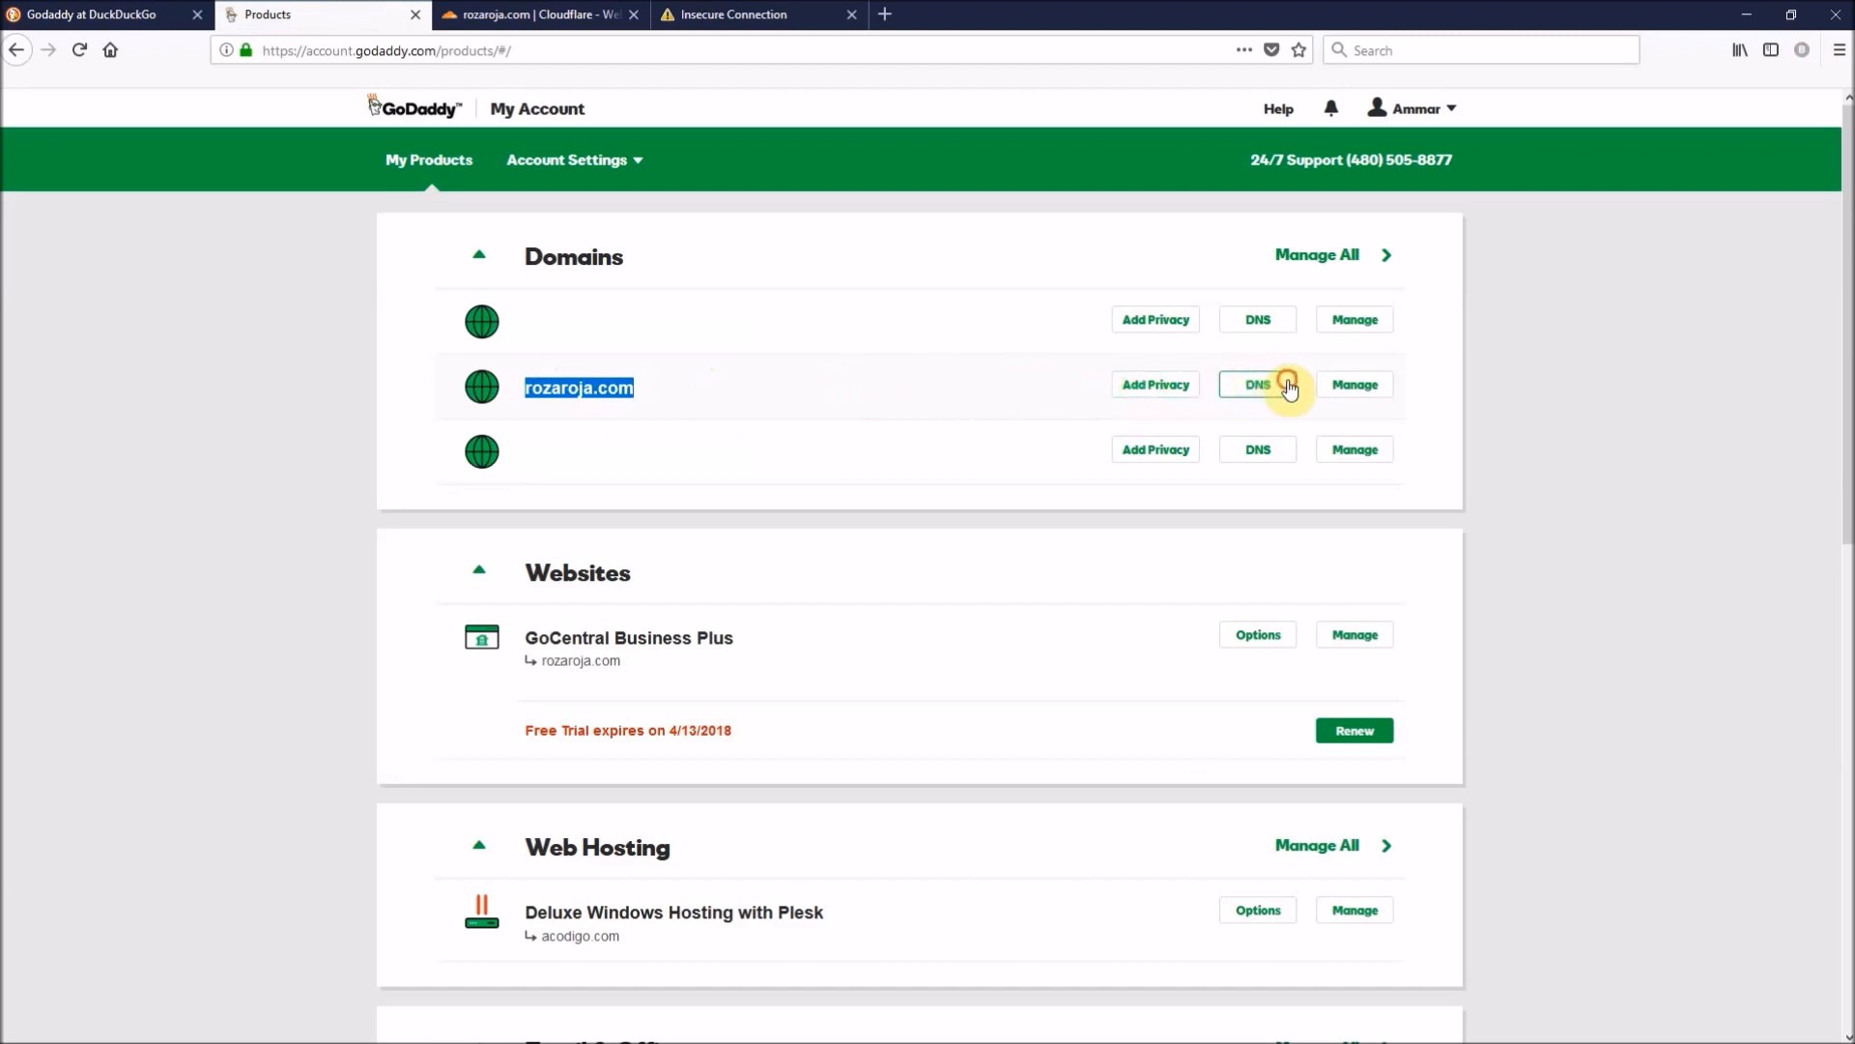
{"action": "left_click", "coordinate": [1258, 385]}
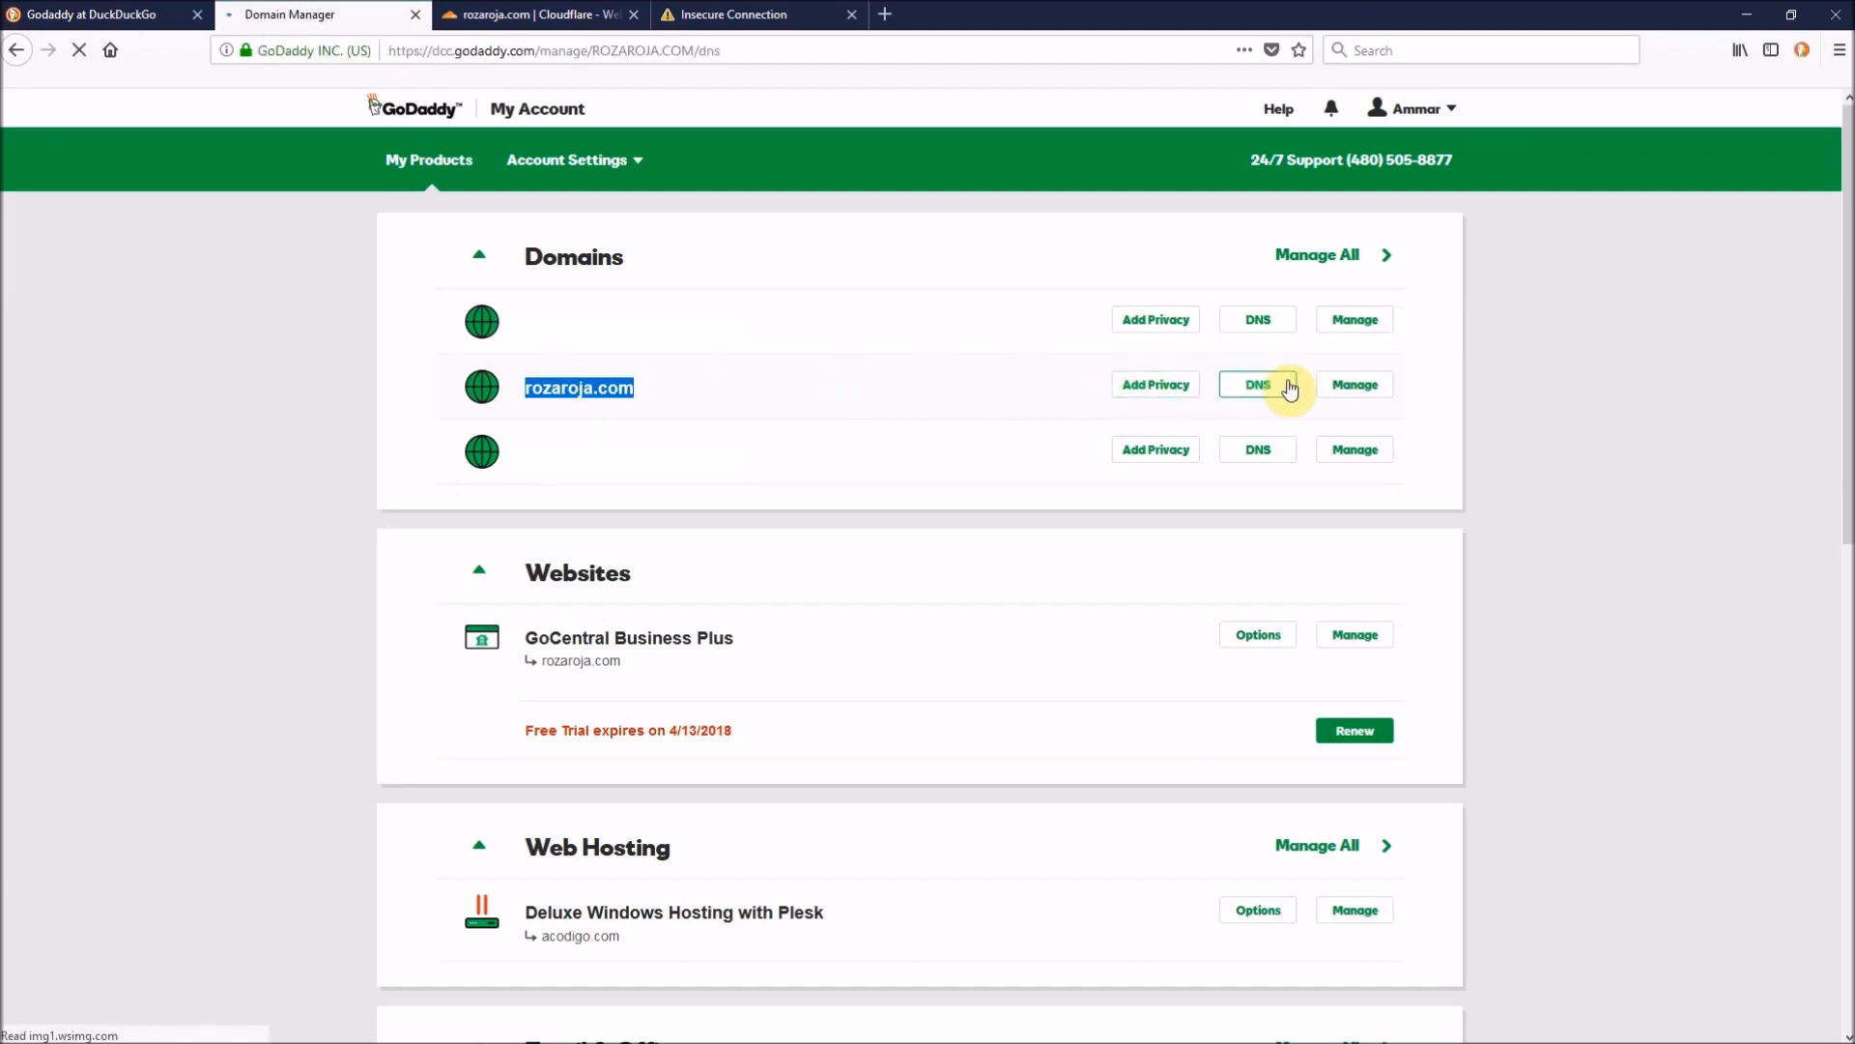
- Load rozaroja.com's DNS Management page and reach the default domaincontrol nameservers
{"action": "left_click", "coordinate": [1257, 385]}
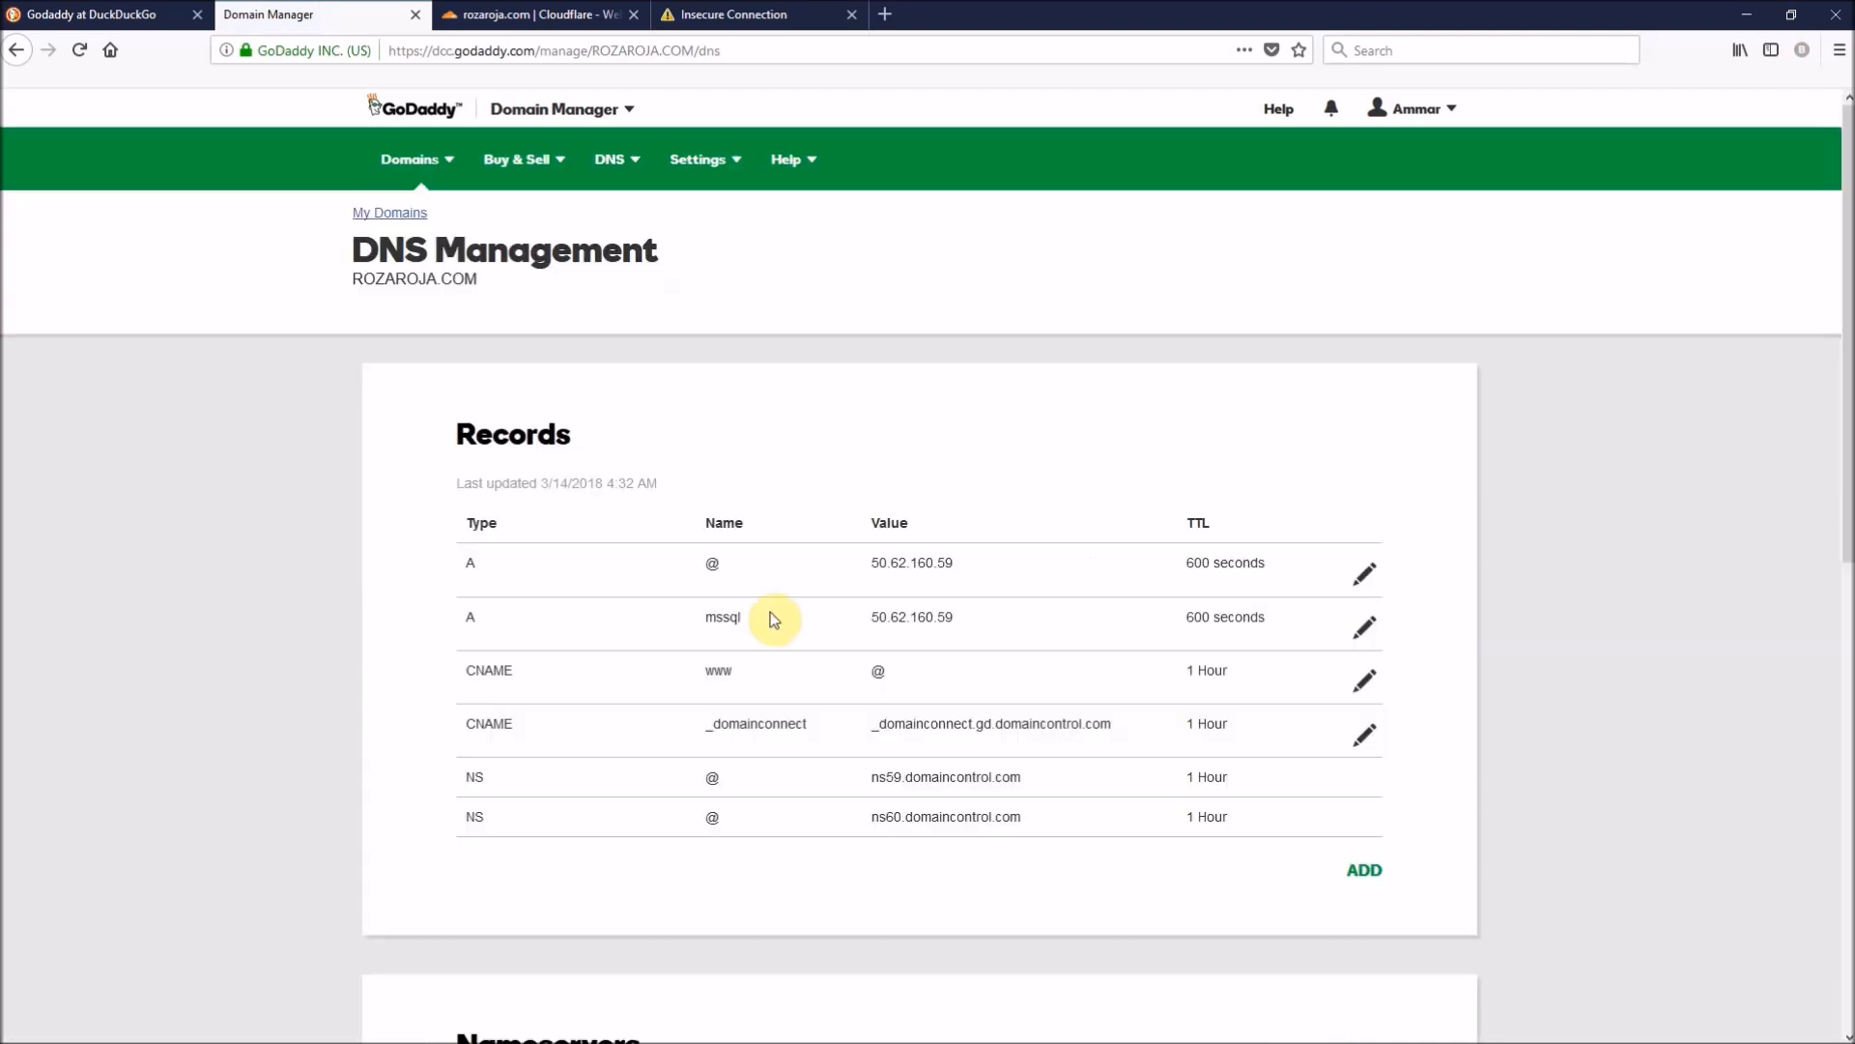
{"action": "scroll", "scroll_direction": "down", "scroll_amount": 3}
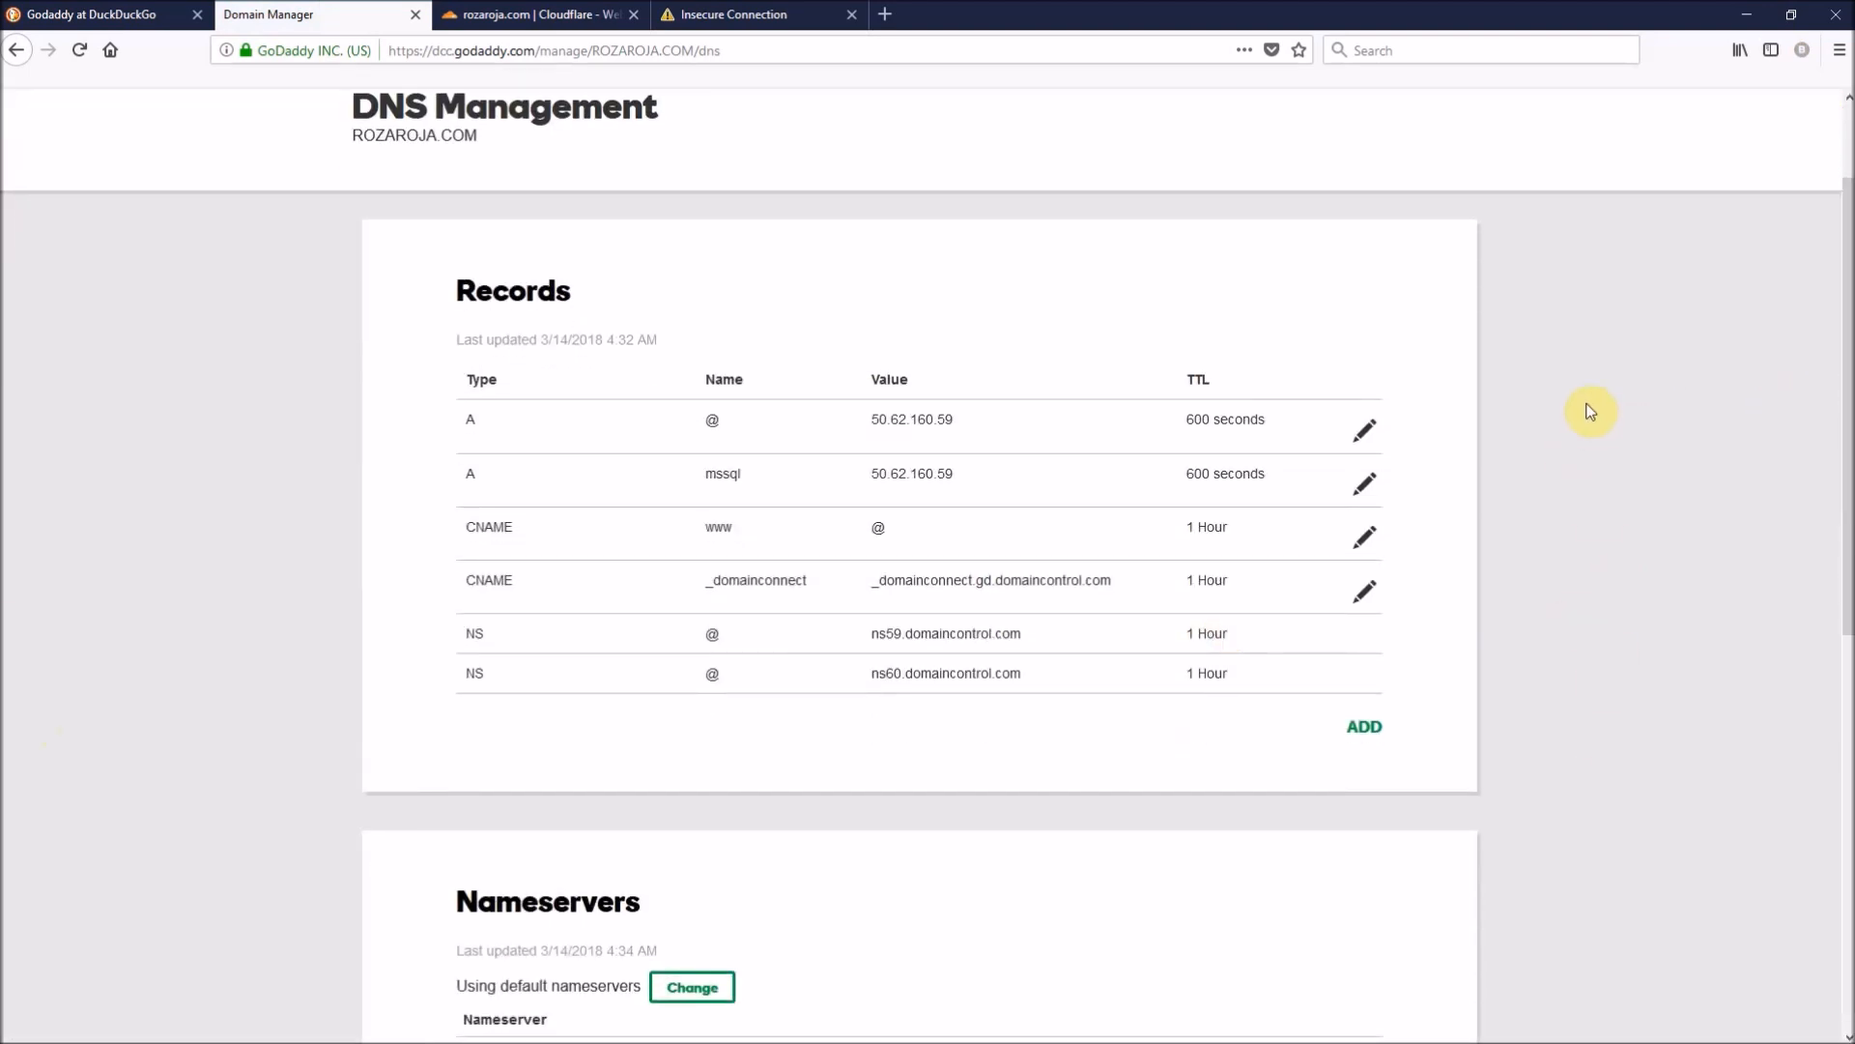
{"action": "mouse_move", "coordinate": [699, 918]}
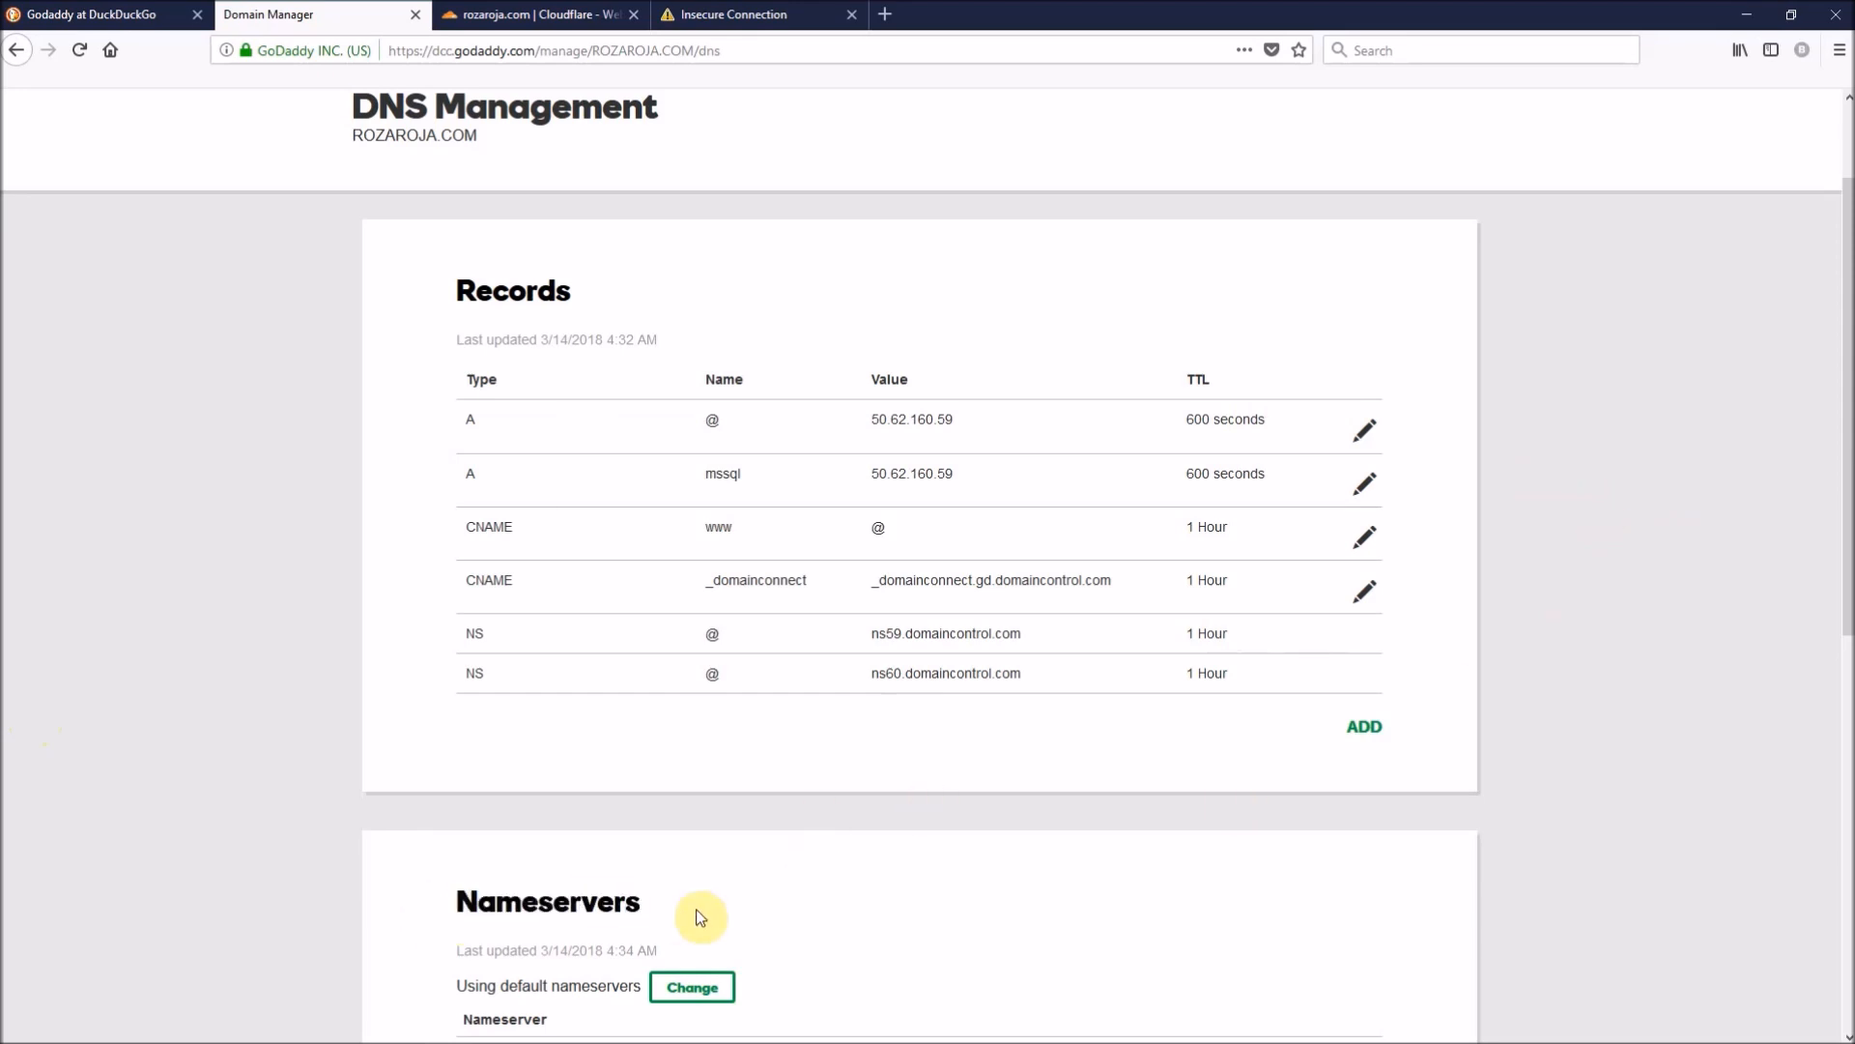
{"action": "mouse_move", "coordinate": [1543, 752]}
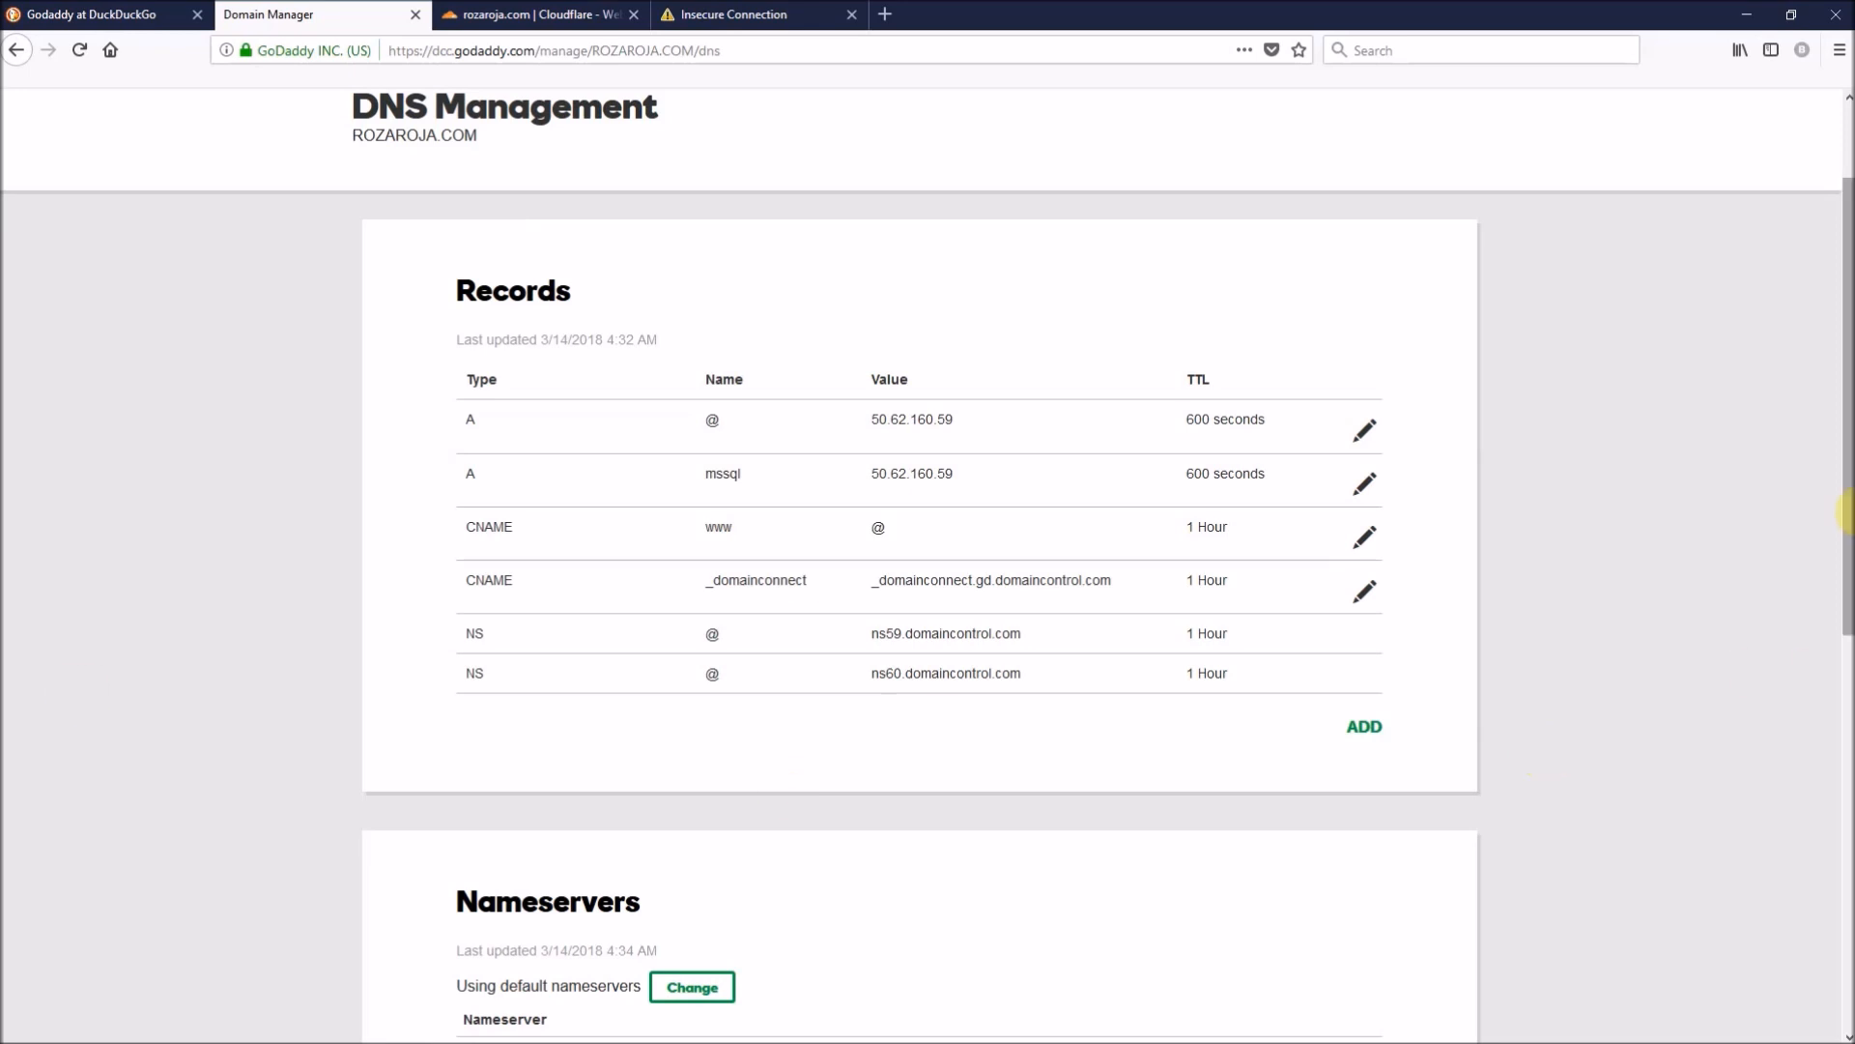
{"action": "scroll", "scroll_direction": "down", "scroll_amount": 3}
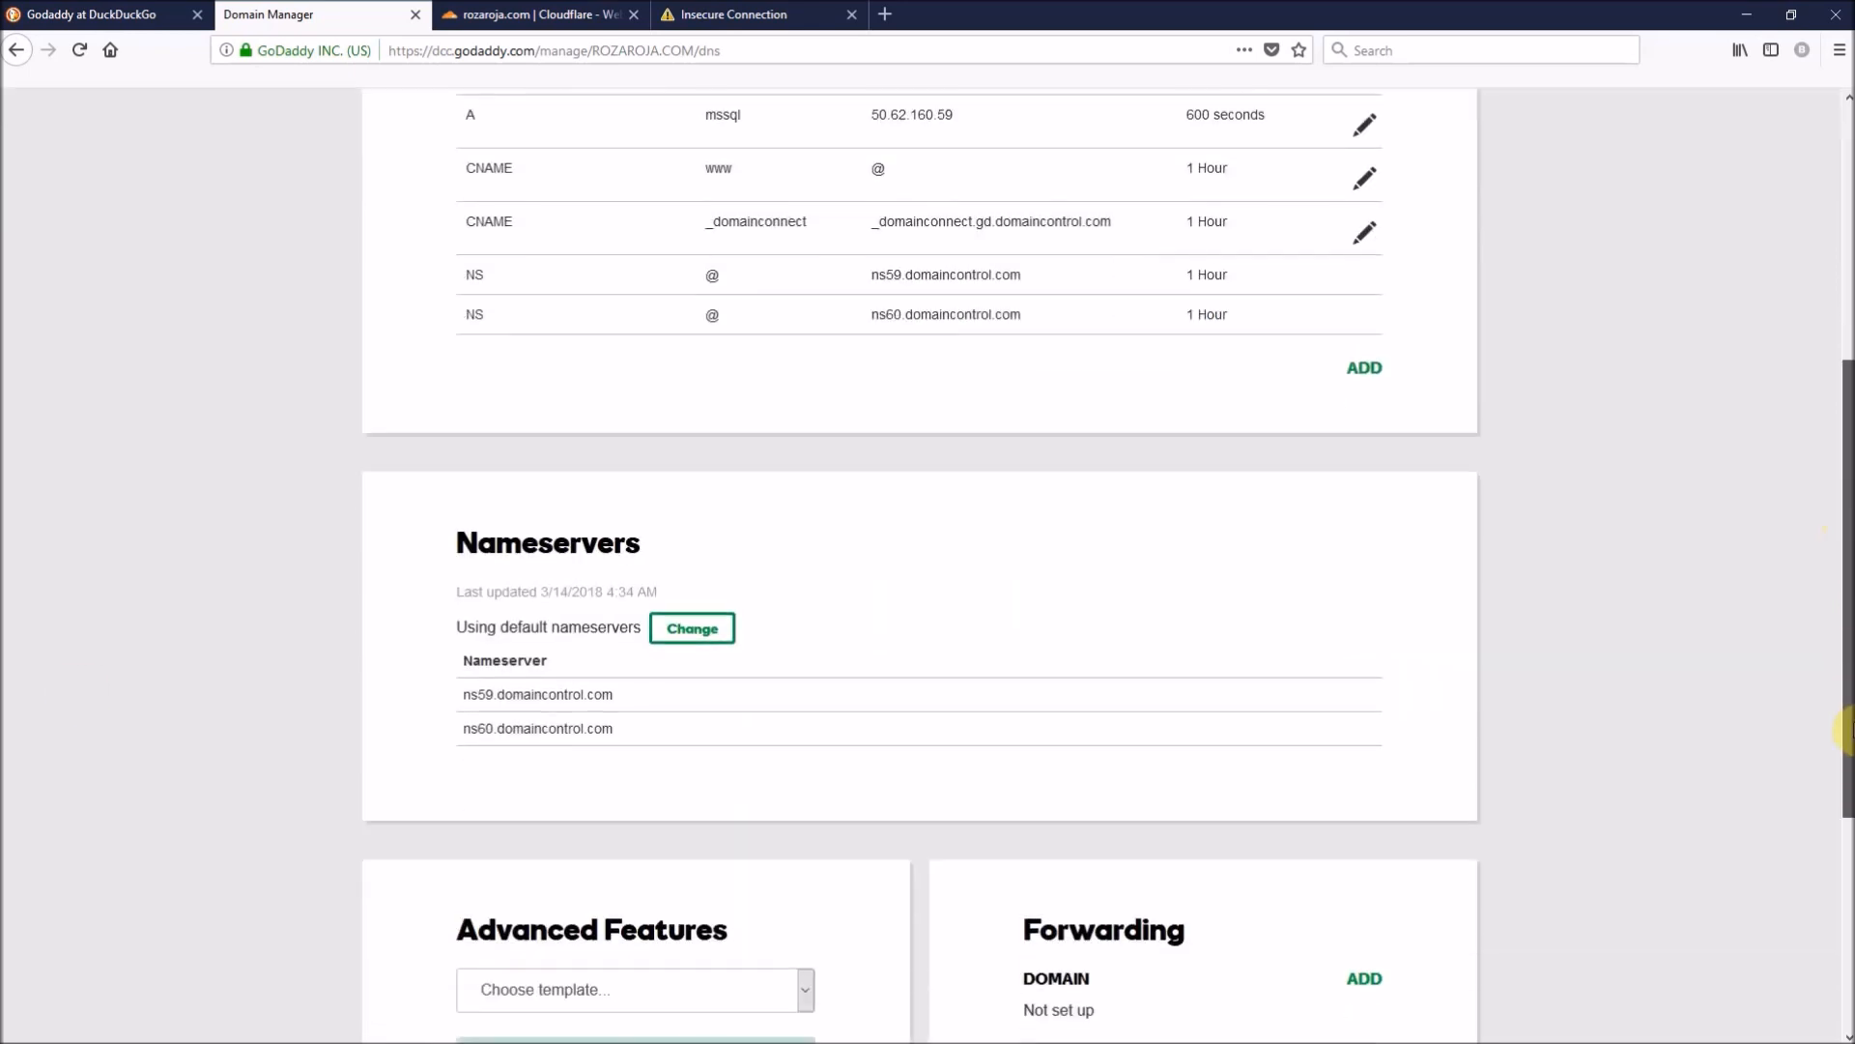
{"action": "scroll", "scroll_direction": "down", "scroll_amount": 3}
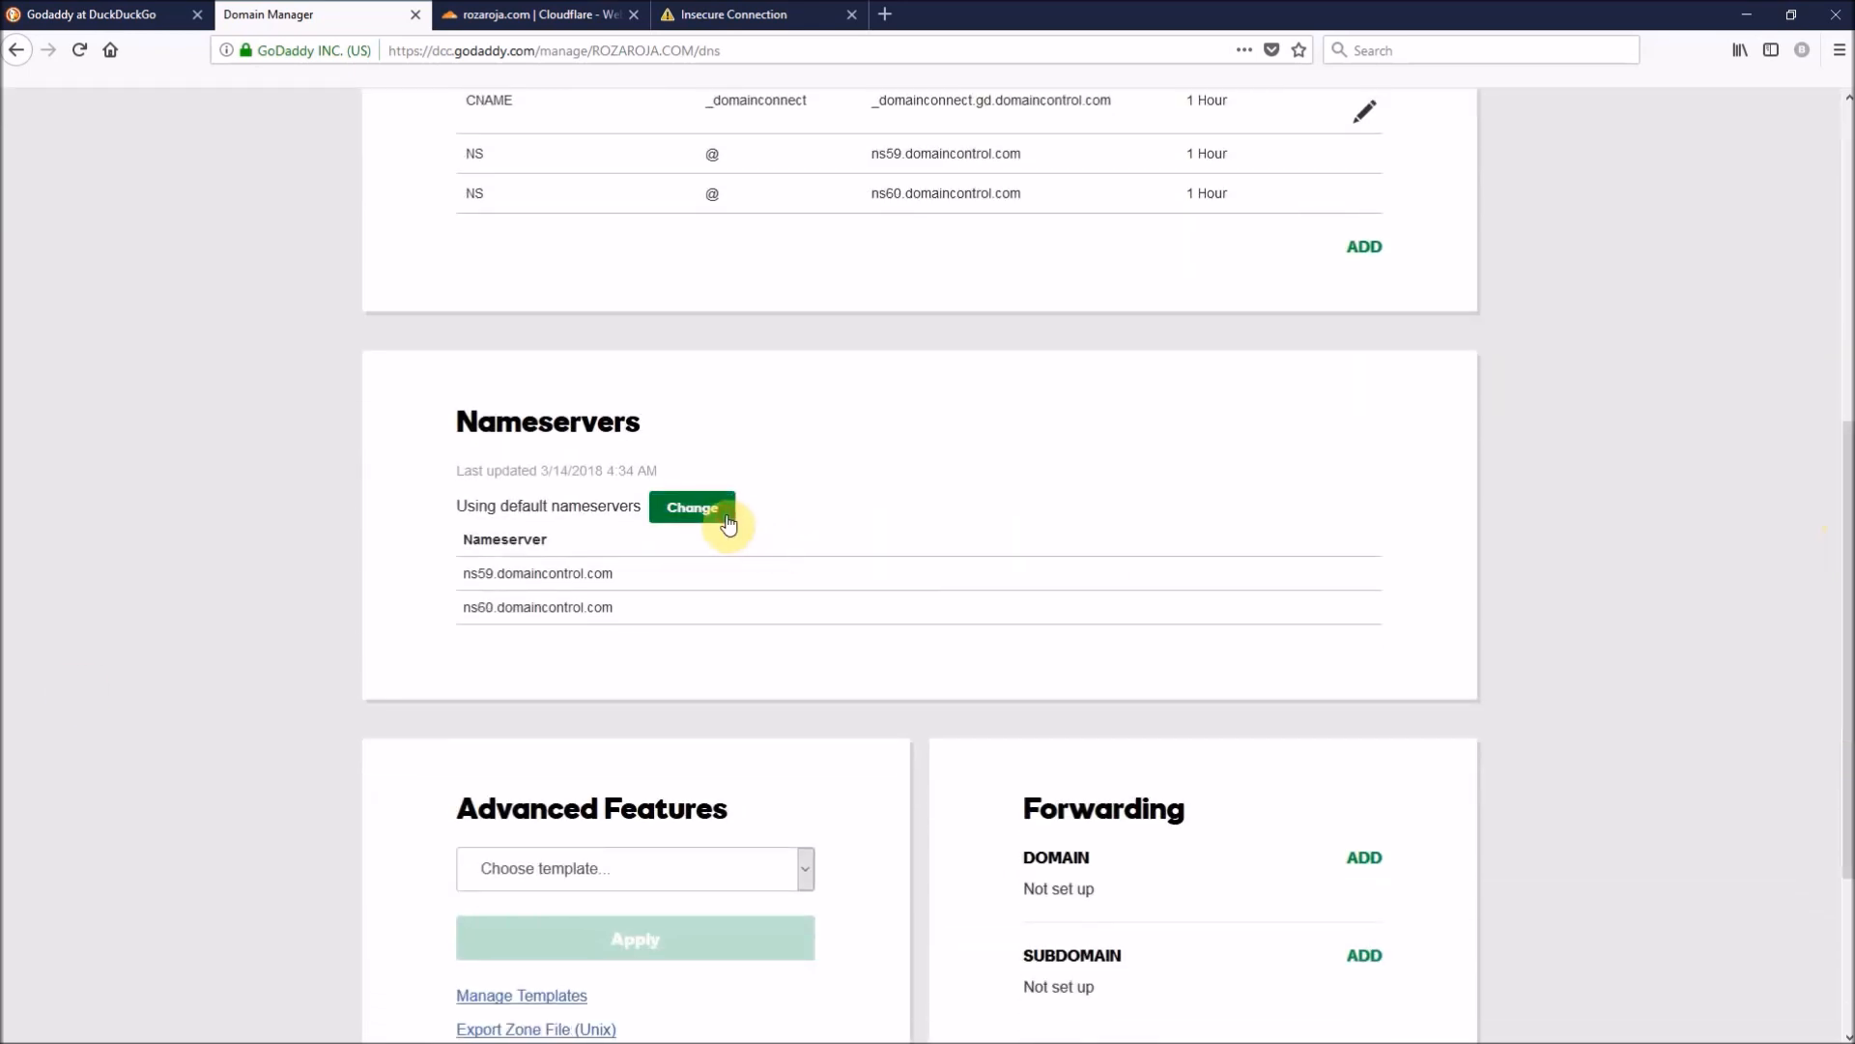
- Switch rozaroja.com to custom nameservers beth.ns.cloudflare.com and terin.ns.cloudflare.com
{"action": "left_click", "coordinate": [690, 507]}
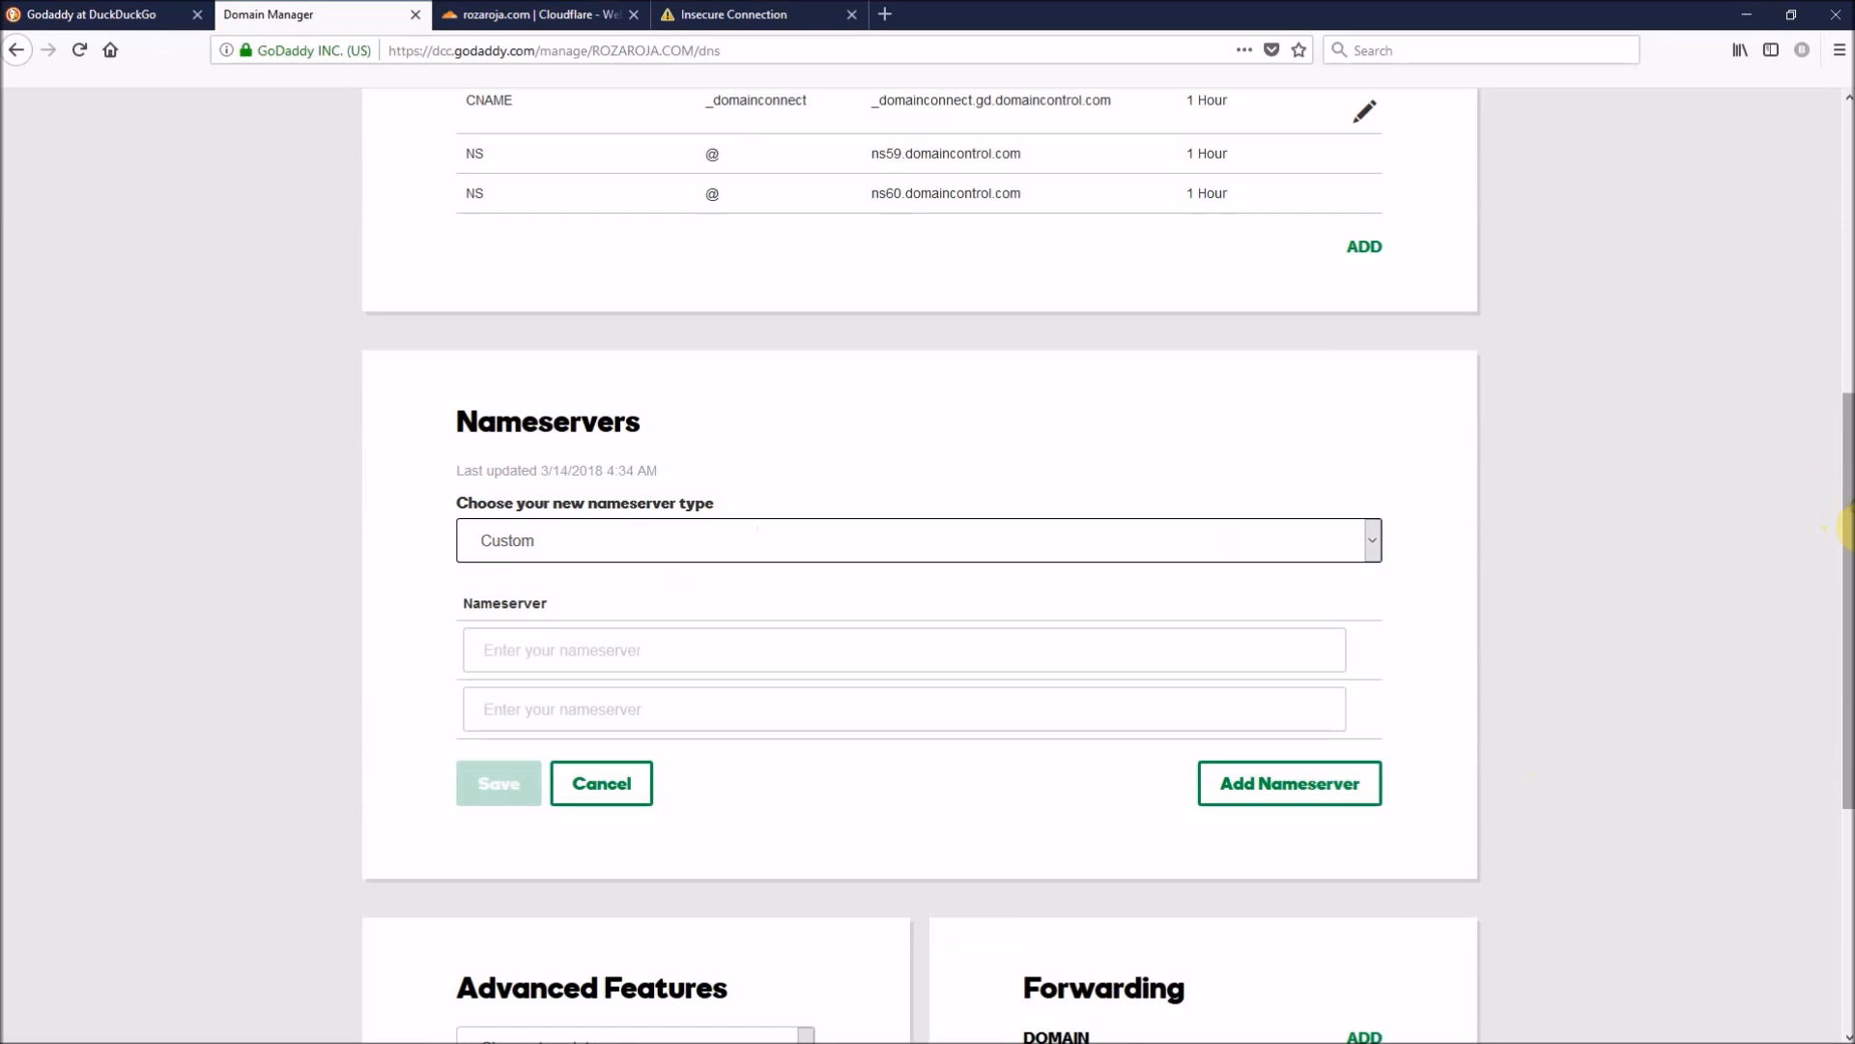
{"action": "scroll", "scroll_direction": "down", "scroll_amount": 3}
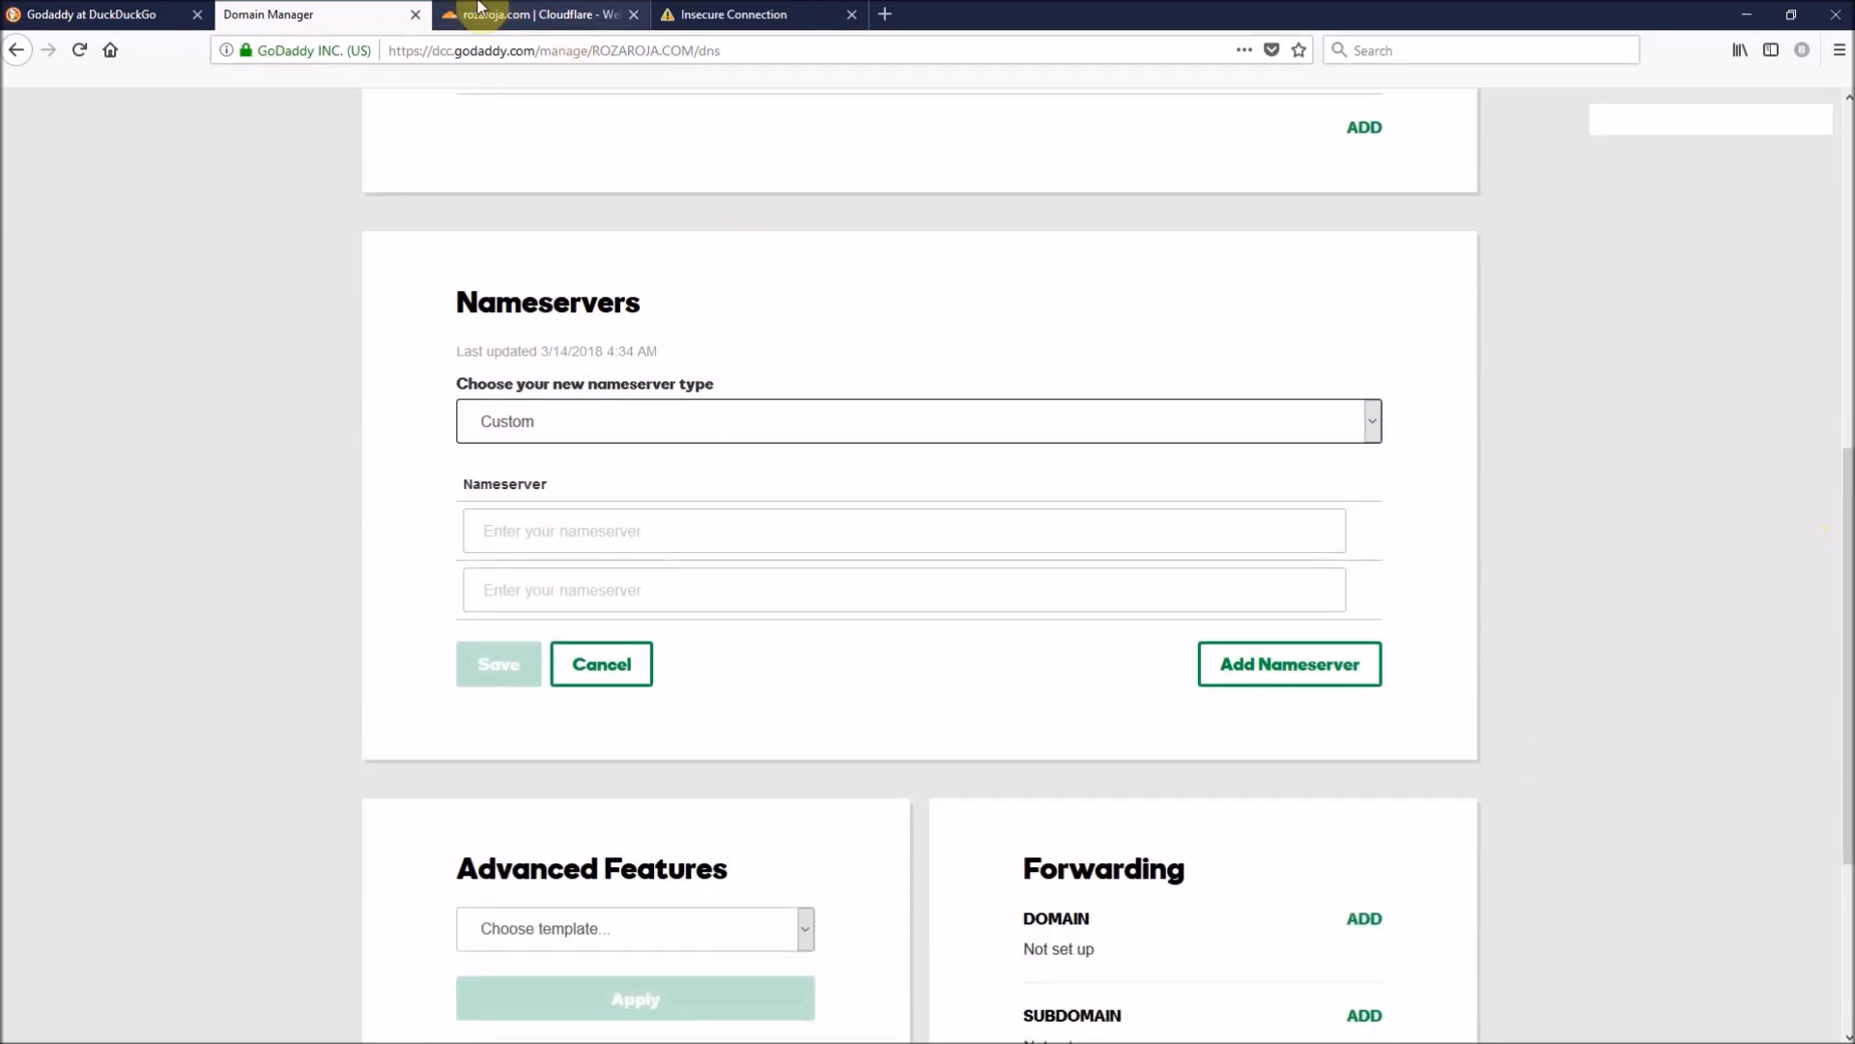
{"action": "left_click", "coordinate": [536, 15]}
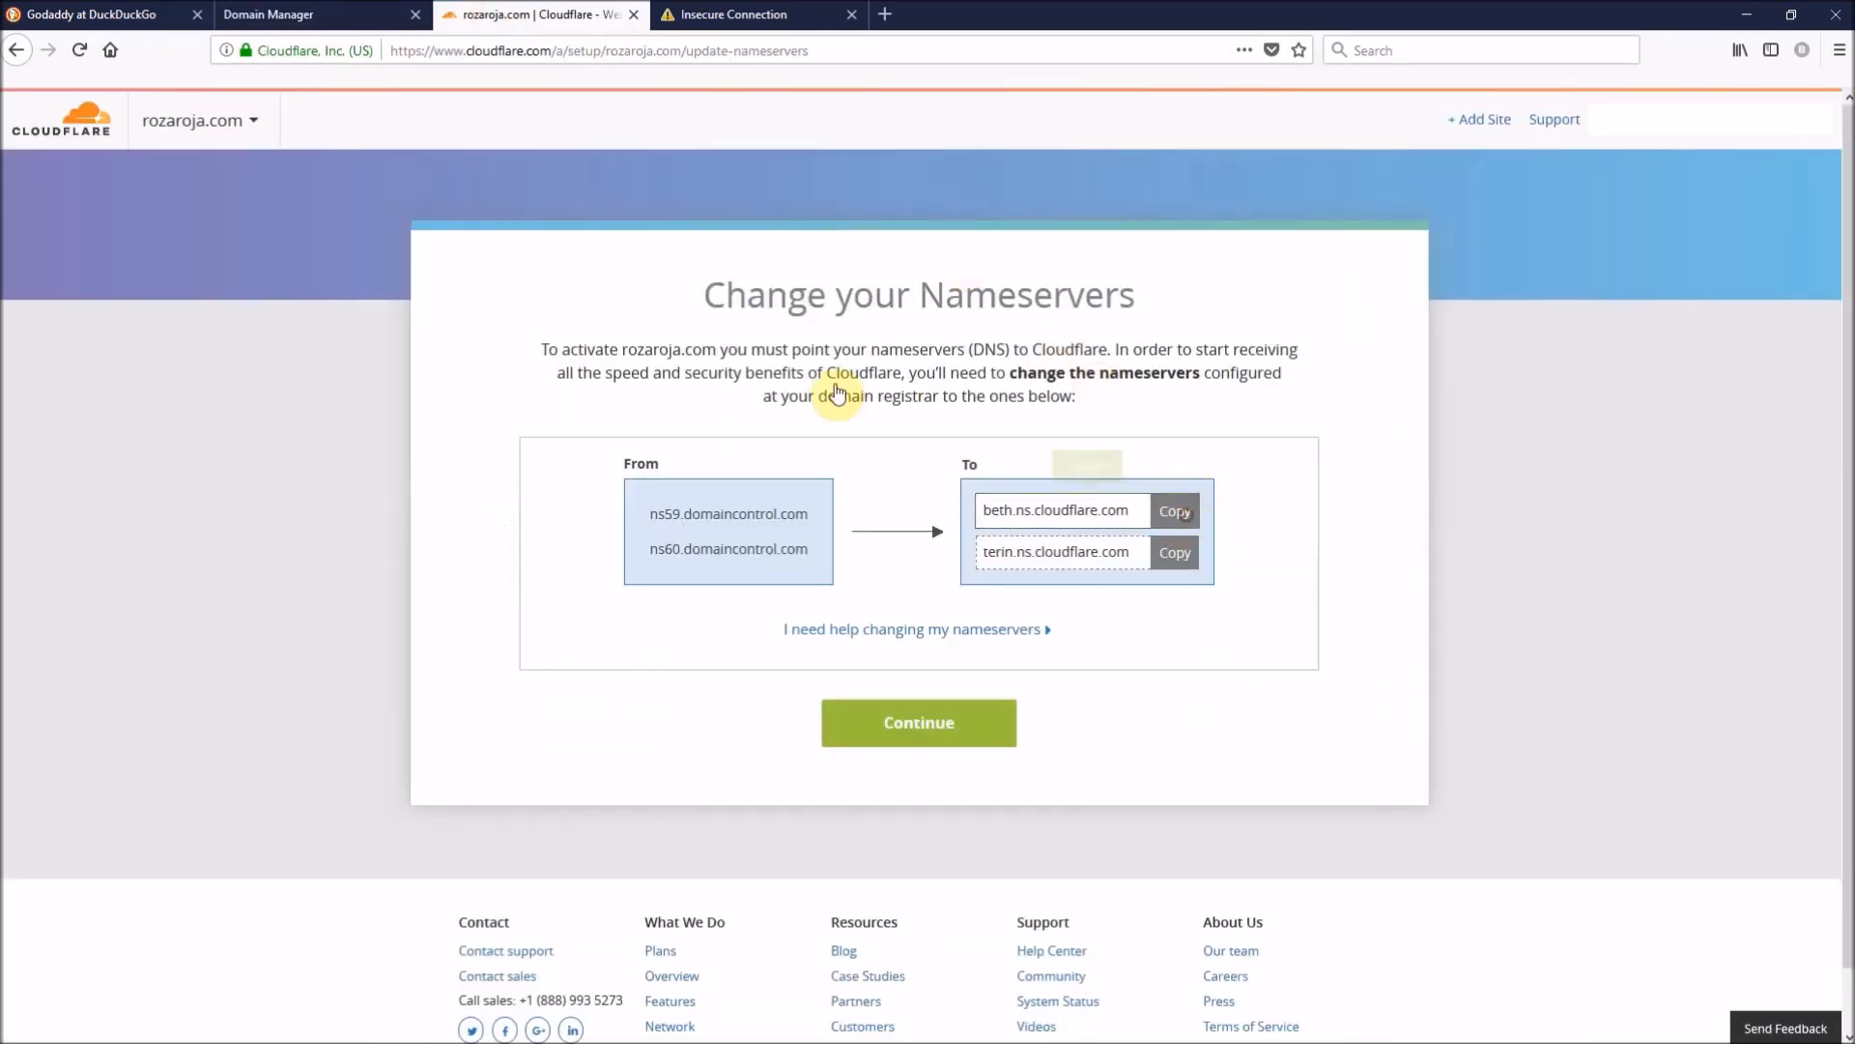
{"action": "left_click", "coordinate": [290, 14]}
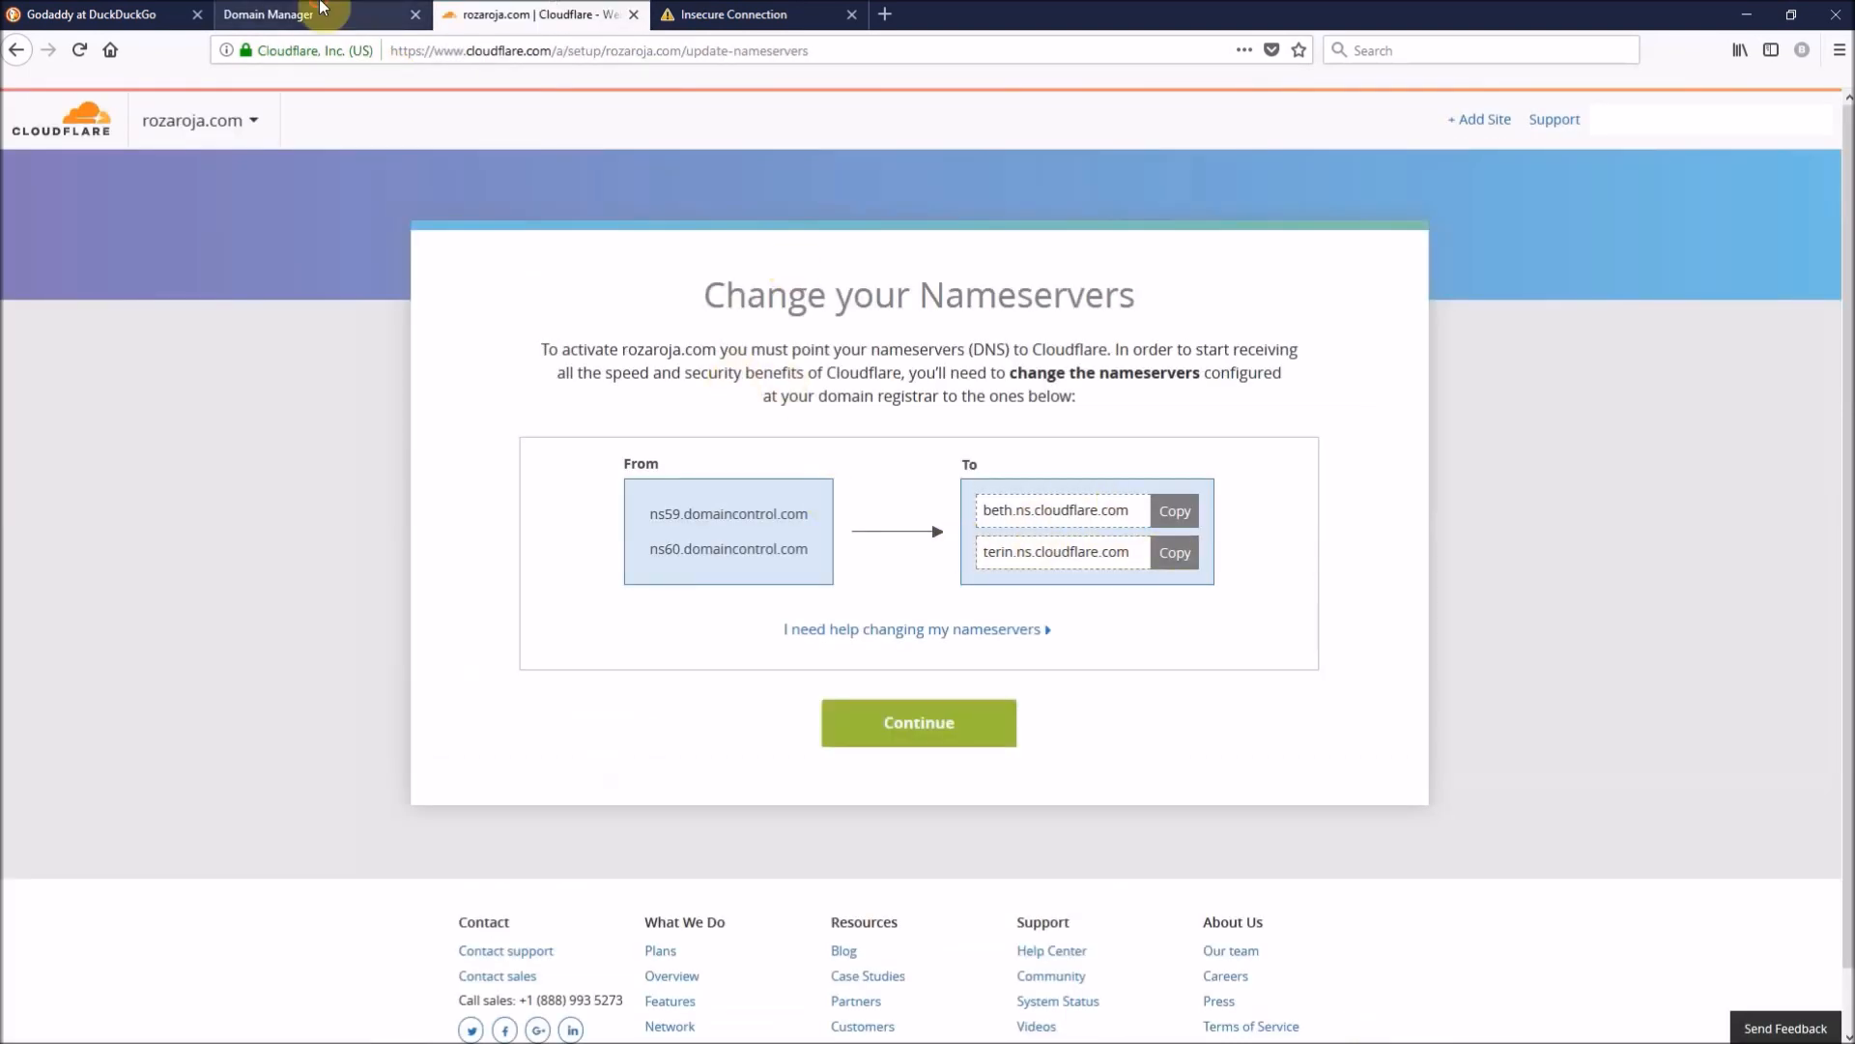
{"action": "left_click", "coordinate": [278, 14]}
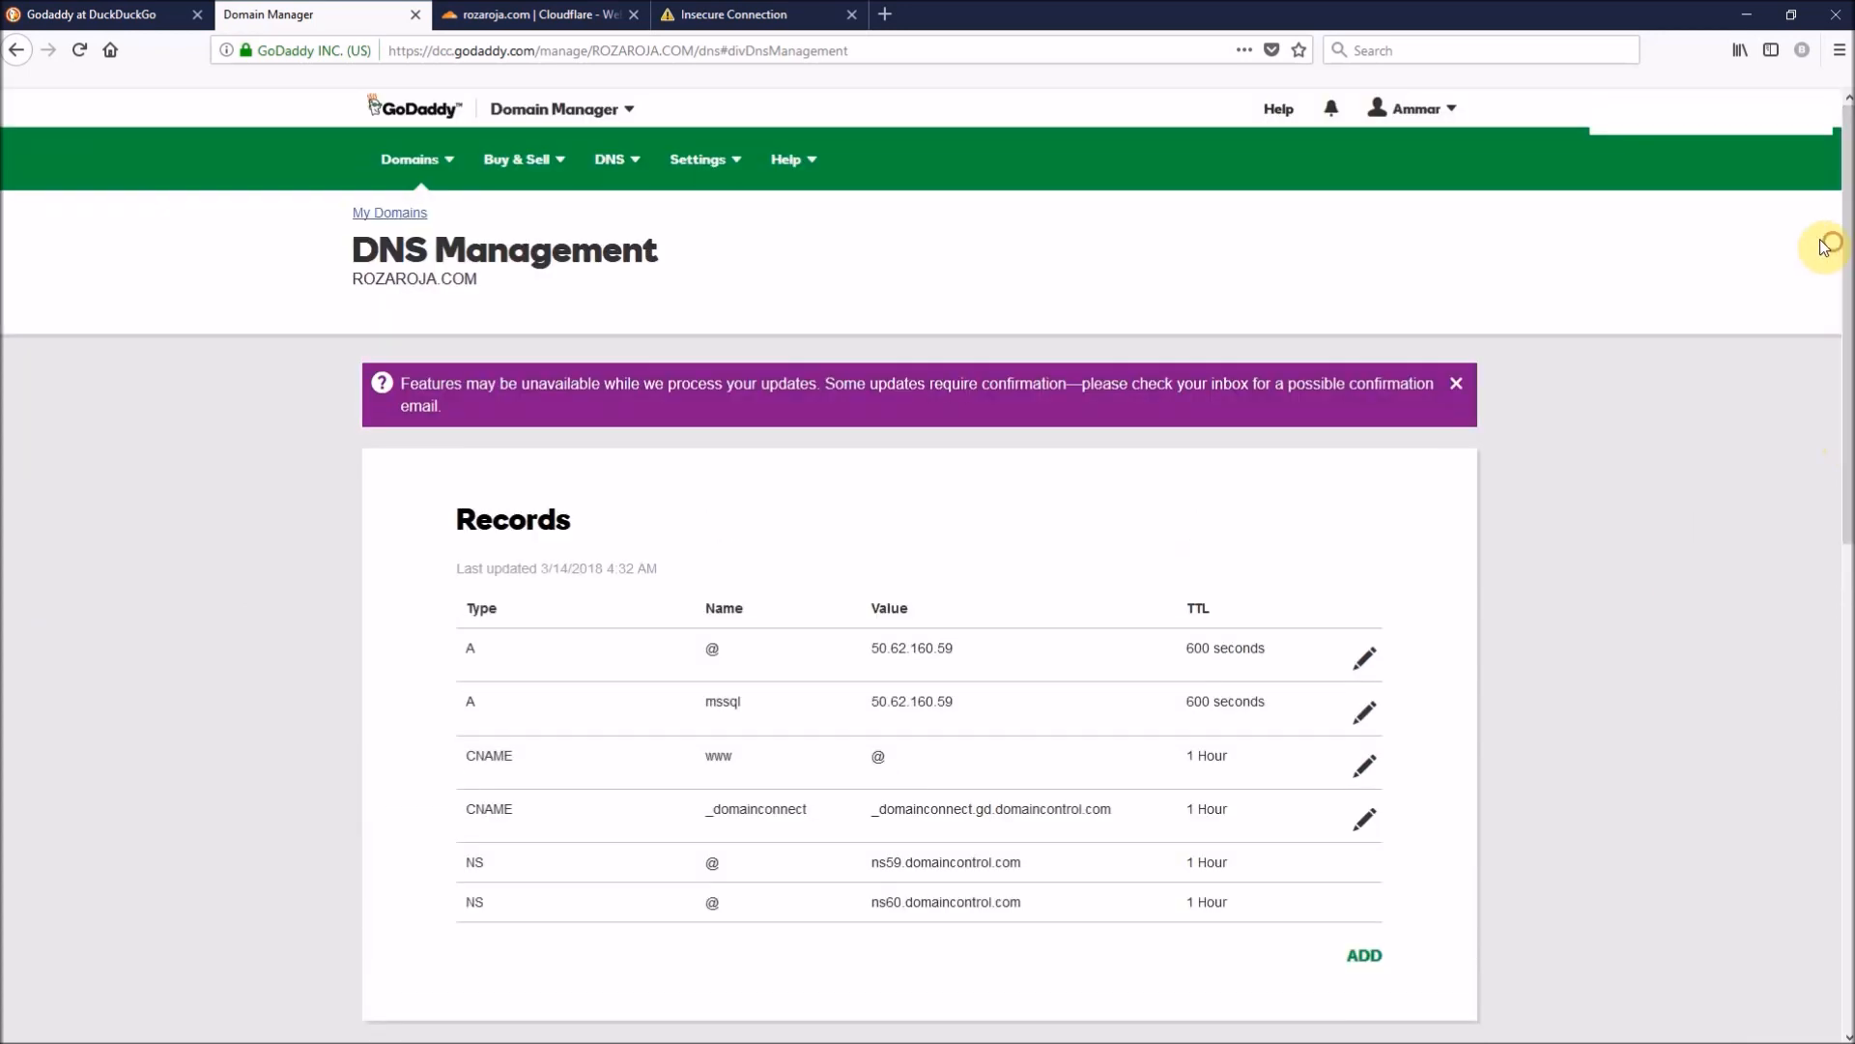
{"action": "left_click", "coordinate": [535, 14]}
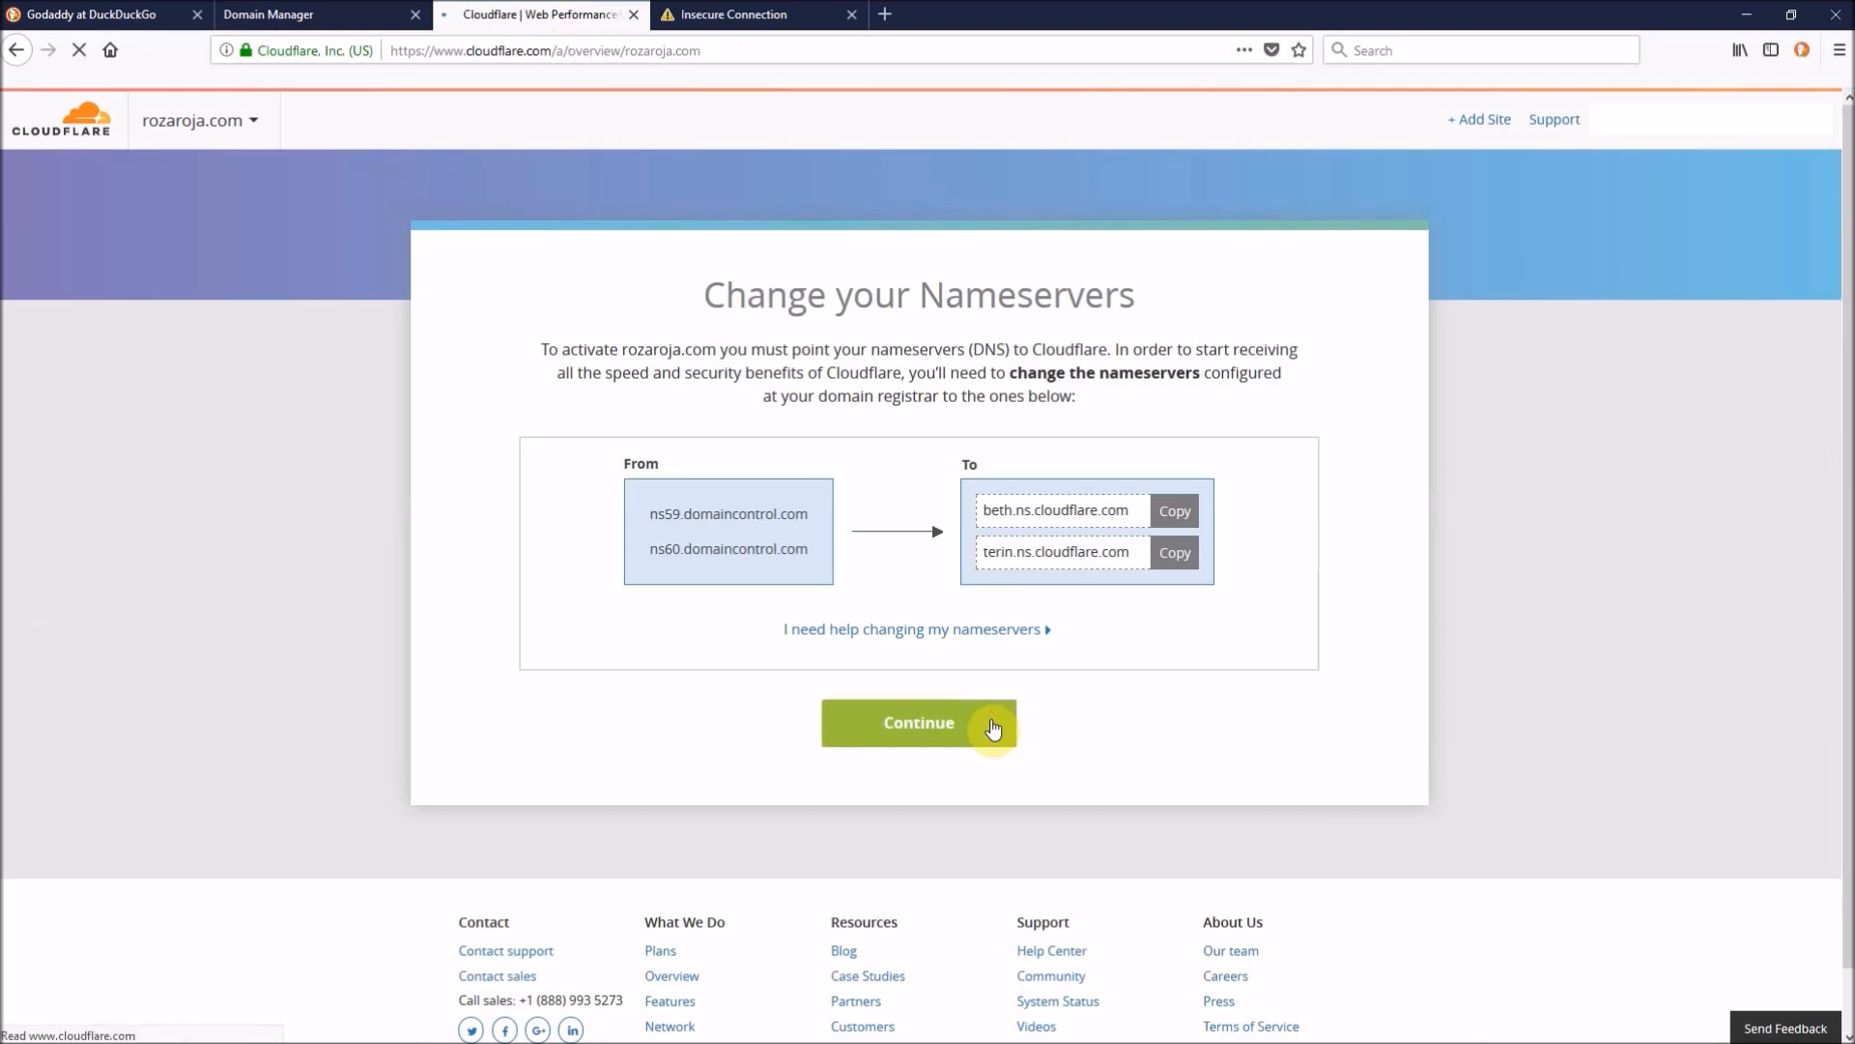
- Continue past Cloudflare's Change your Nameservers page to rozaroja.com's pending overview
{"action": "left_click", "coordinate": [920, 722]}
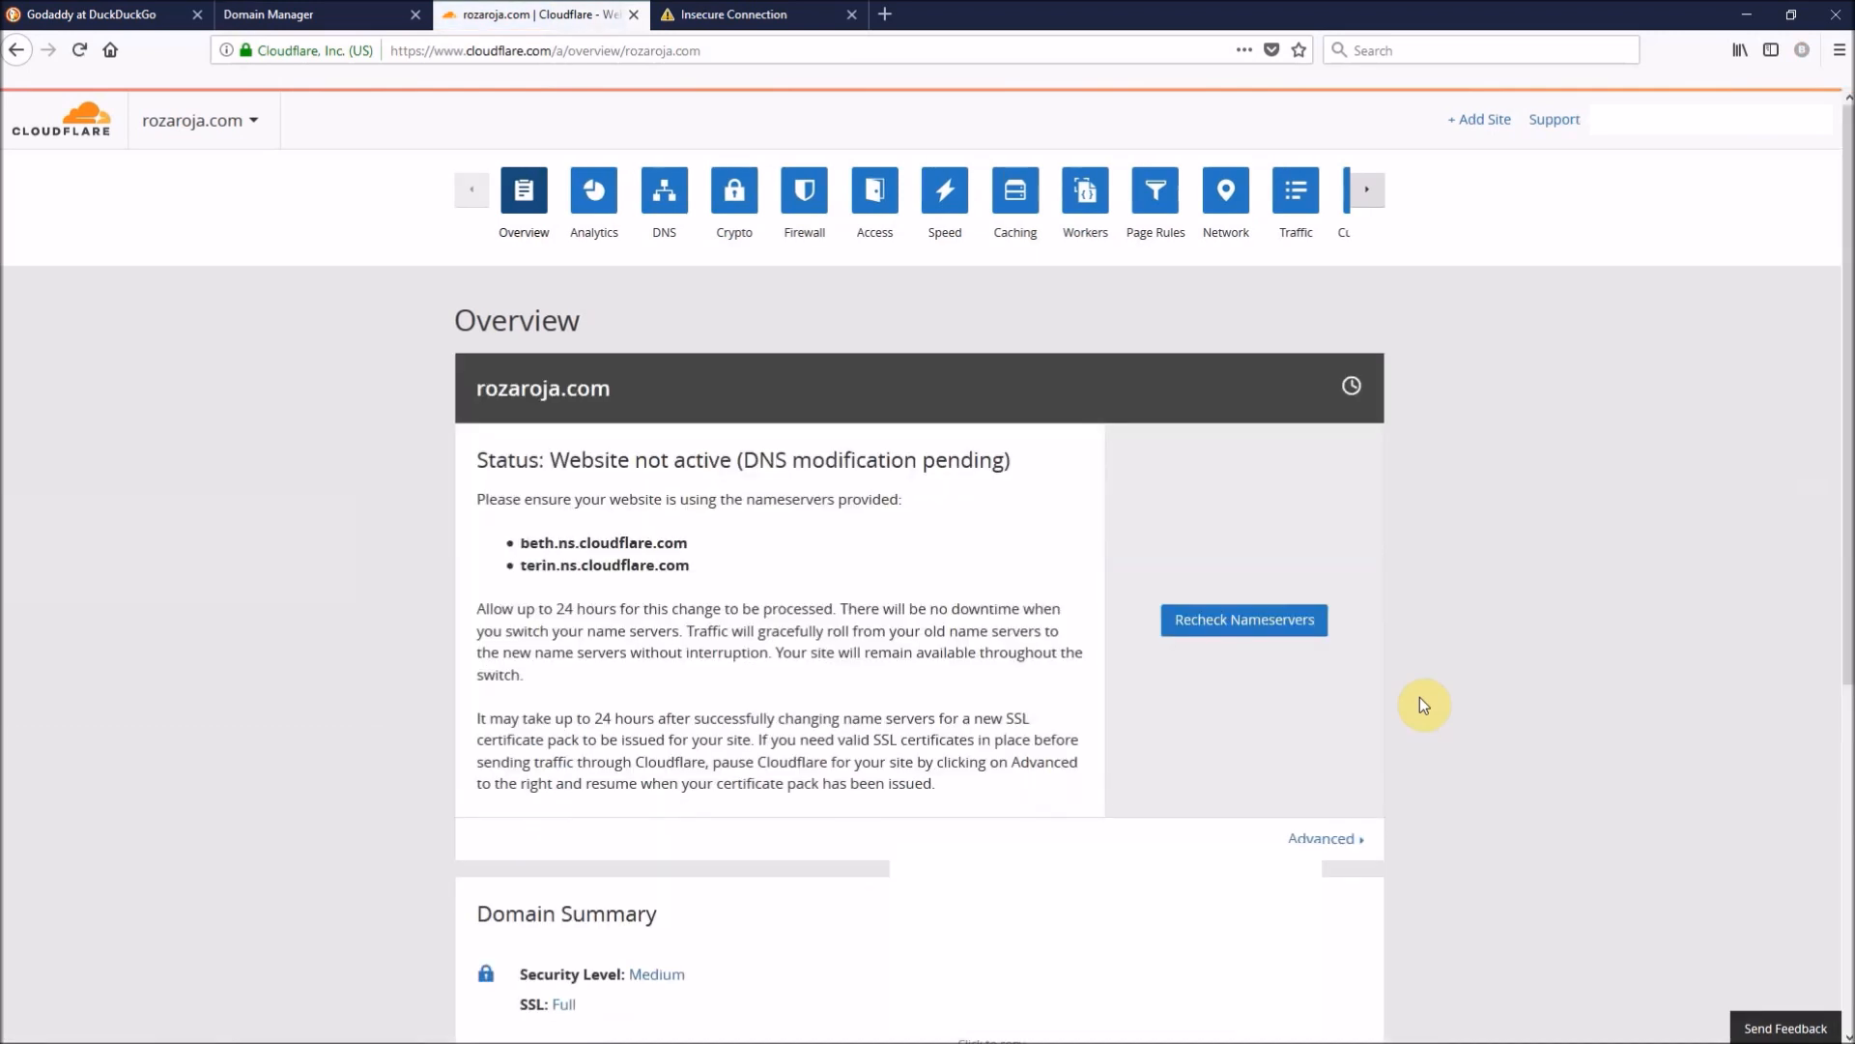
{"action": "scroll", "scroll_direction": "down", "scroll_amount": 3}
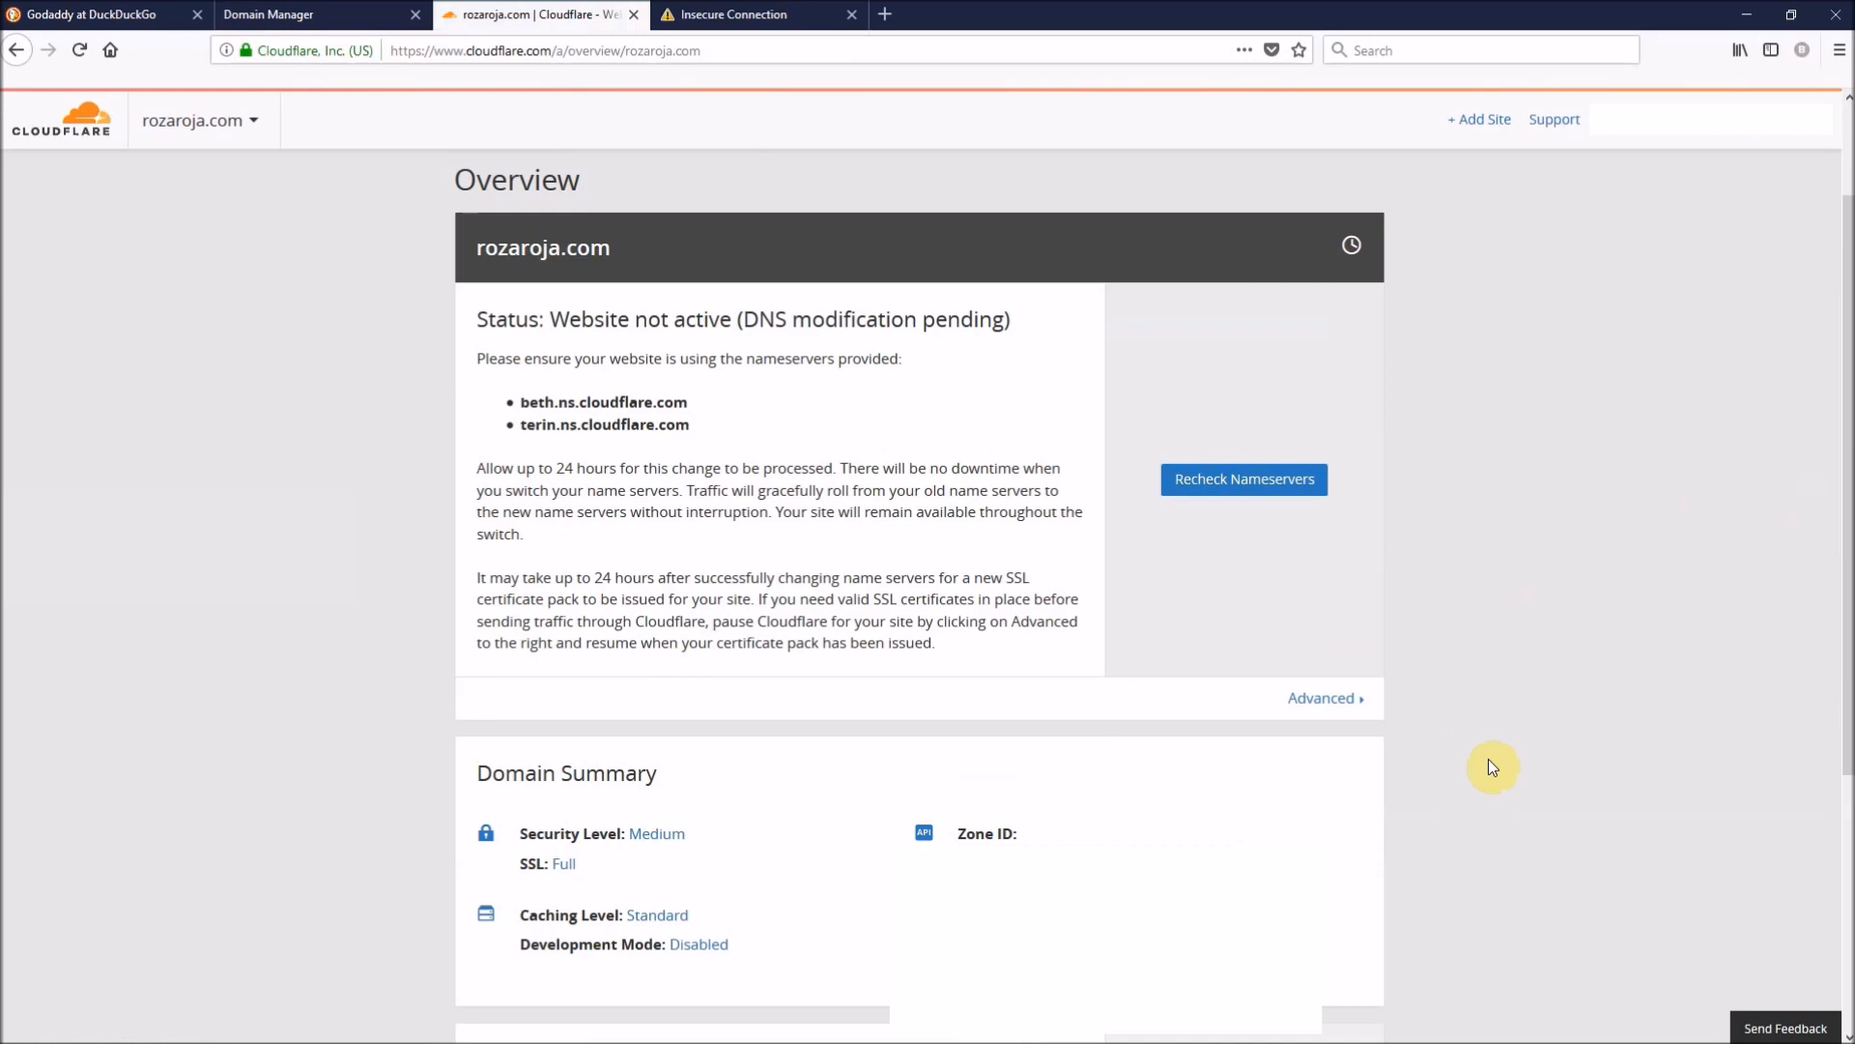
{"action": "mouse_move", "coordinate": [516, 327]}
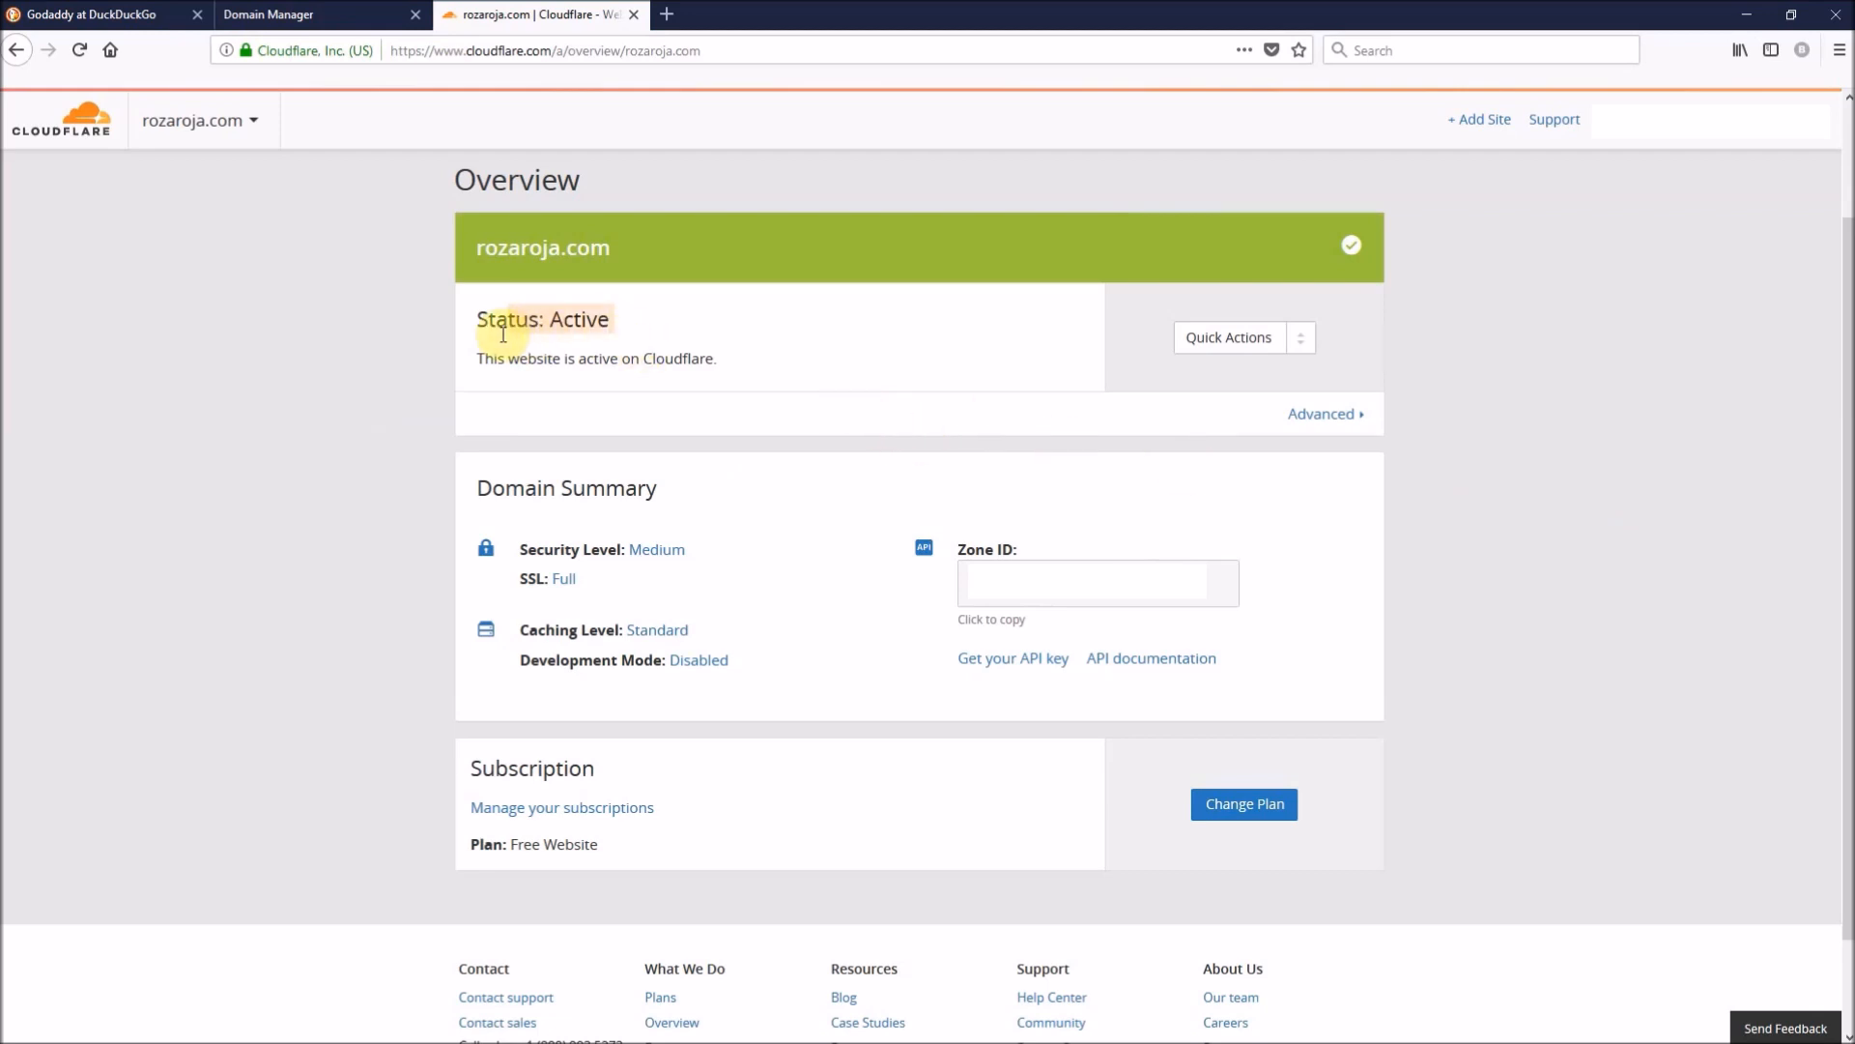
{"action": "mouse_move", "coordinate": [797, 344]}
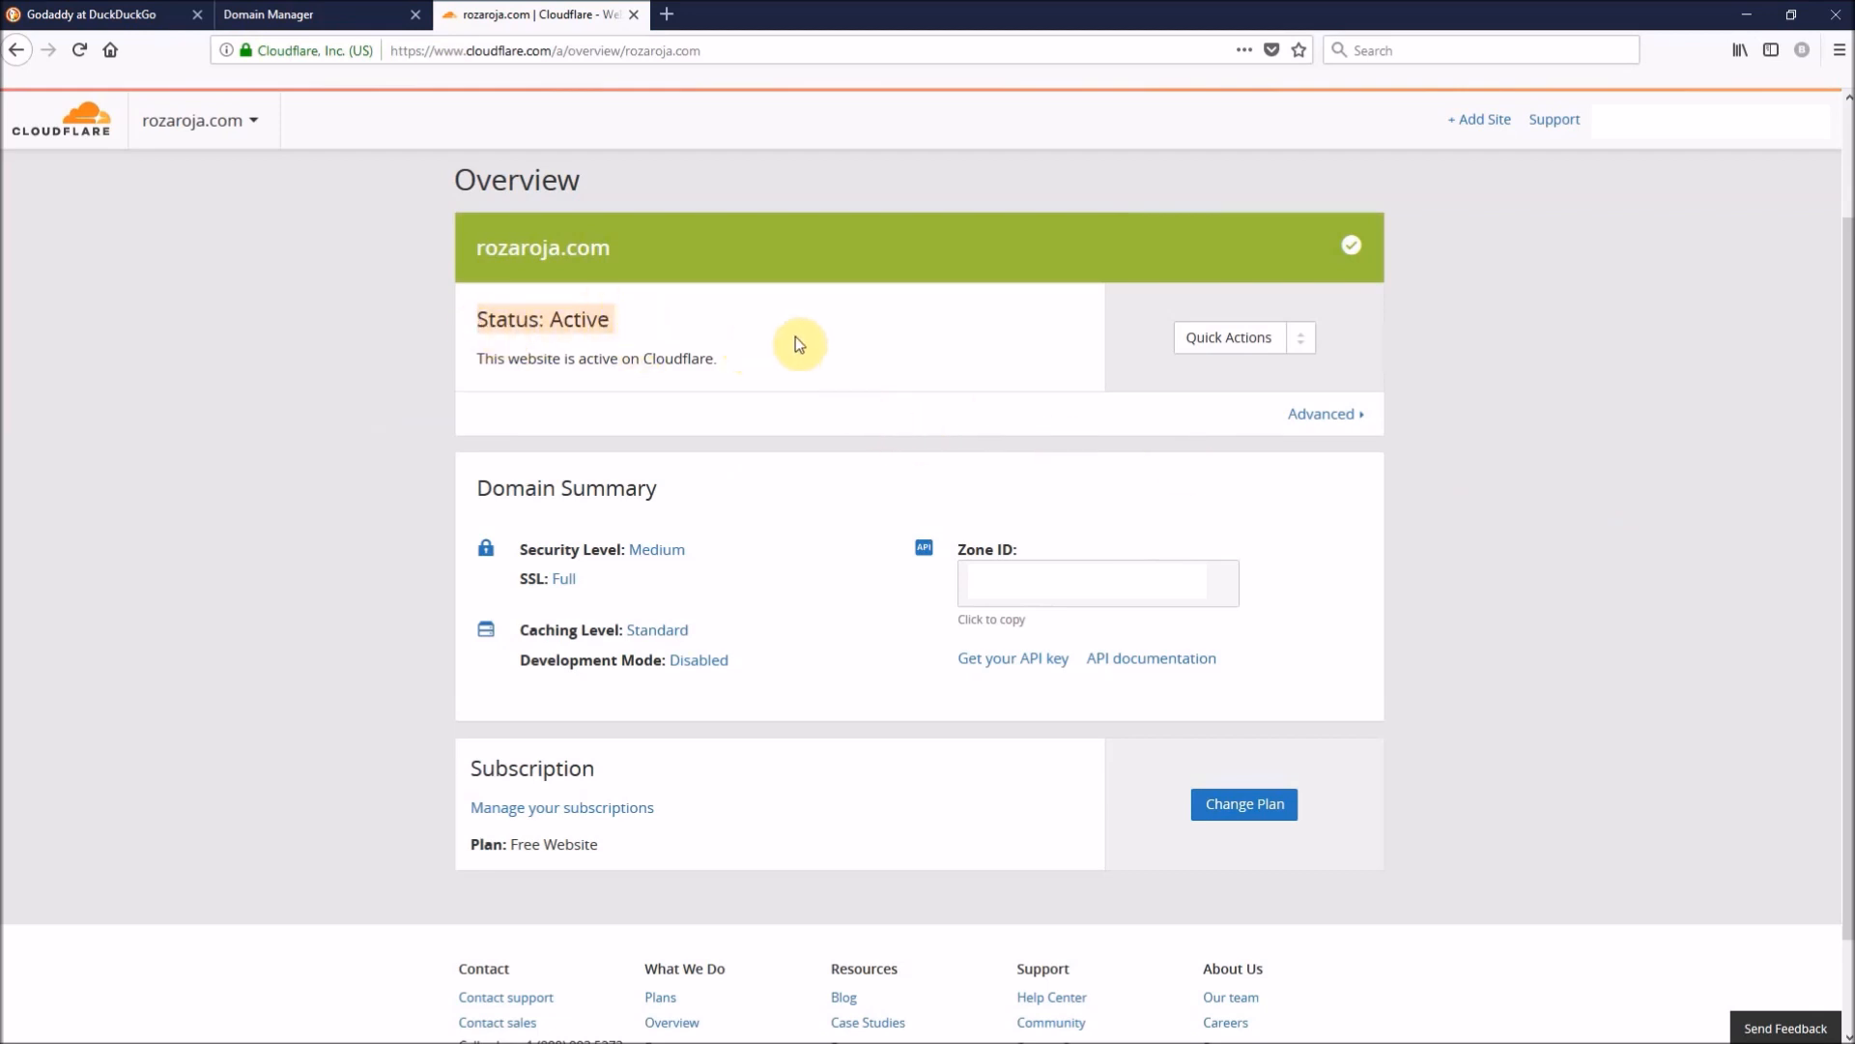
{"action": "mouse_move", "coordinate": [832, 367]}
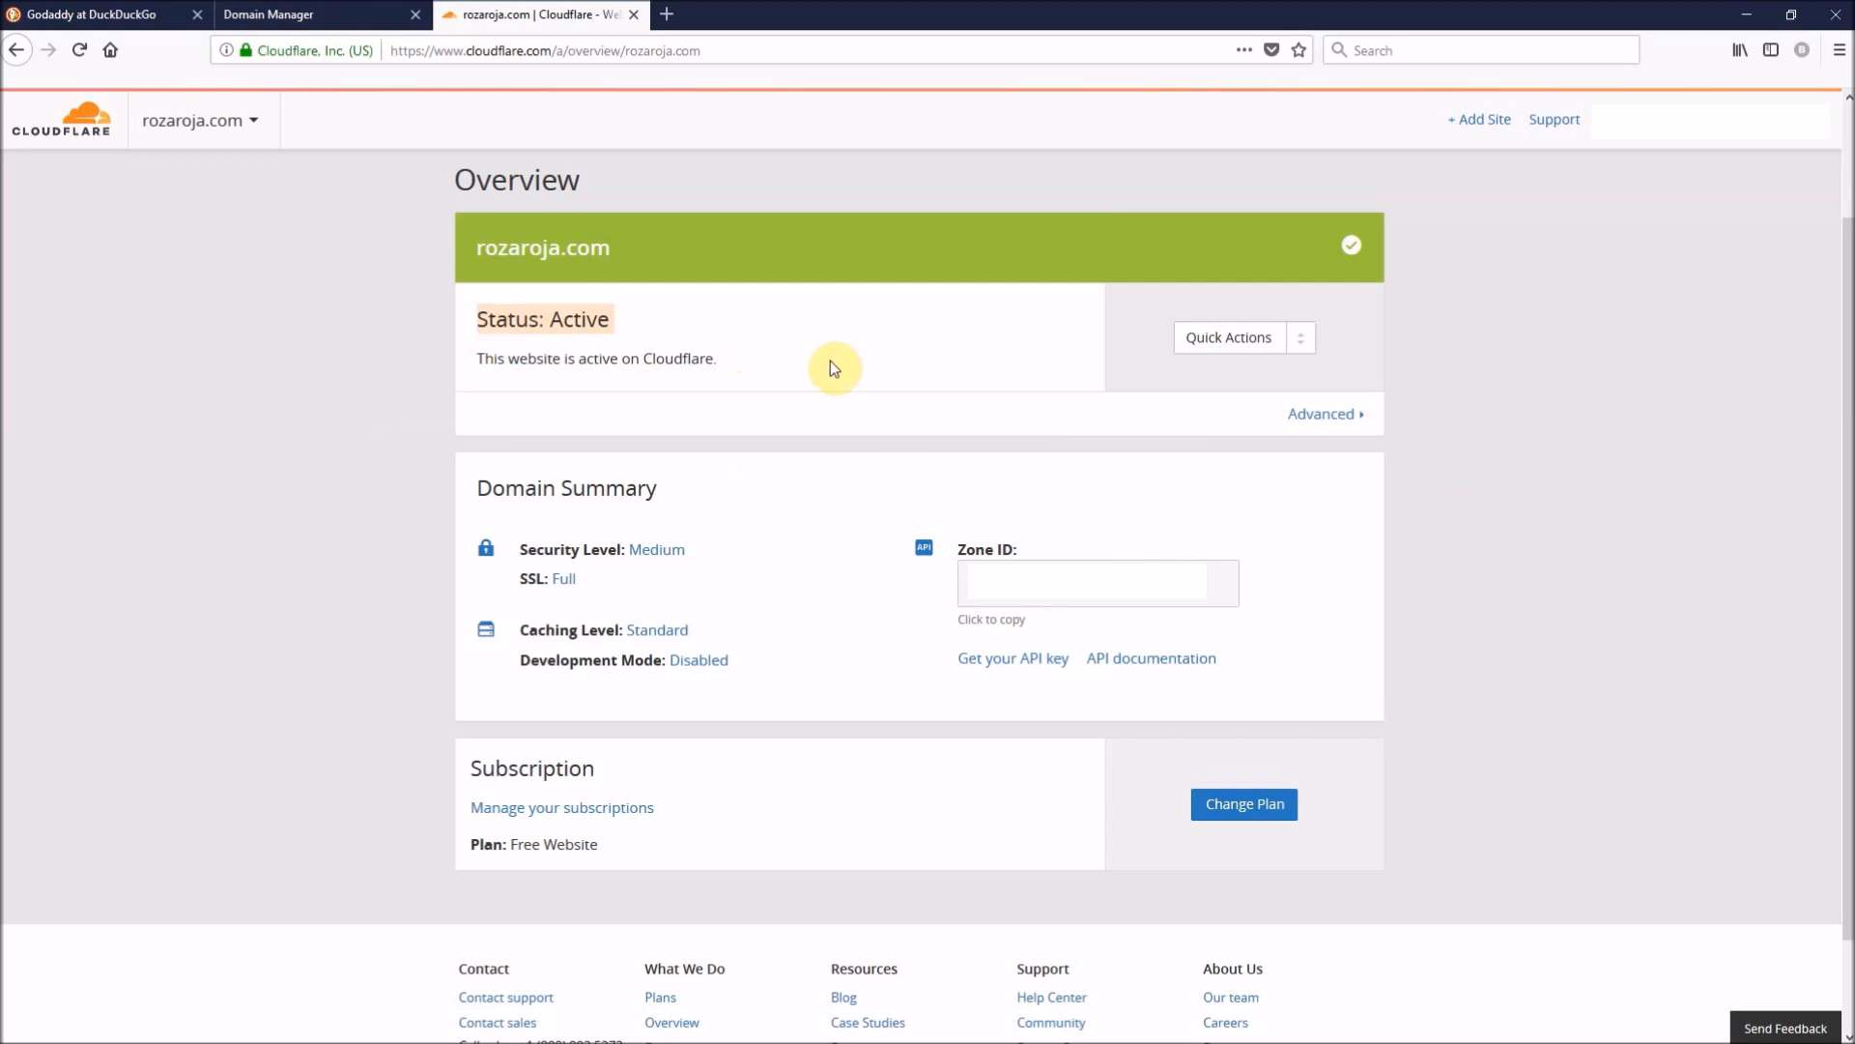
- Return to the DuckDuckGo search results for GoDaddy after confirming rozaroja.com is active on Free
{"action": "left_click", "coordinate": [91, 15]}
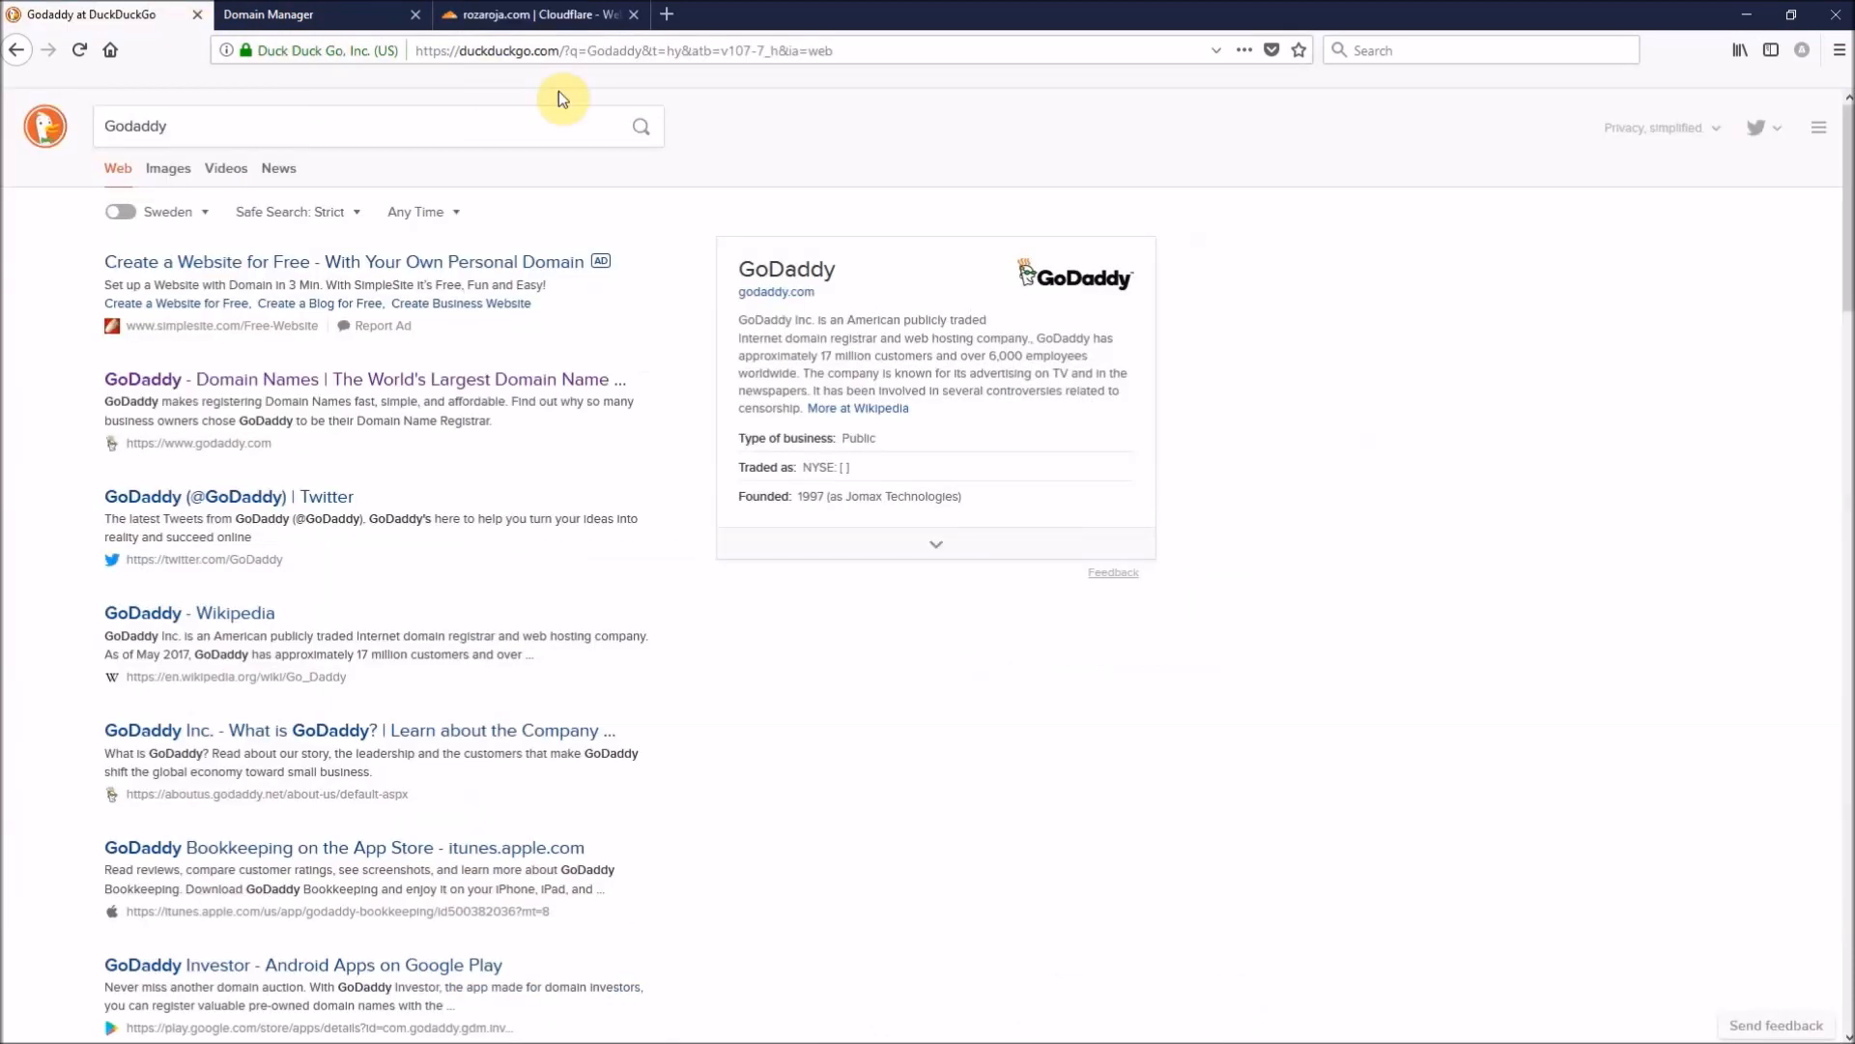
{"action": "type", "text": "https://rozaroja.com"}
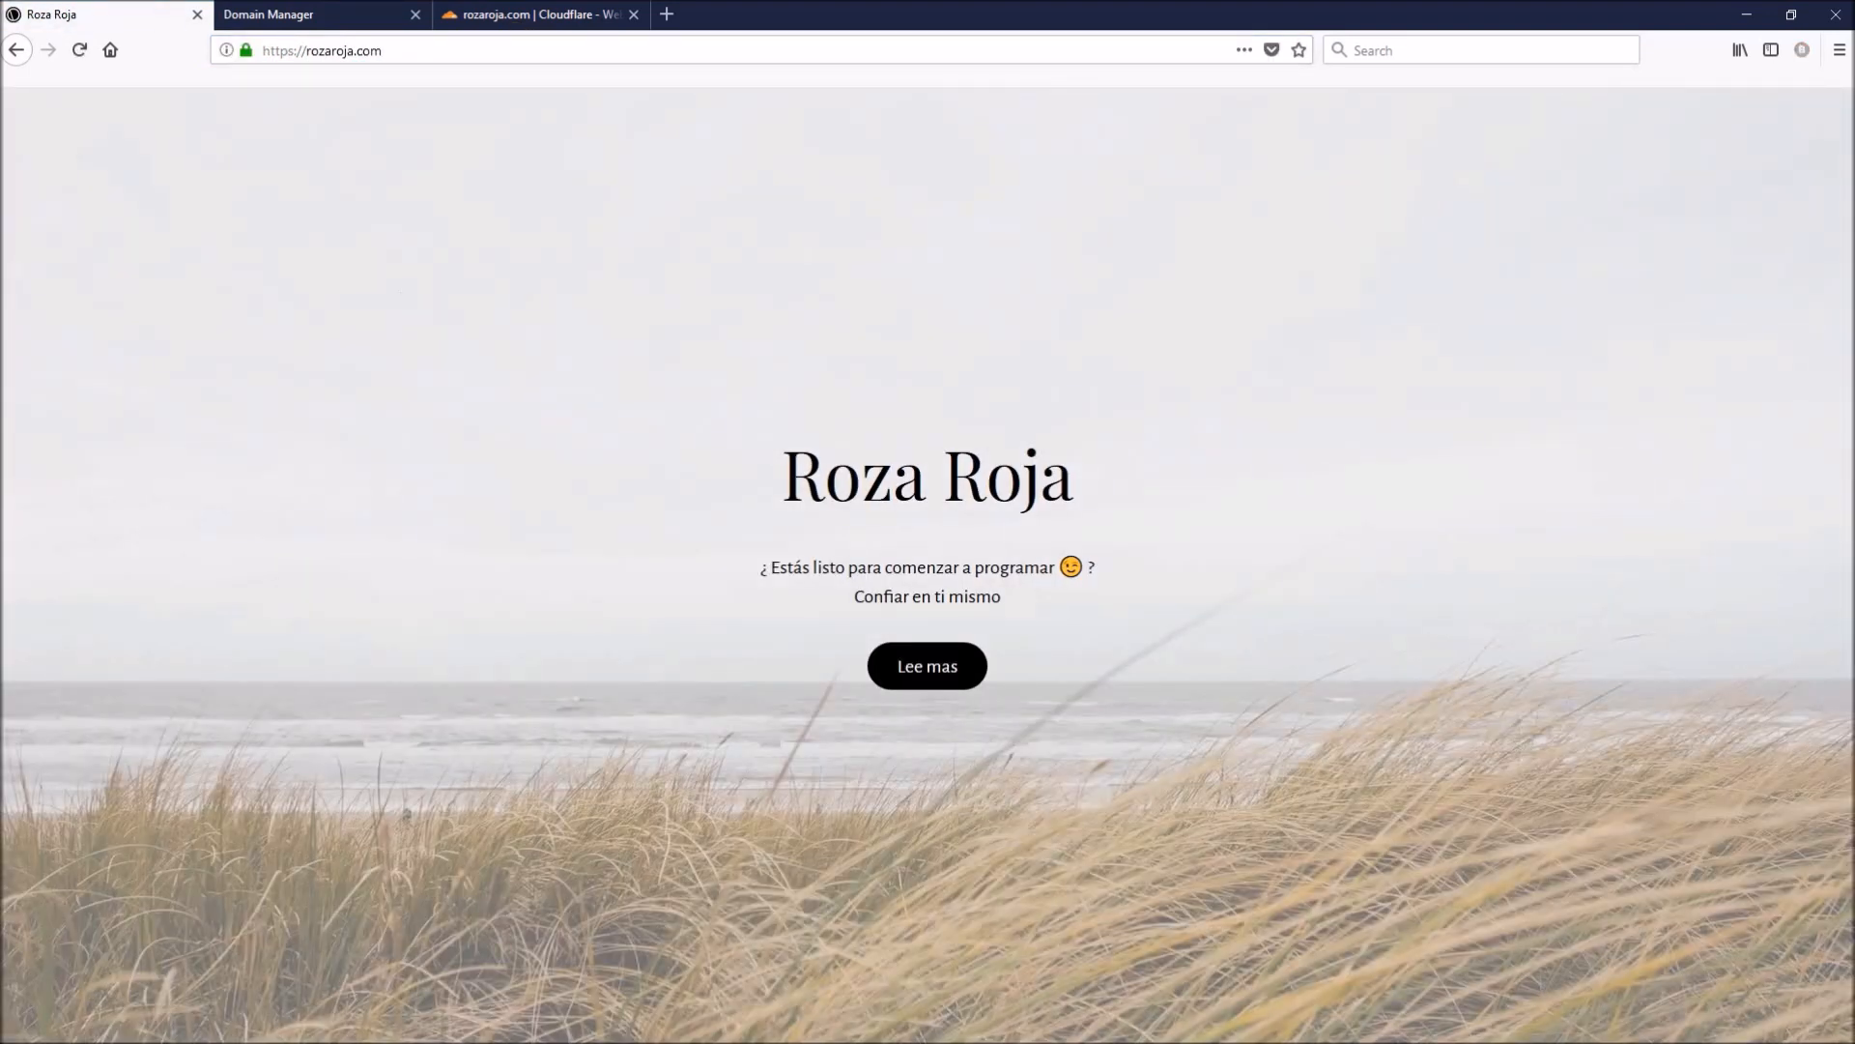
{"action": "left_click", "coordinate": [249, 49]}
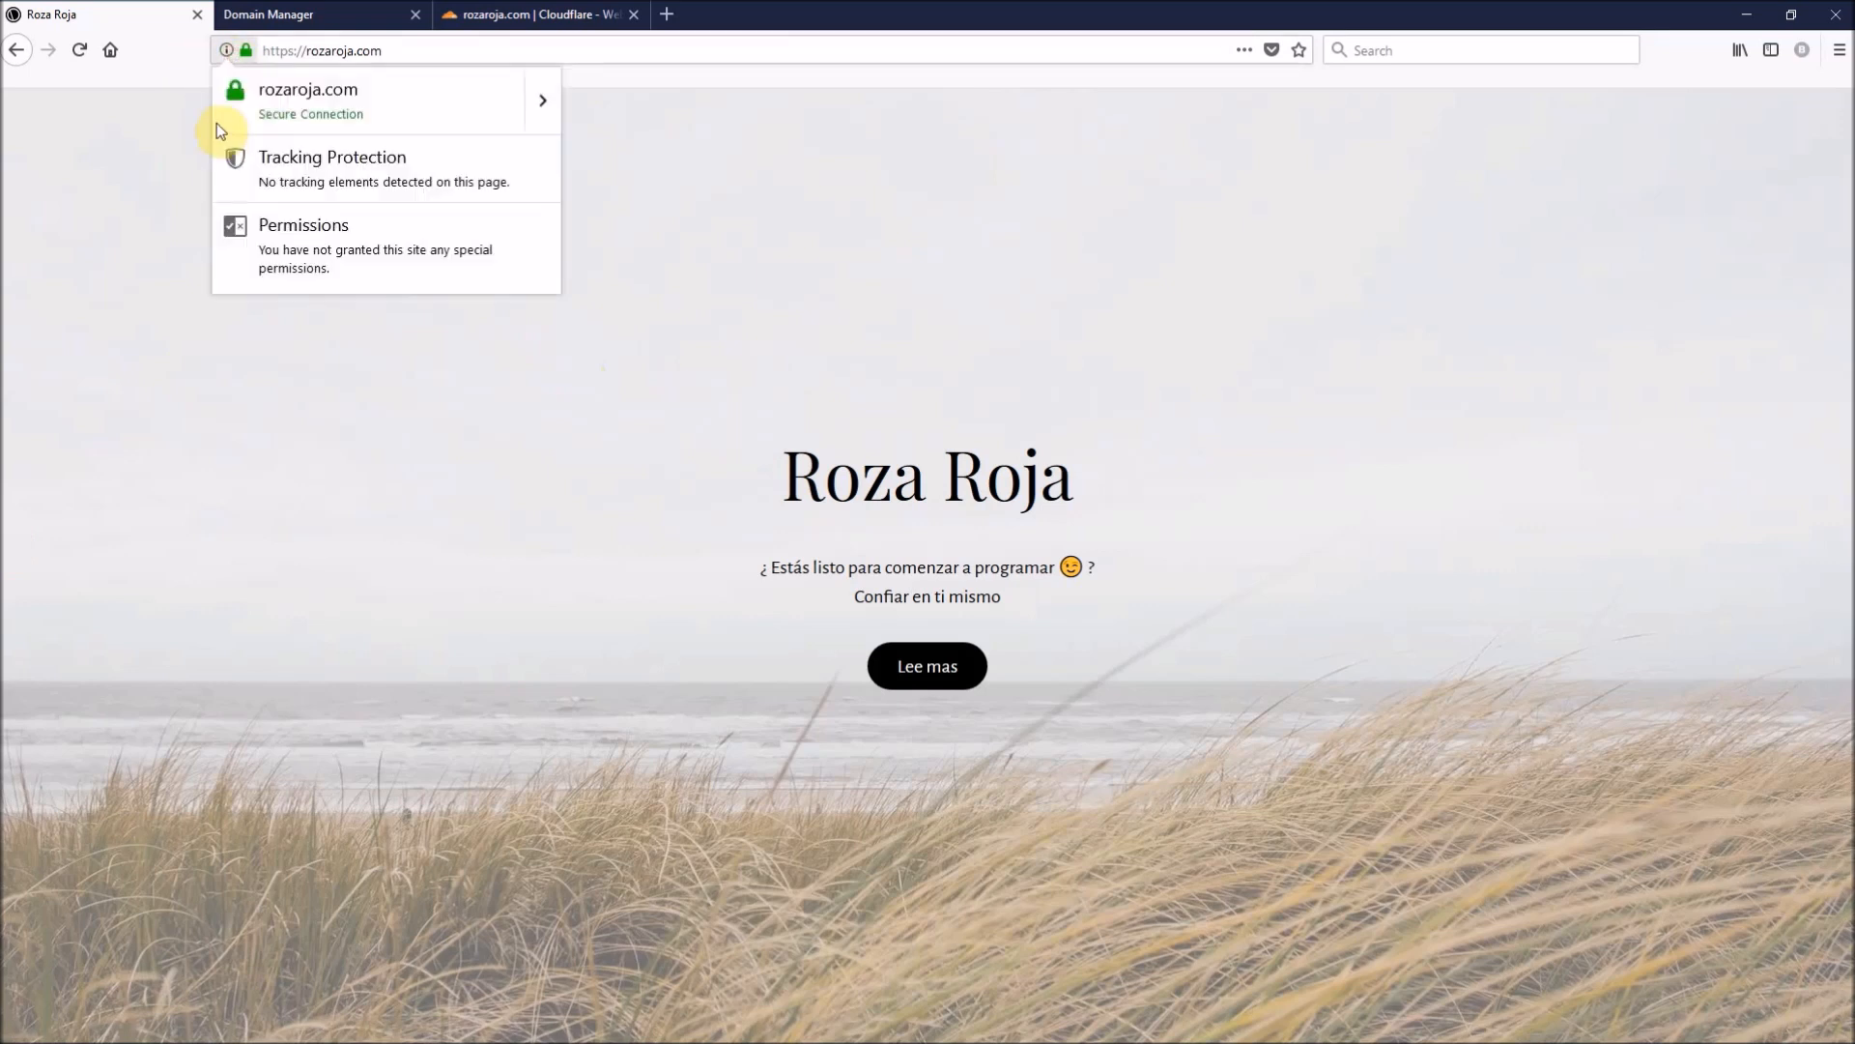
{"action": "mouse_move", "coordinate": [280, 131]}
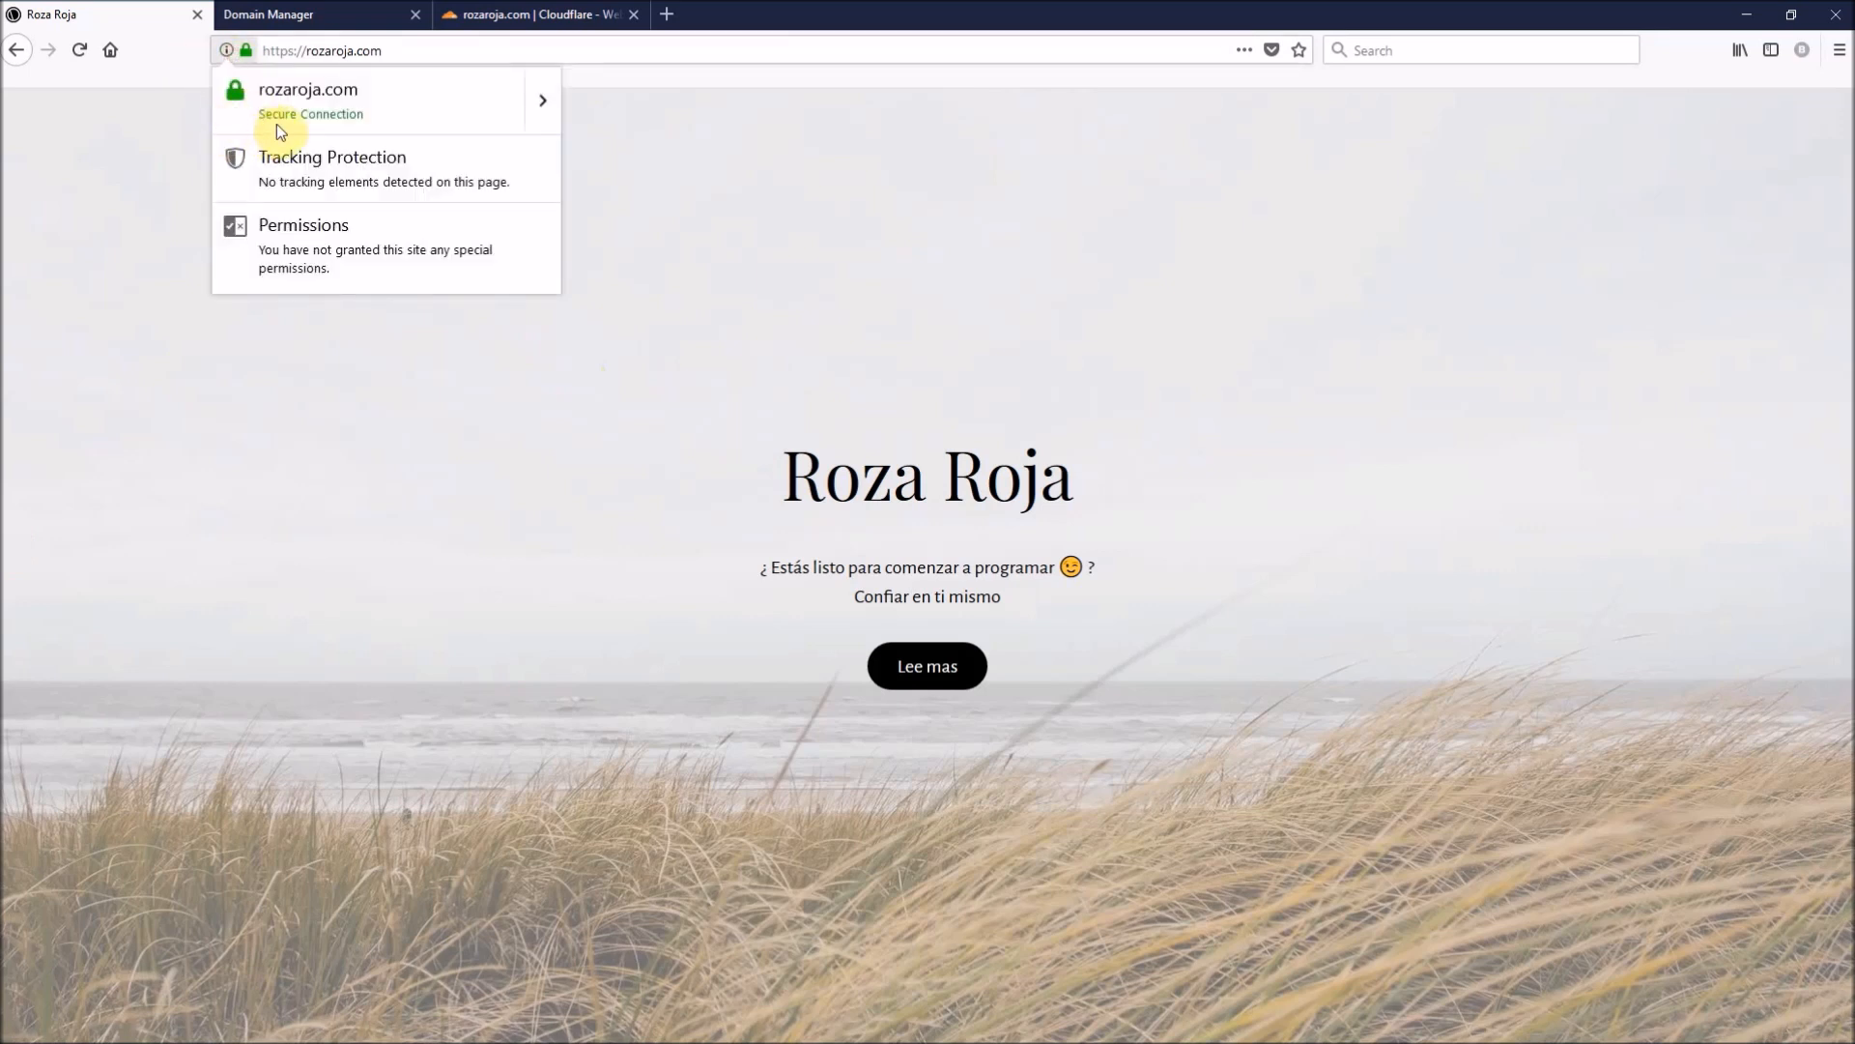
{"action": "left_click", "coordinate": [402, 352]}
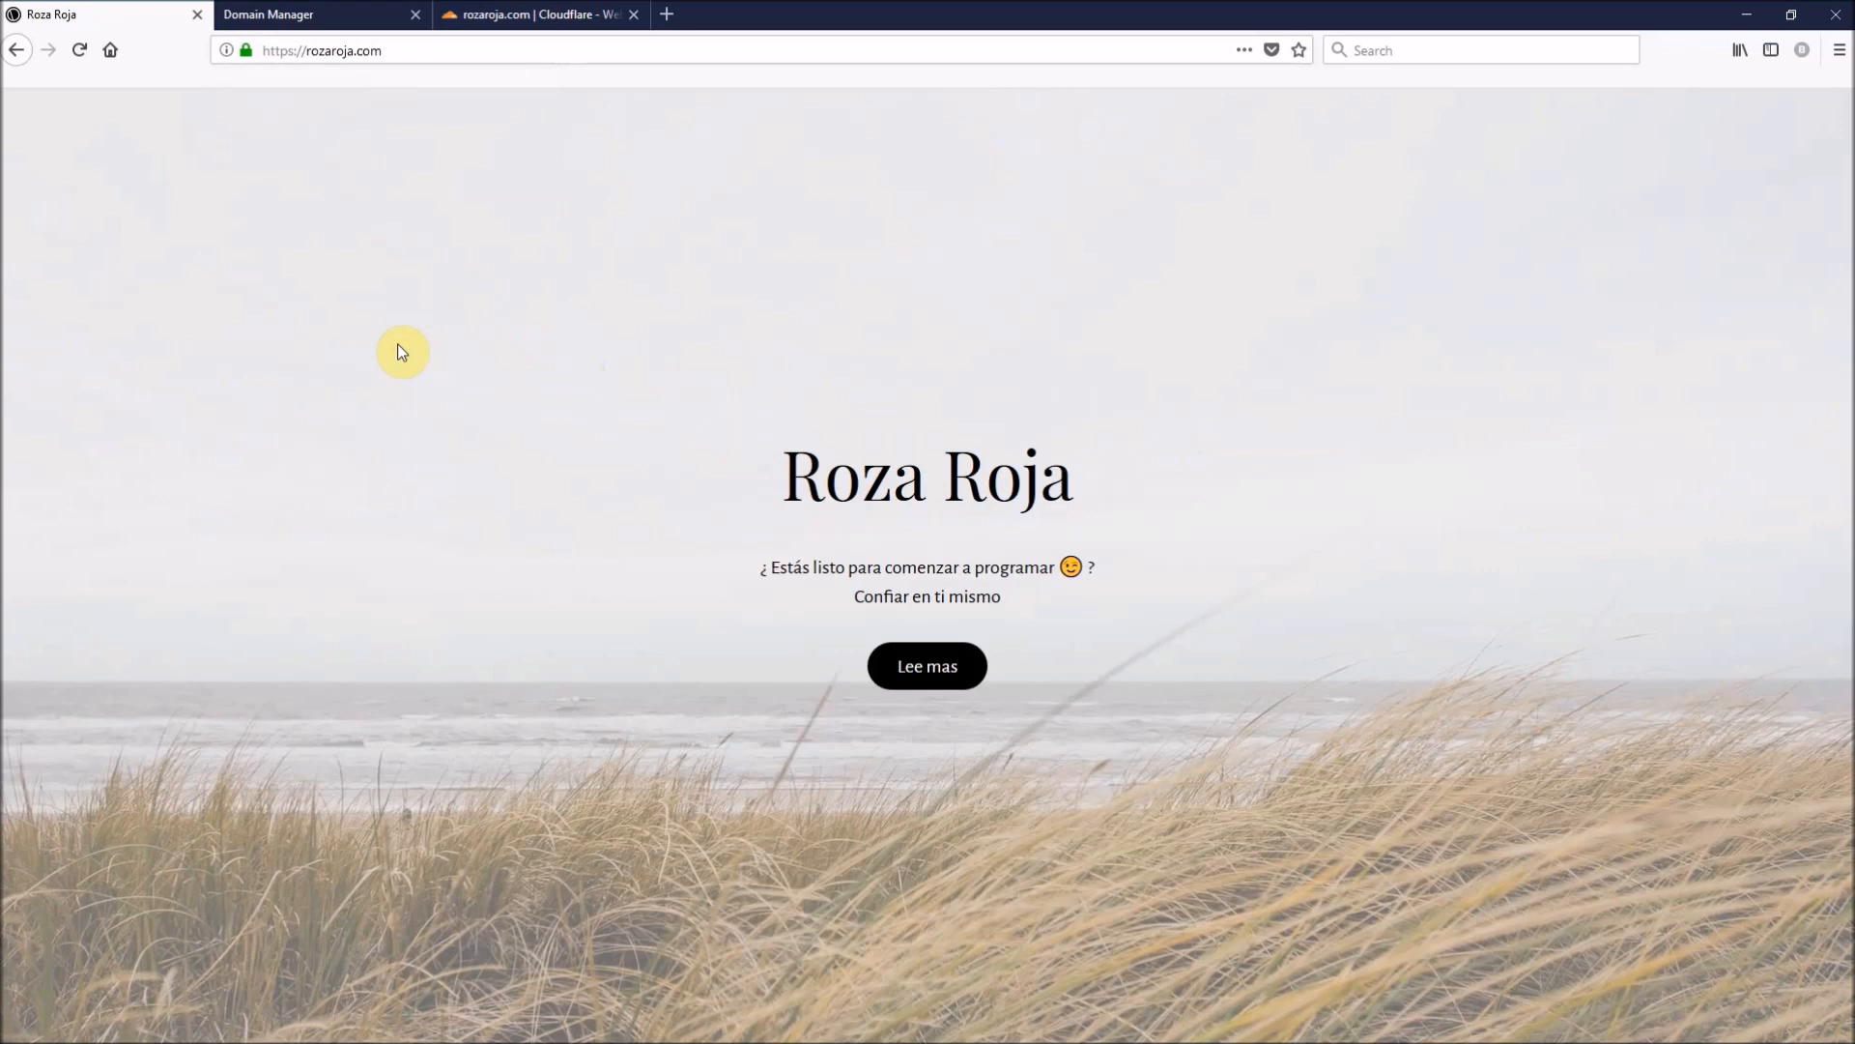
{"action": "mouse_move", "coordinate": [503, 392]}
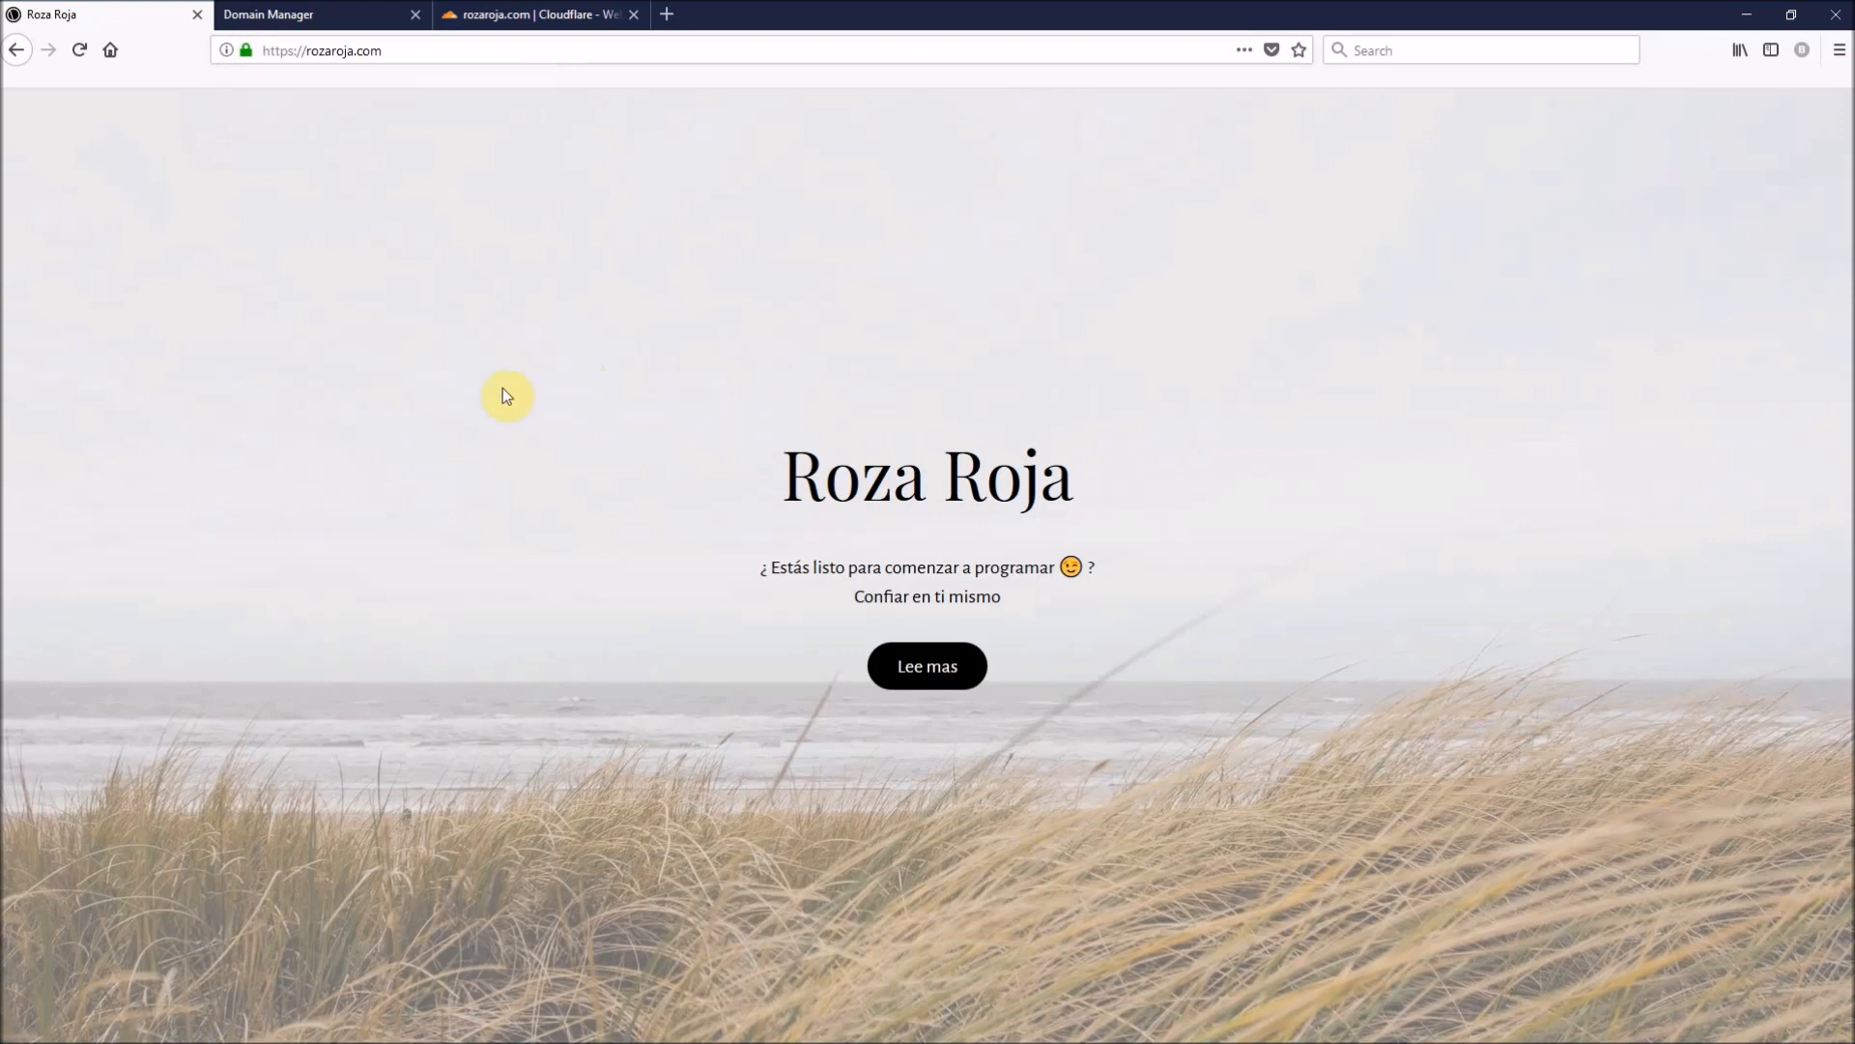
{"action": "mouse_move", "coordinate": [435, 402]}
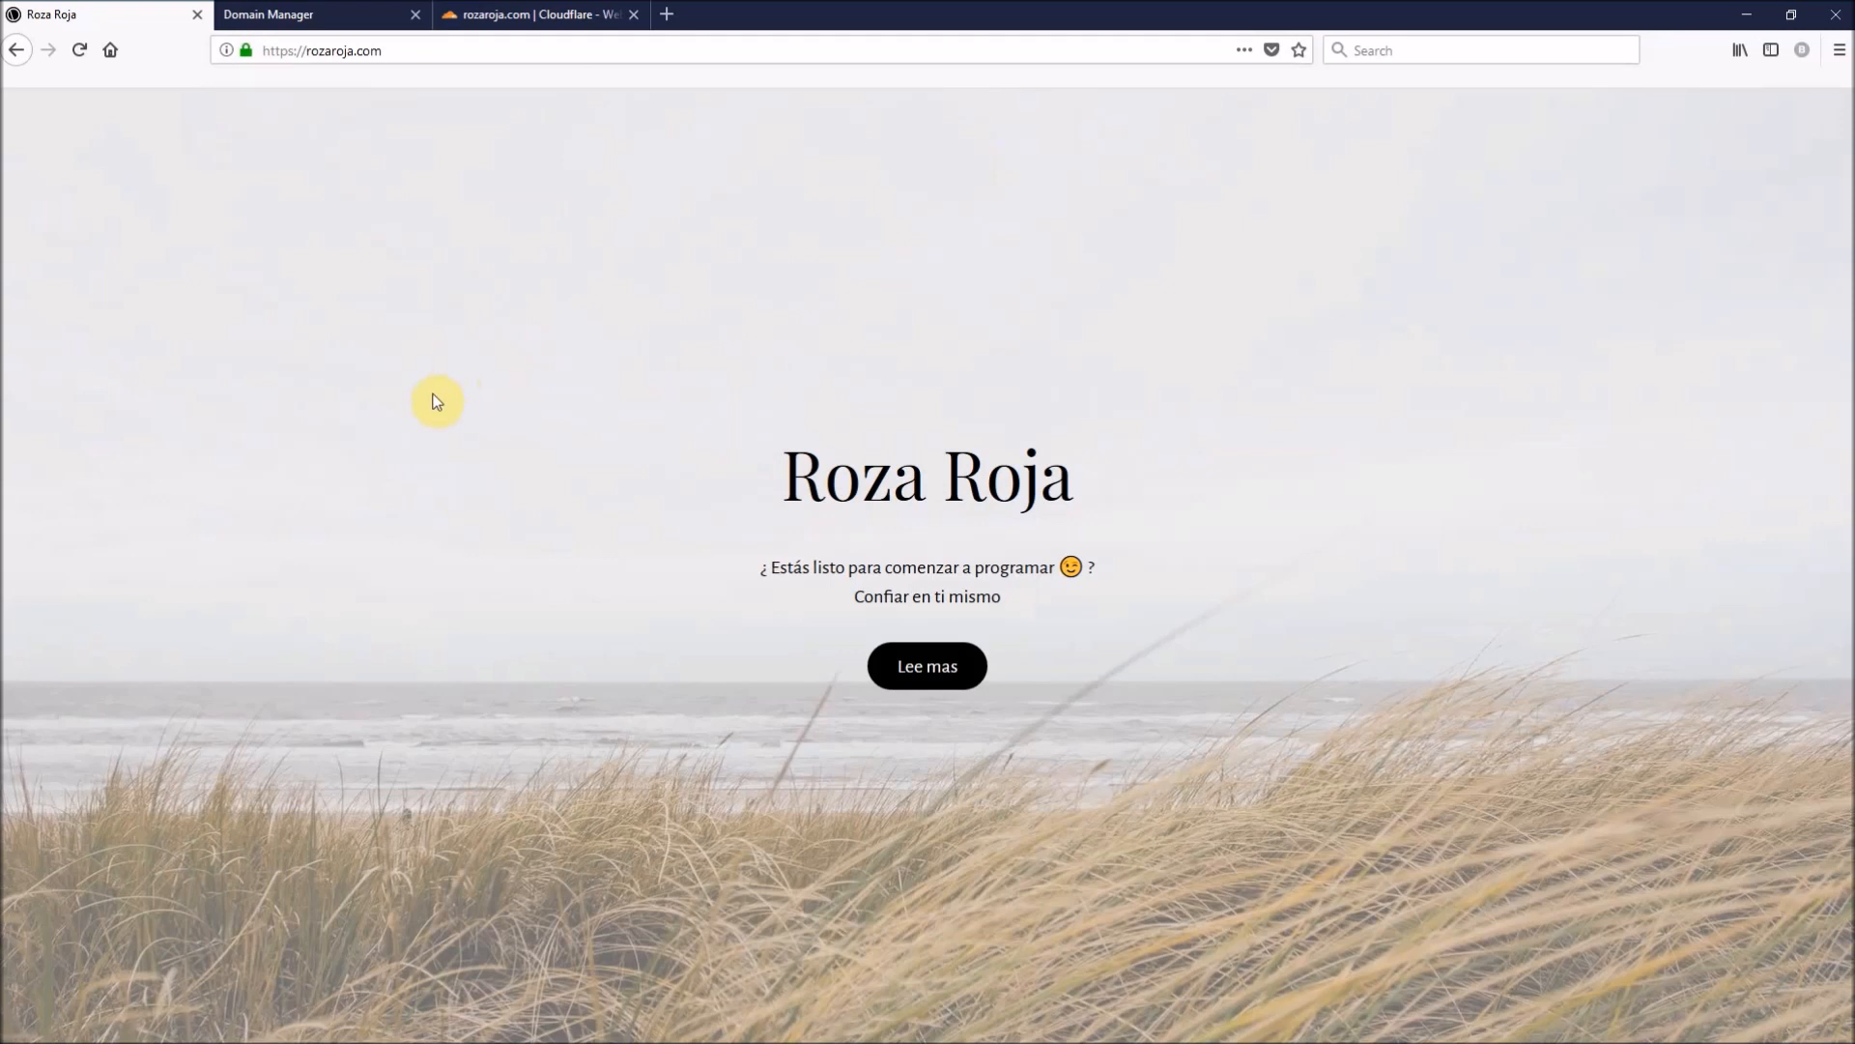
{"action": "mouse_move", "coordinate": [426, 401]}
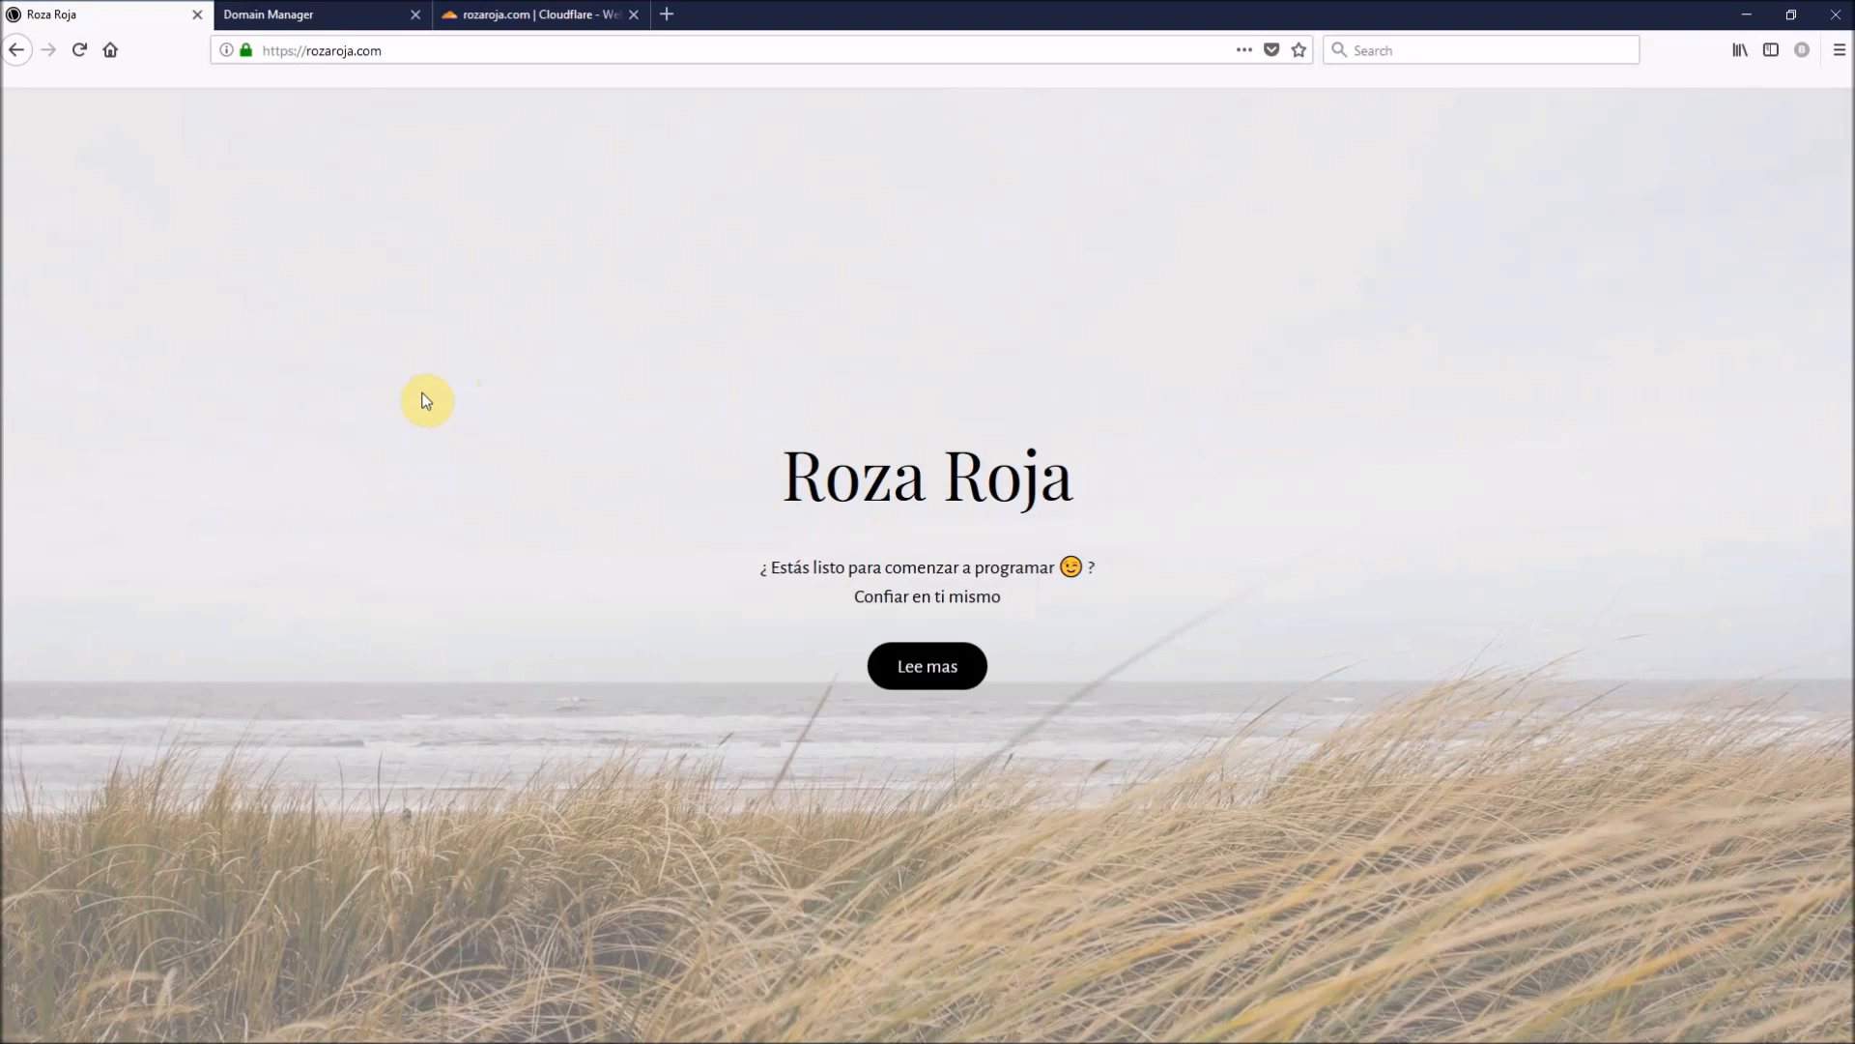